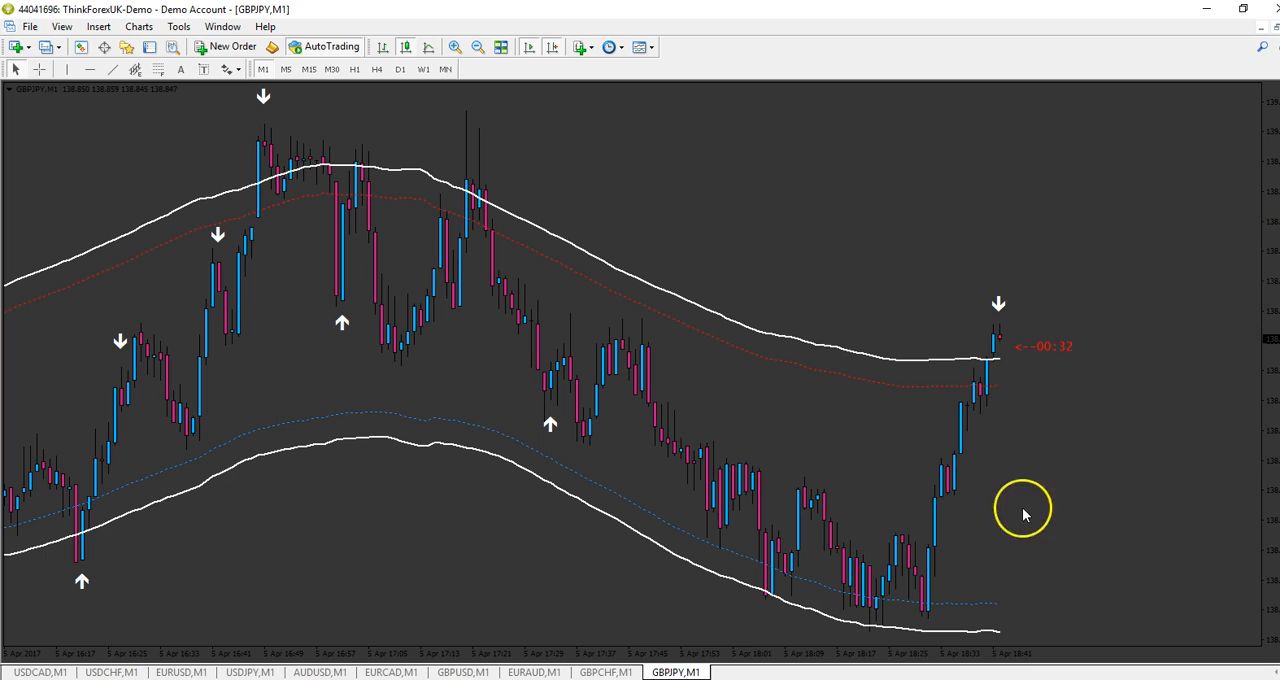
mouse_move(1053, 363)
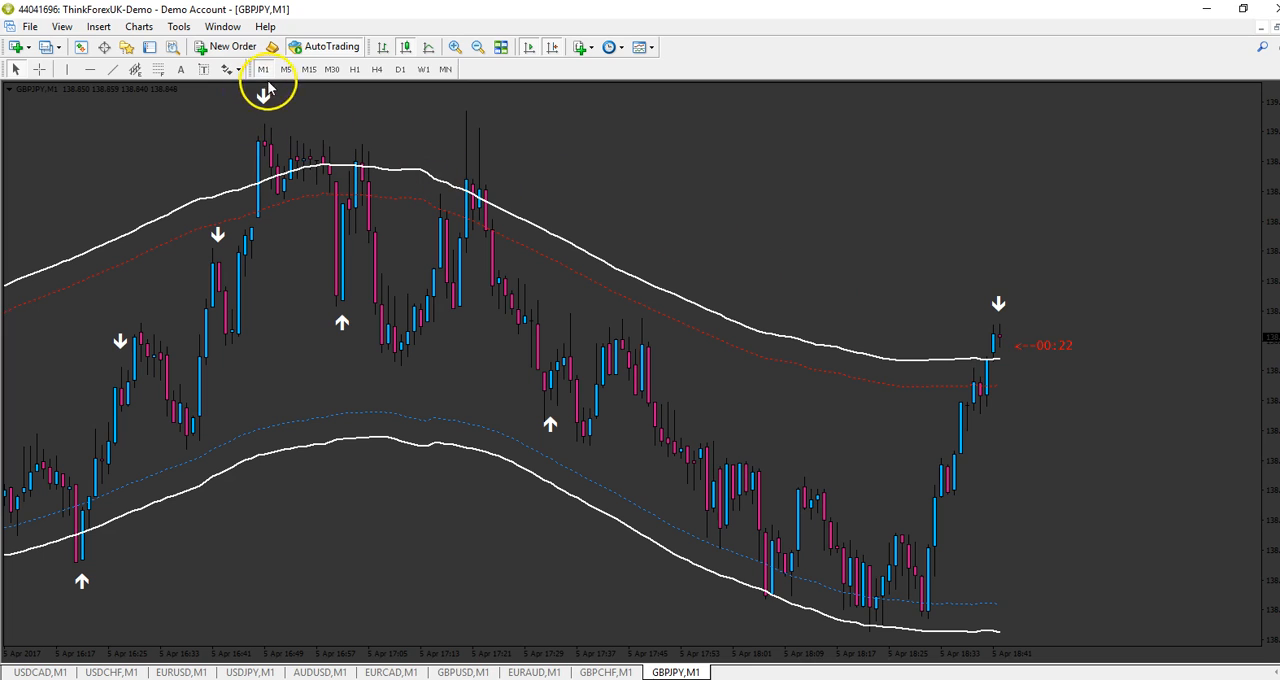
mouse_move(1028, 240)
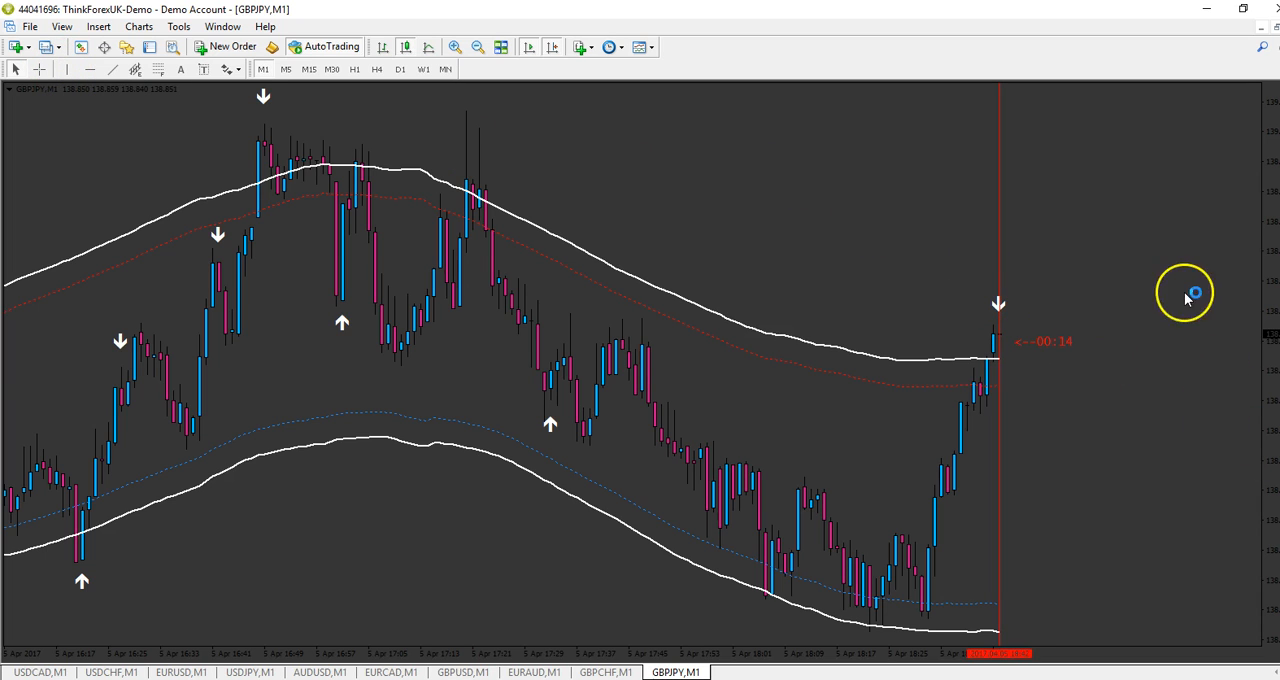
mouse_move(1163, 256)
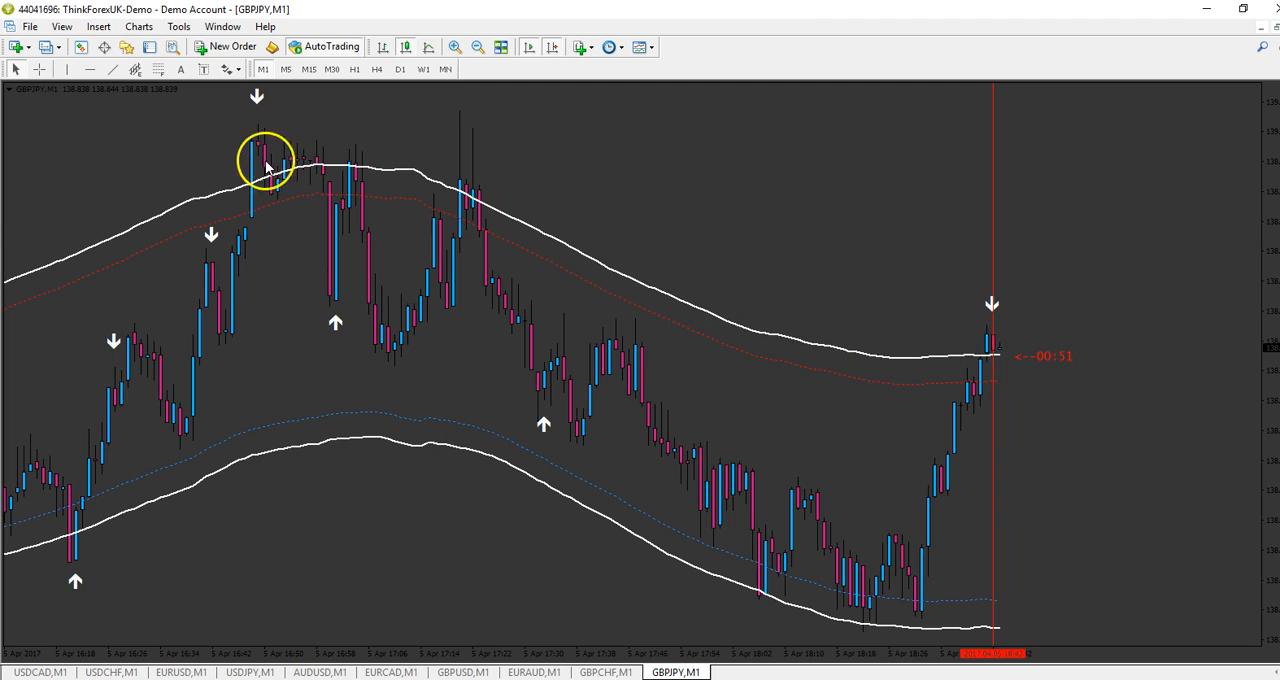
mouse_move(220, 390)
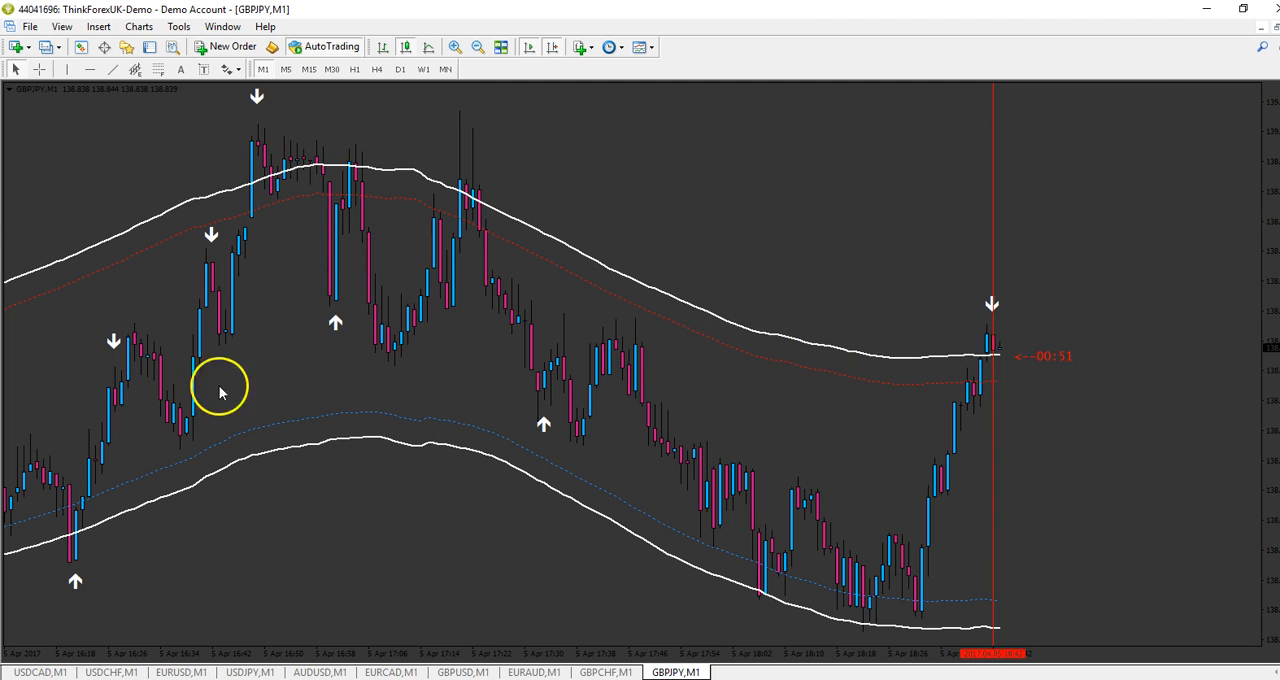
mouse_move(395, 500)
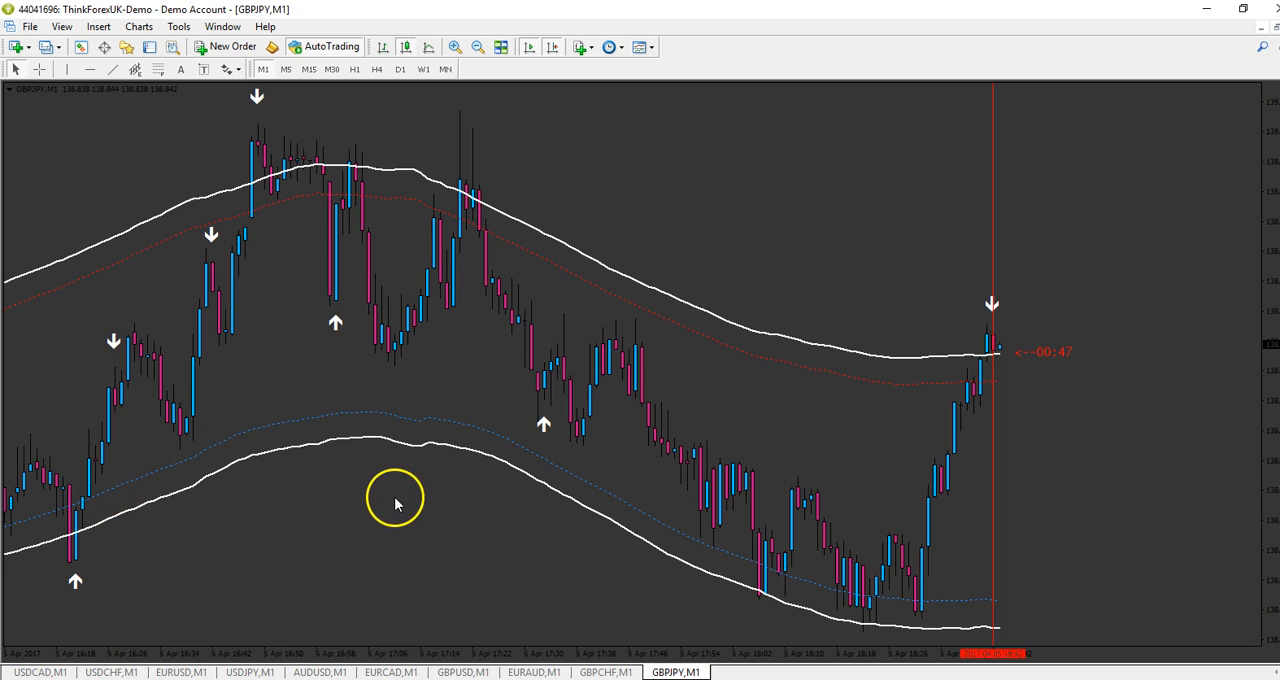
mouse_move(305, 218)
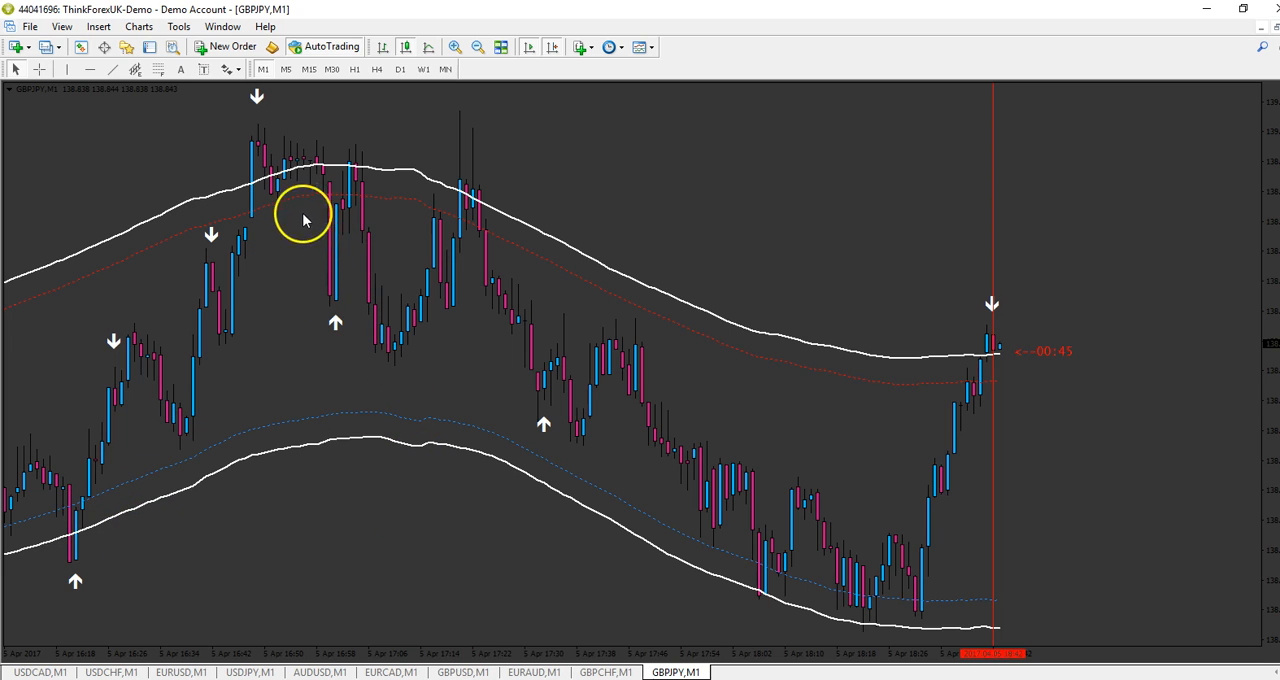
mouse_move(302, 200)
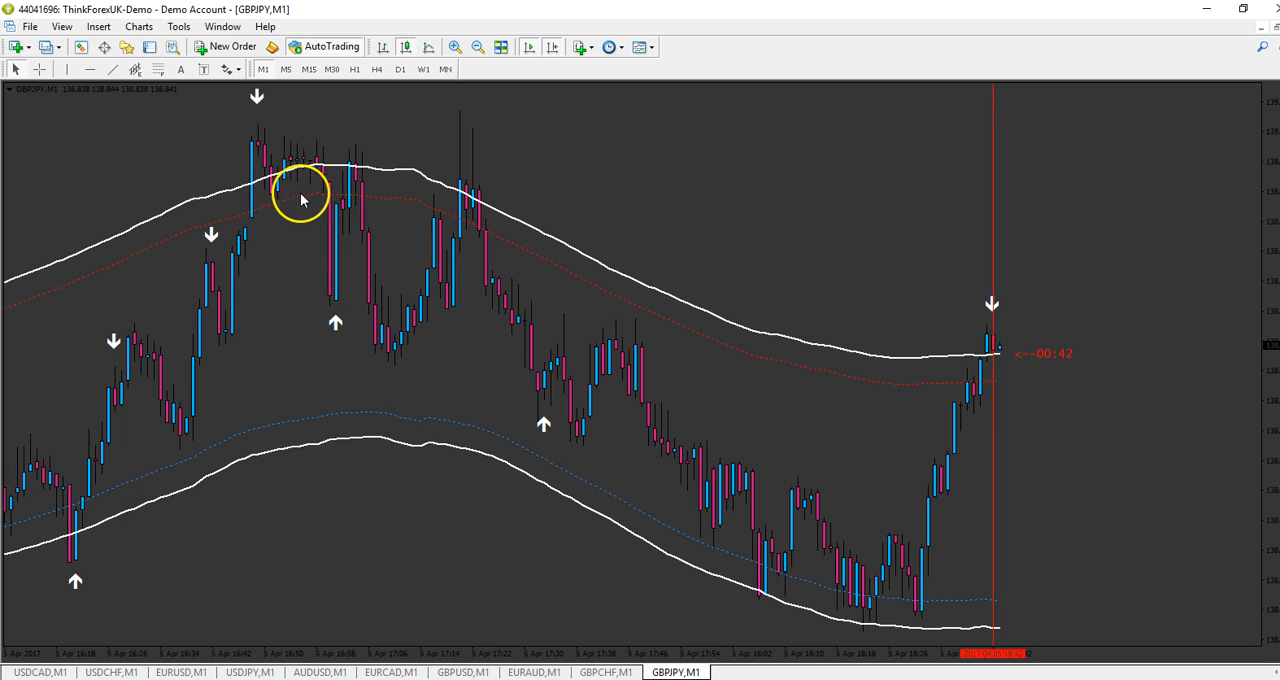
mouse_move(285, 175)
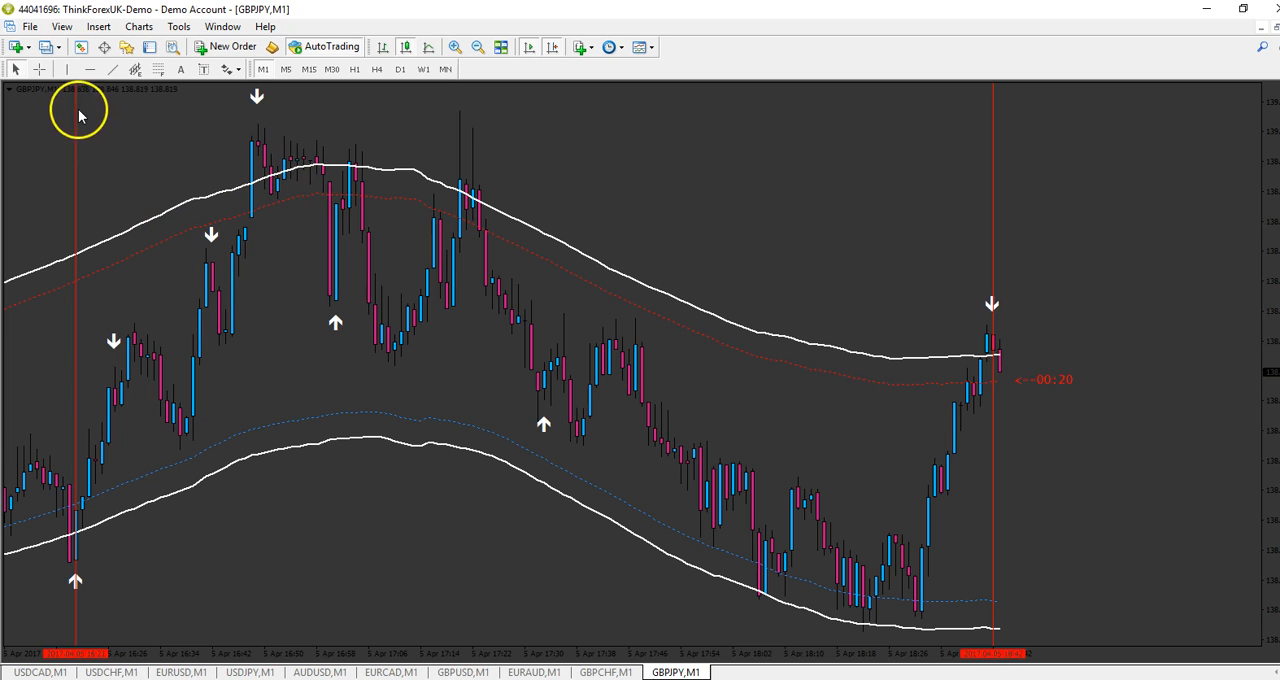
mouse_move(67, 69)
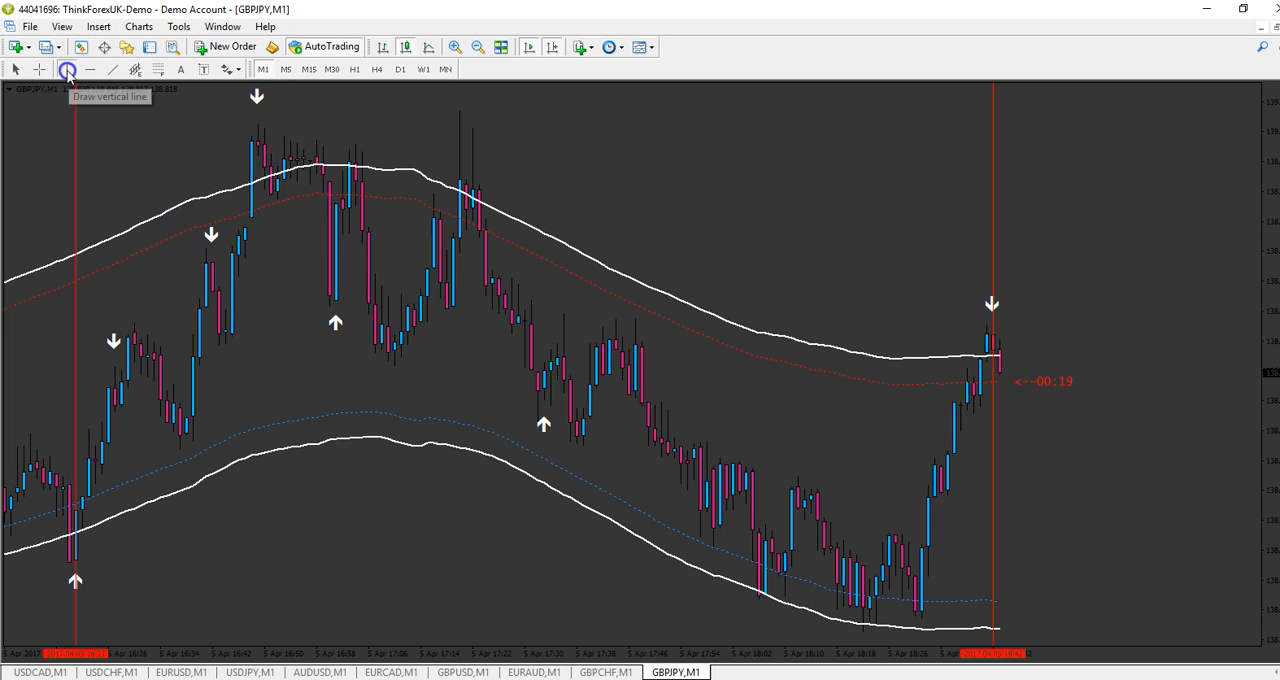
mouse_move(258, 110)
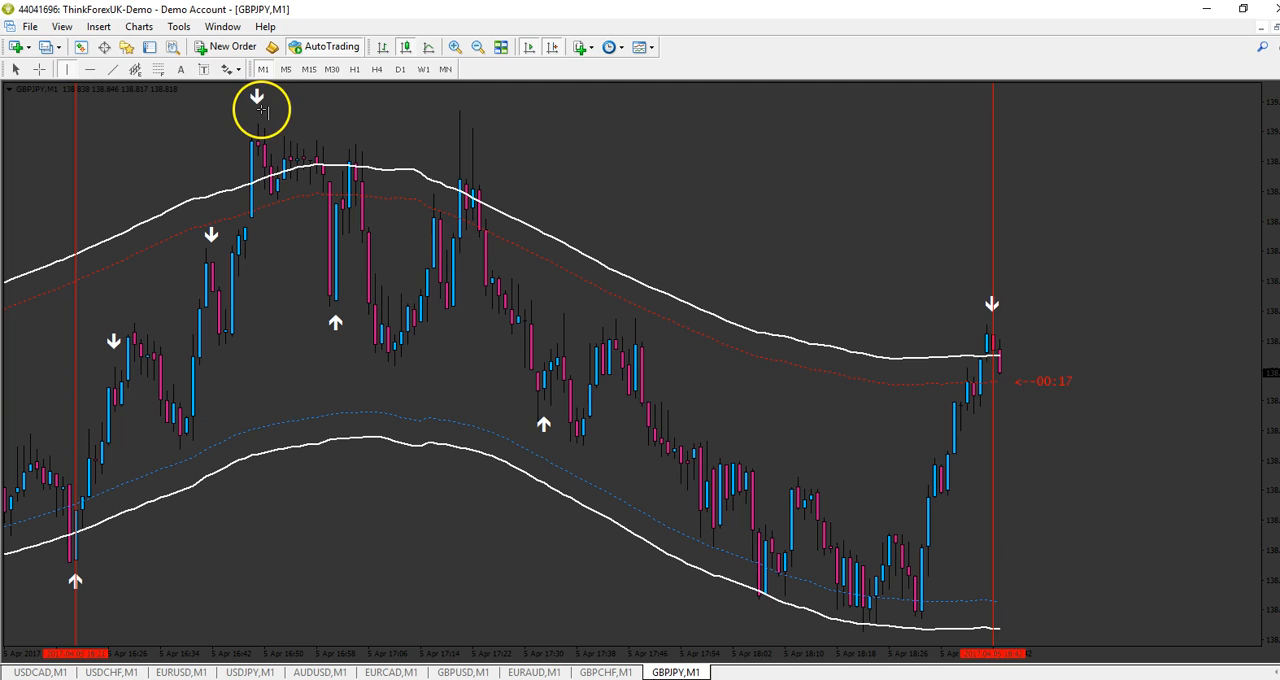
mouse_move(390, 402)
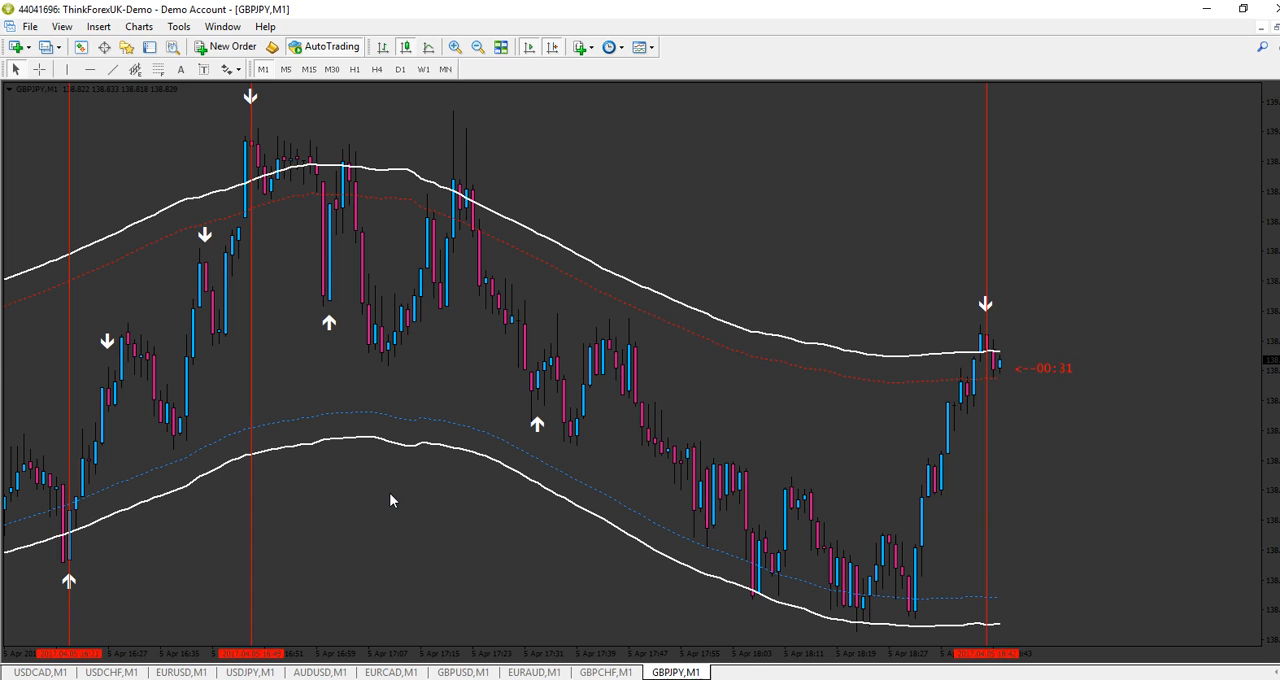
mouse_move(532, 553)
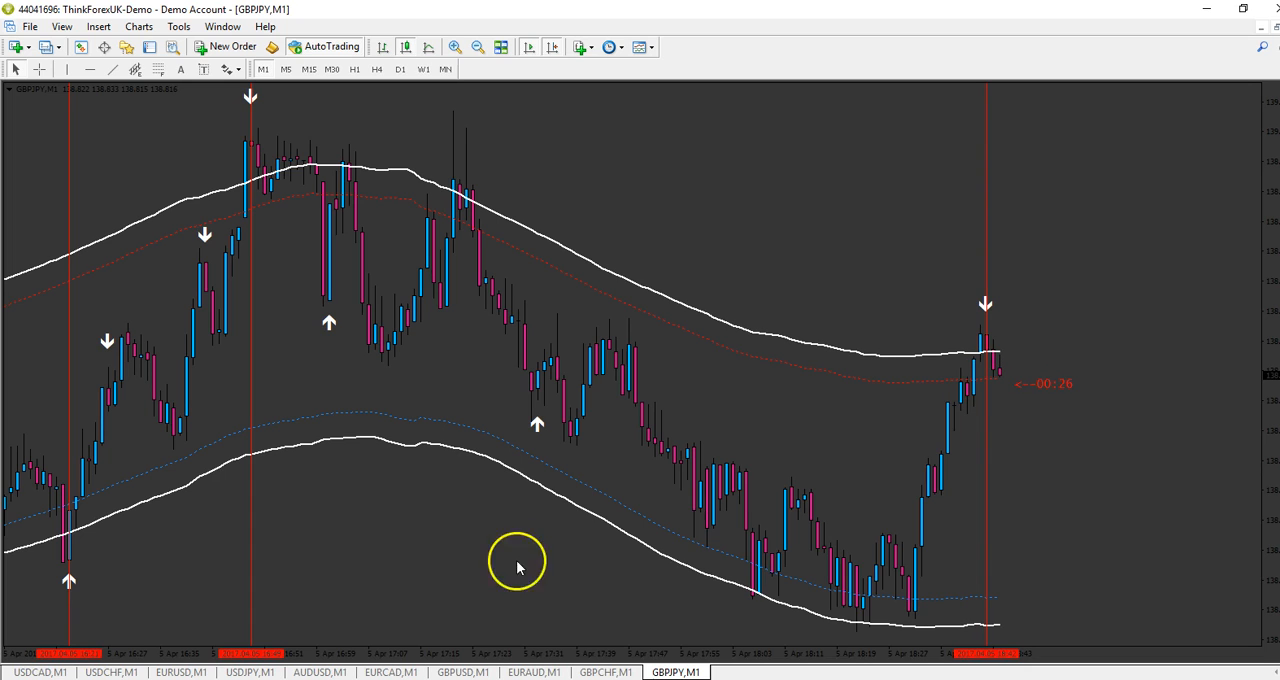
mouse_move(463, 591)
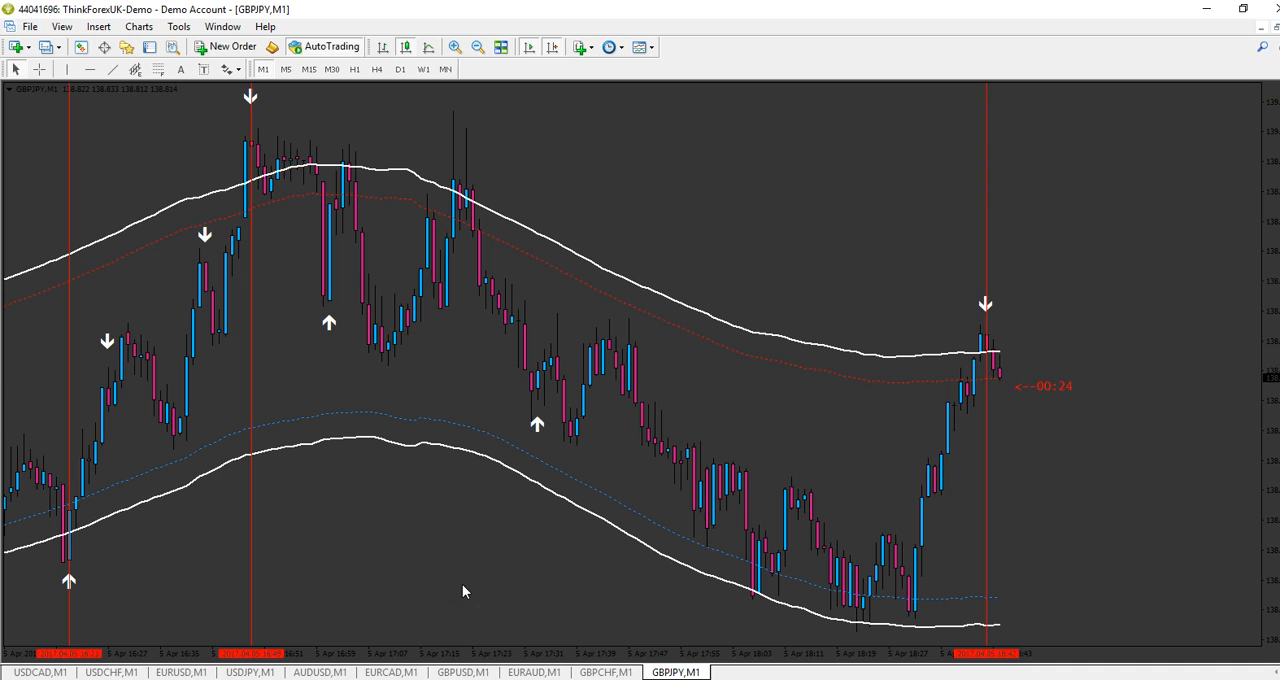
mouse_move(362, 600)
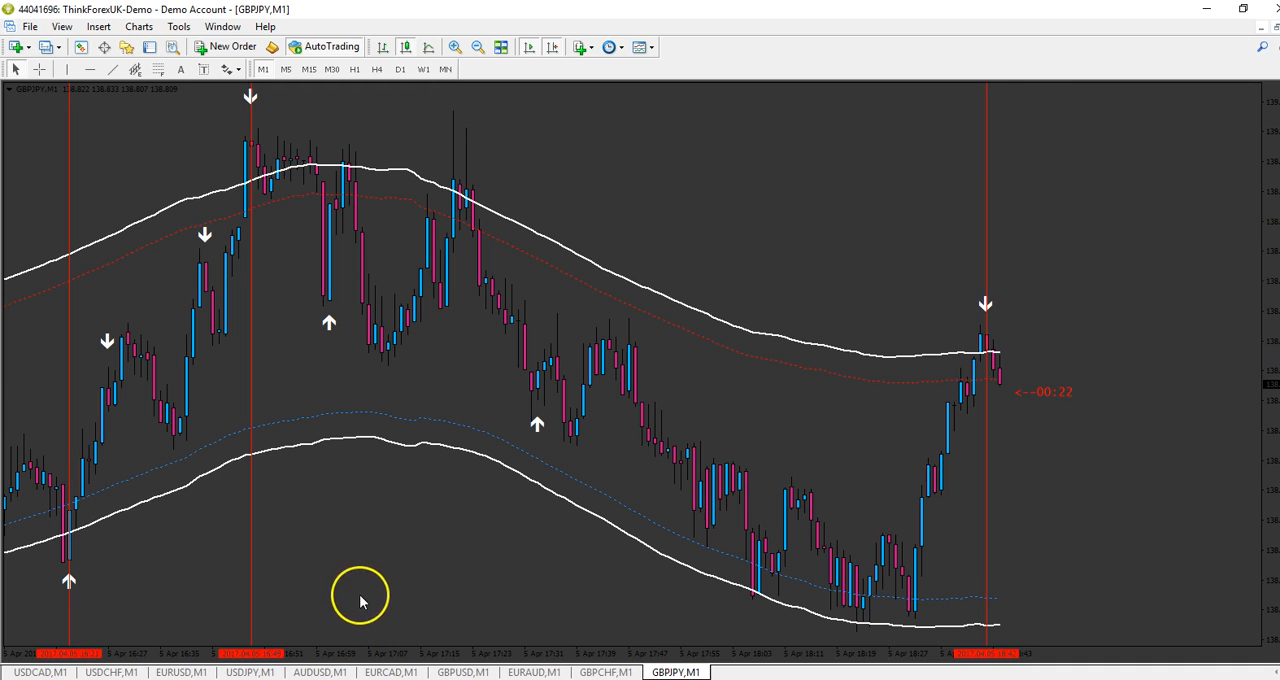
mouse_move(370, 540)
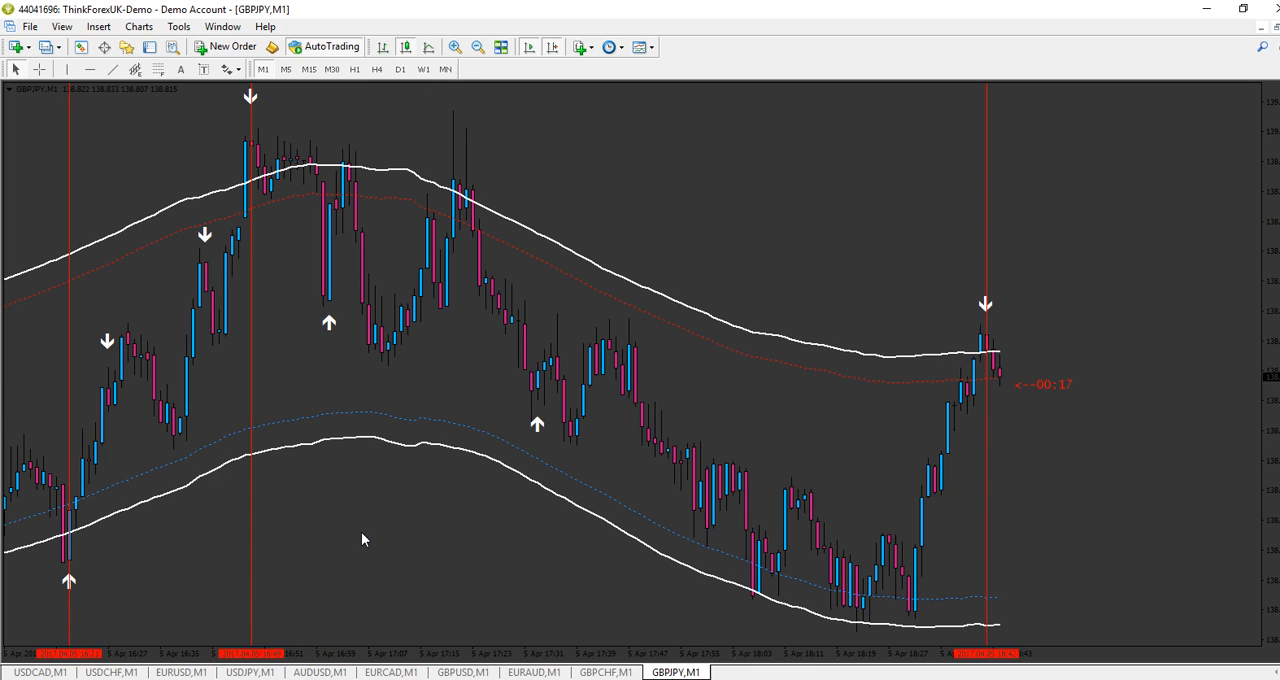
mouse_move(100, 412)
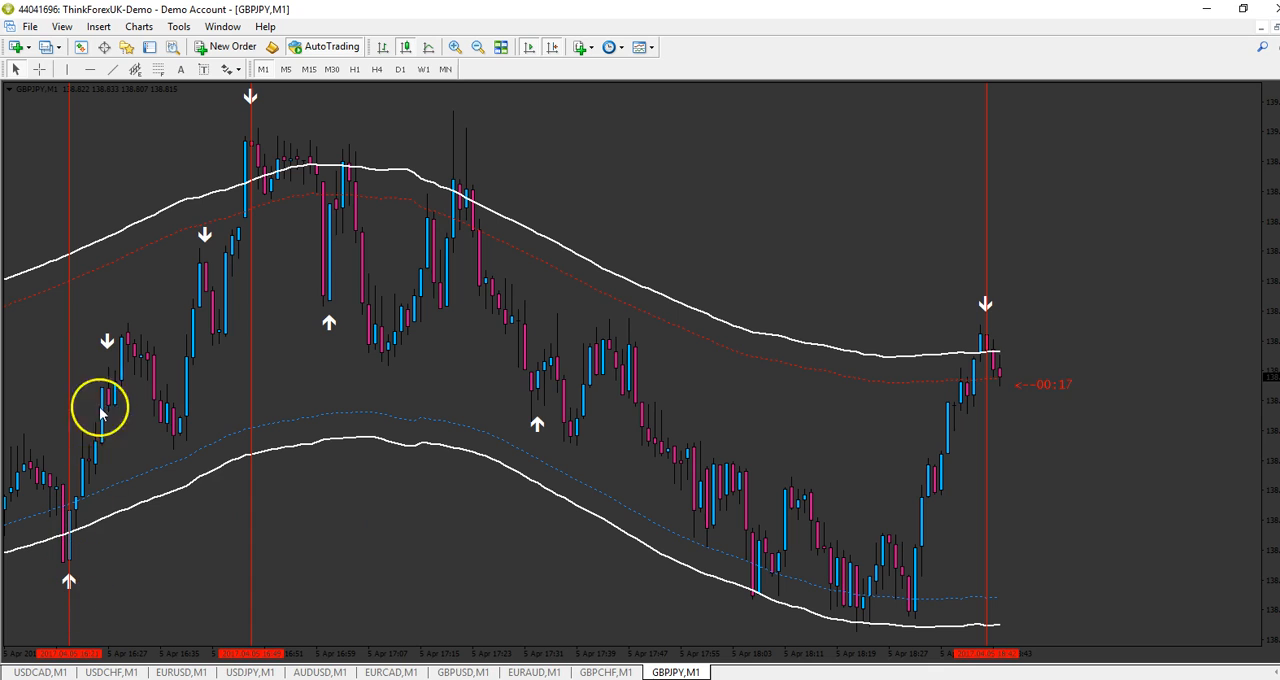
mouse_move(108, 567)
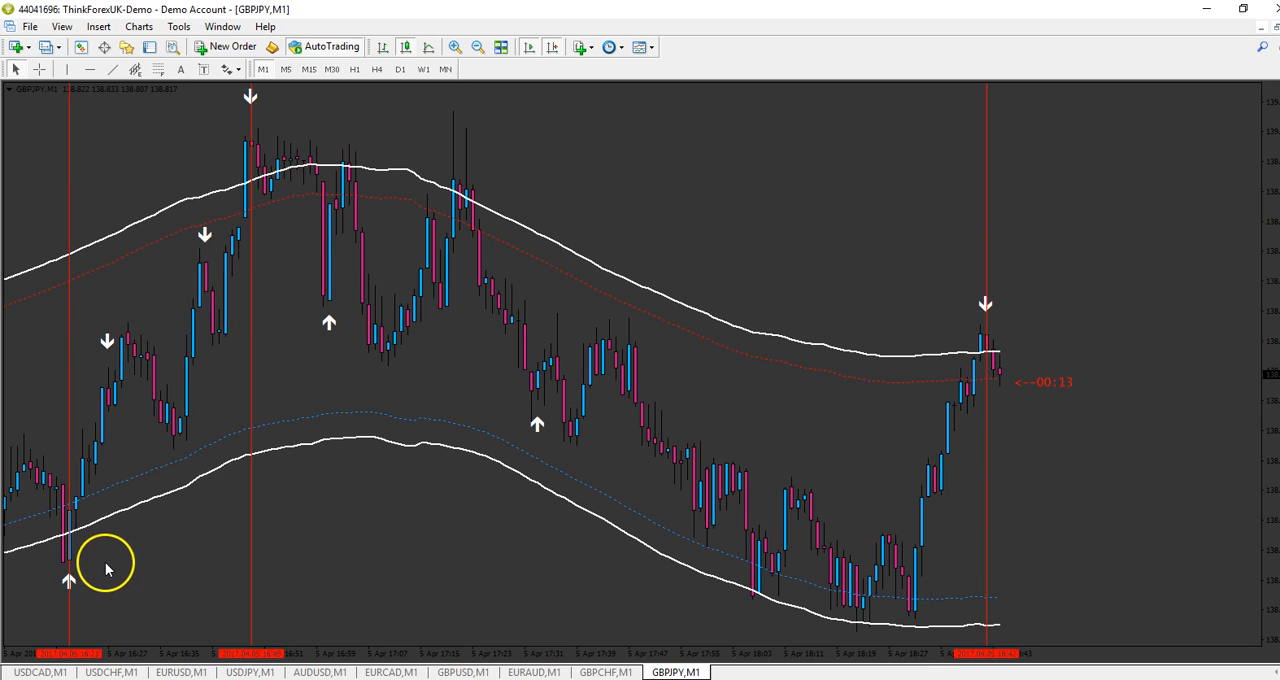
mouse_move(268, 190)
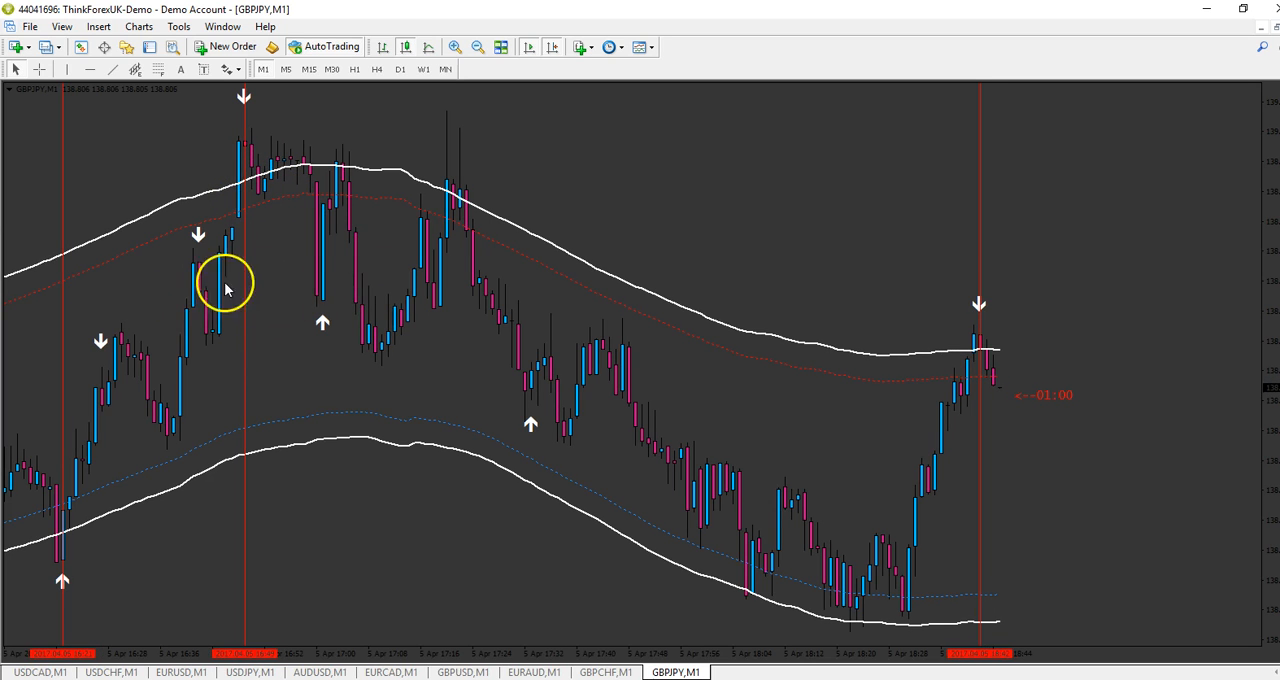
mouse_move(400, 300)
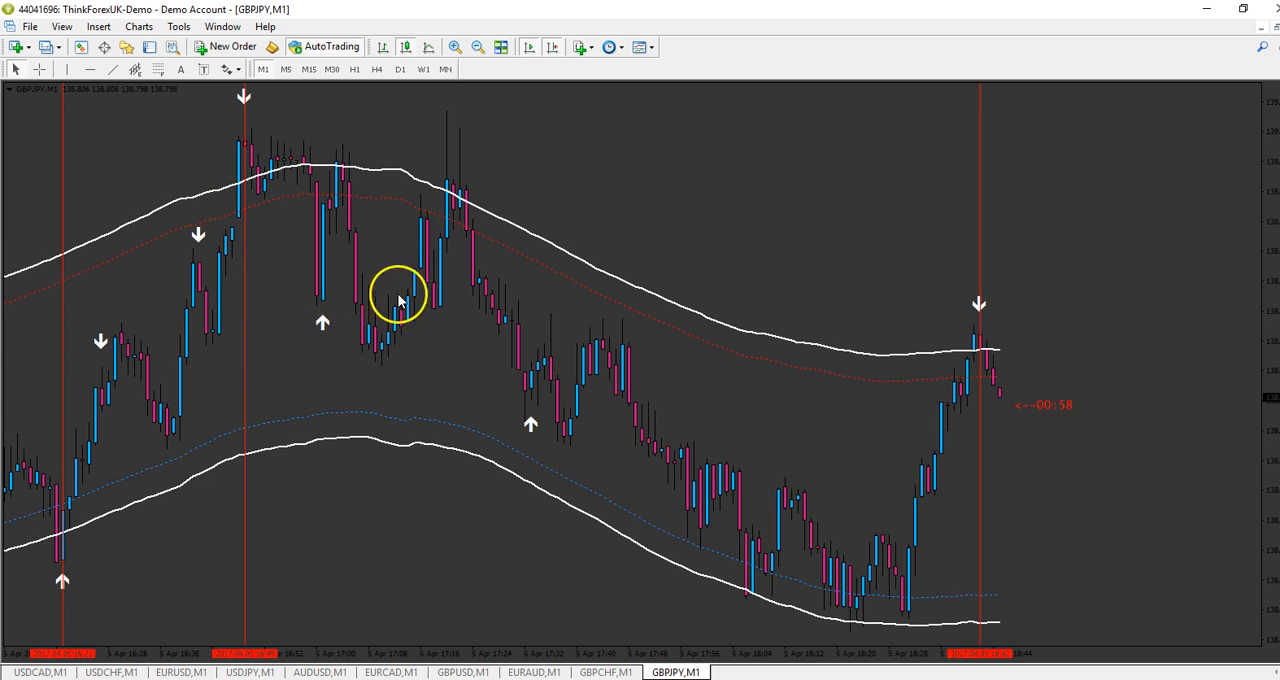
mouse_move(553, 543)
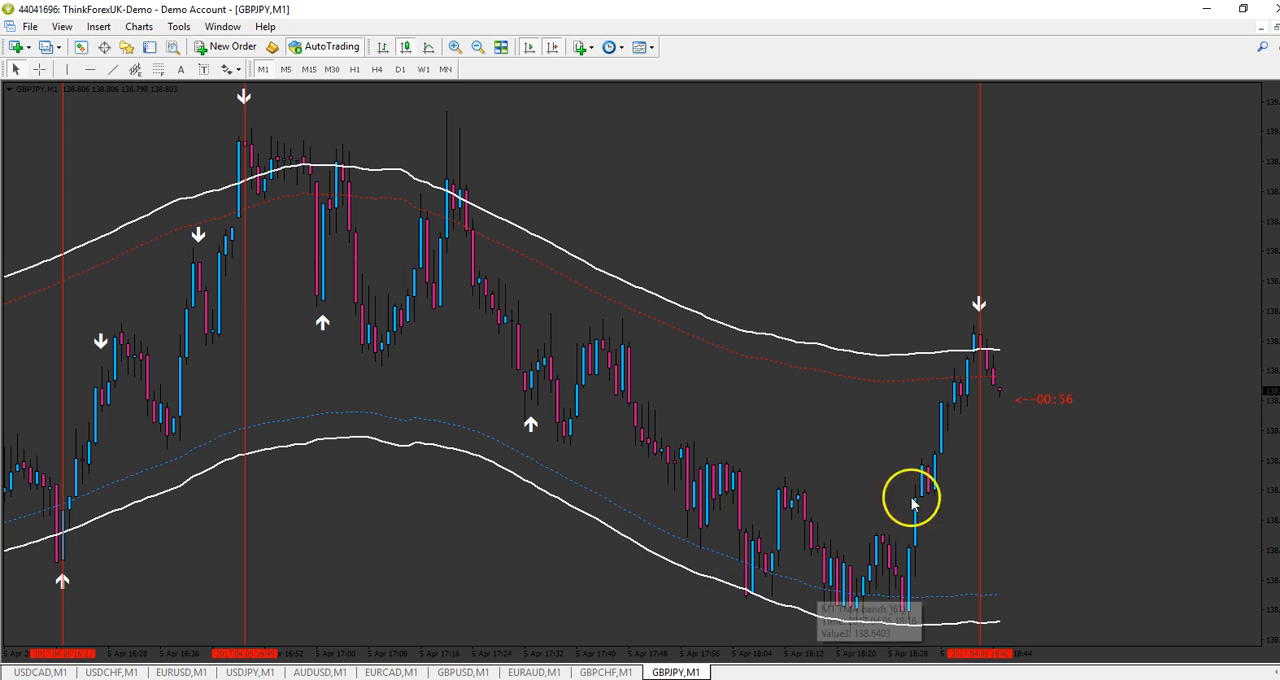
mouse_move(1108, 538)
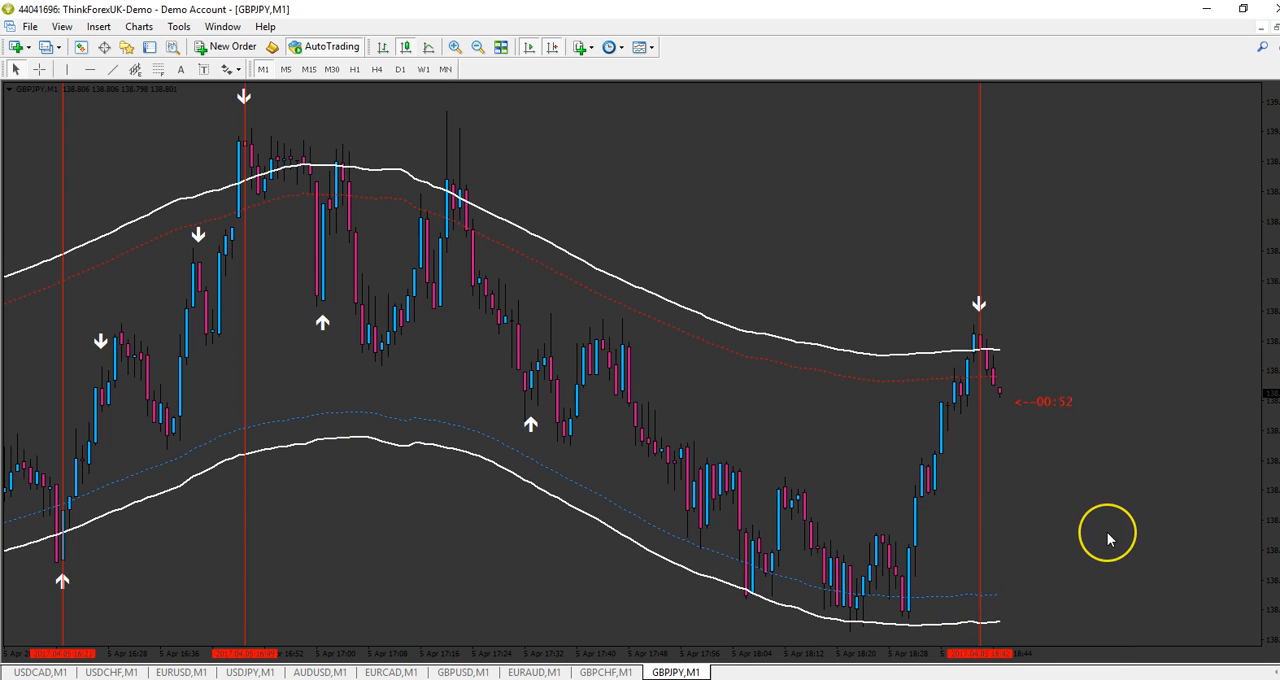
mouse_move(948, 425)
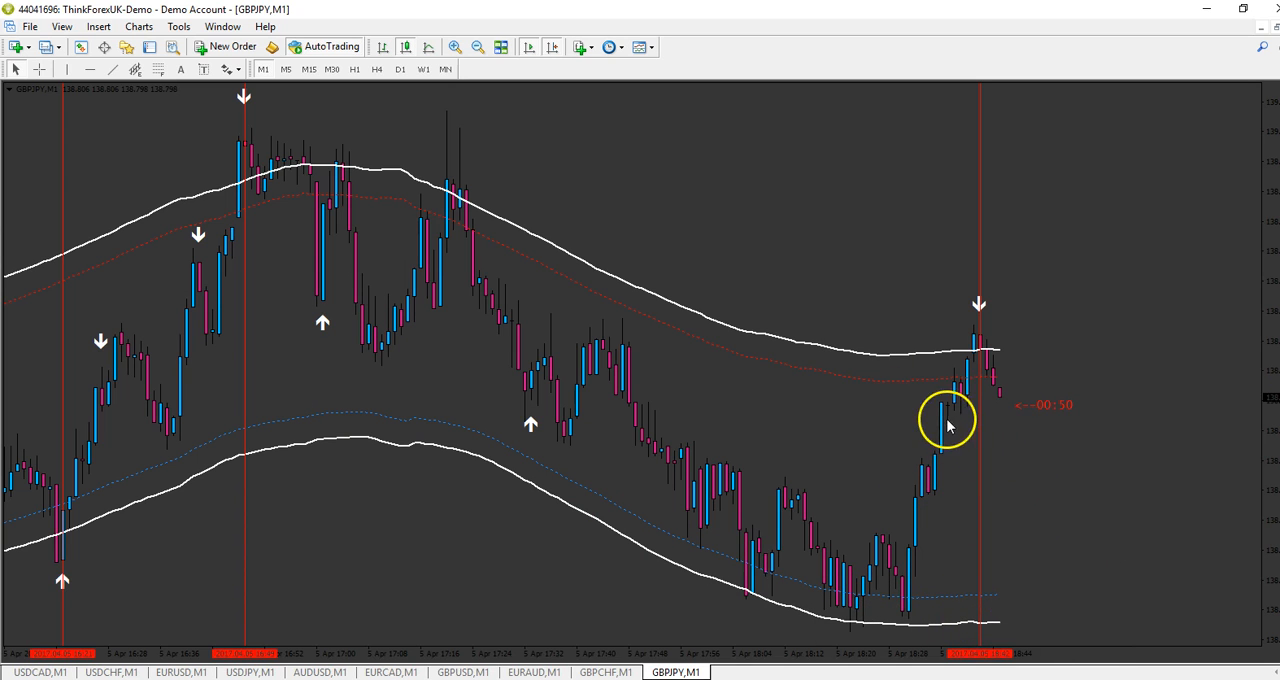
mouse_move(925, 548)
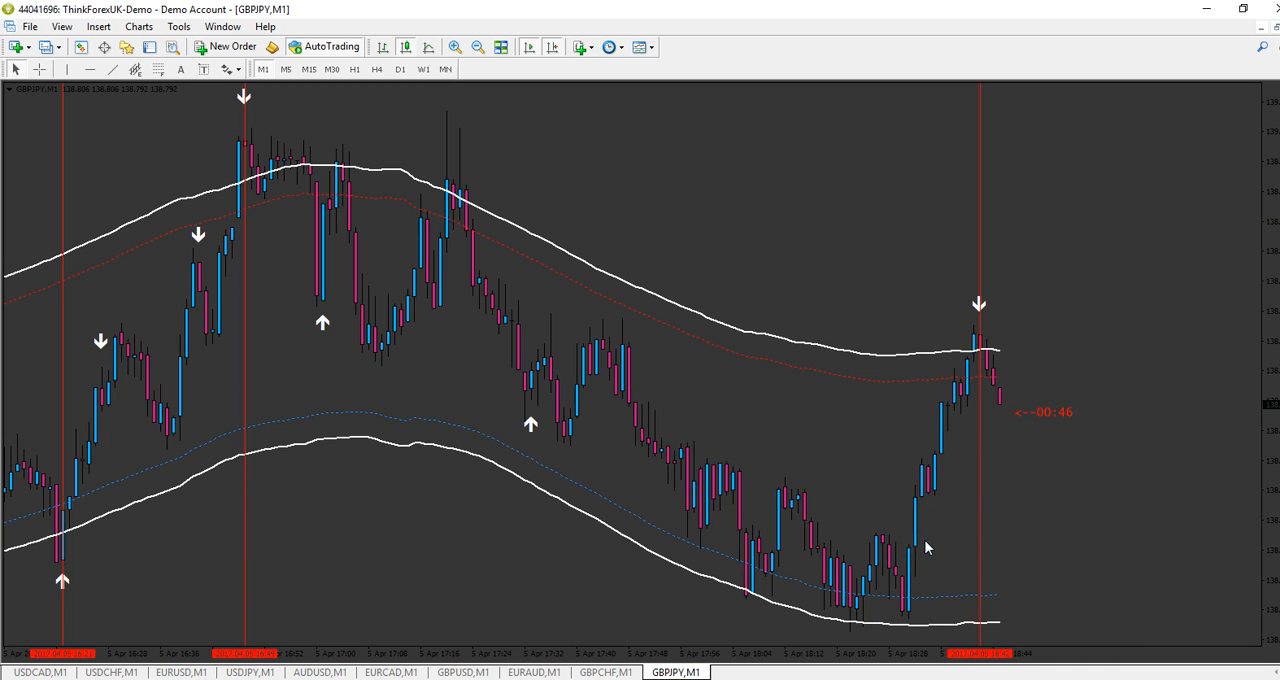
mouse_move(1048, 585)
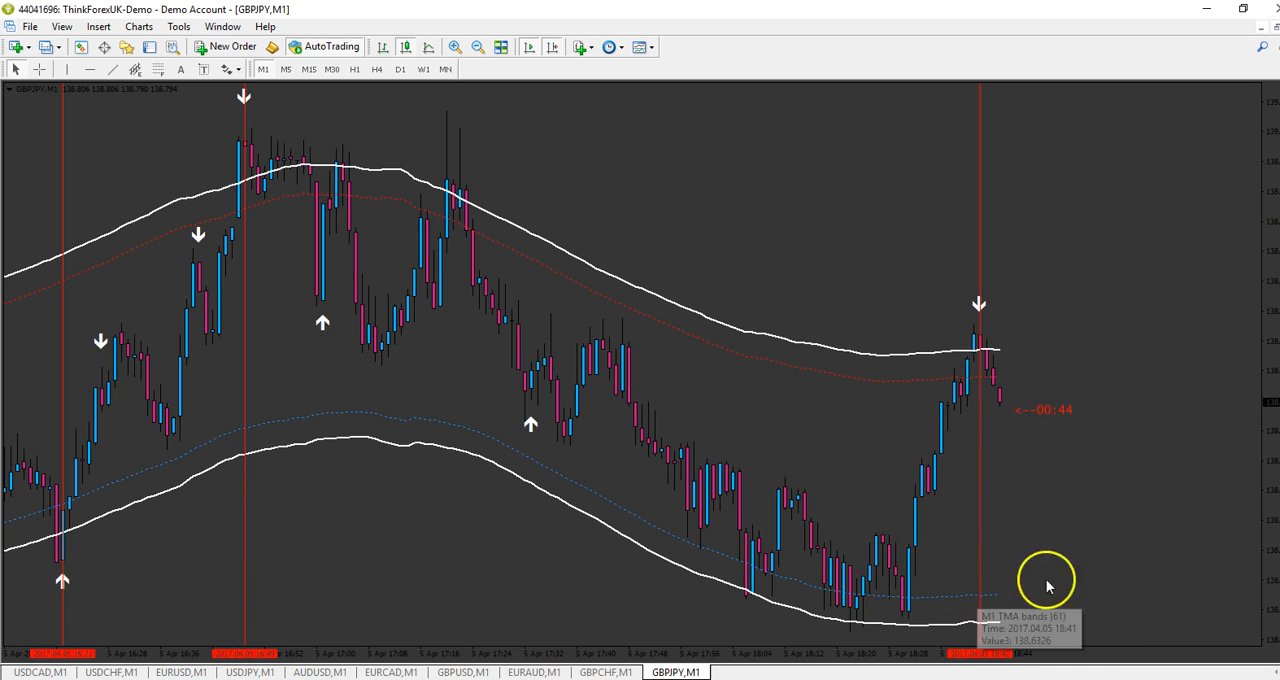
mouse_move(993, 347)
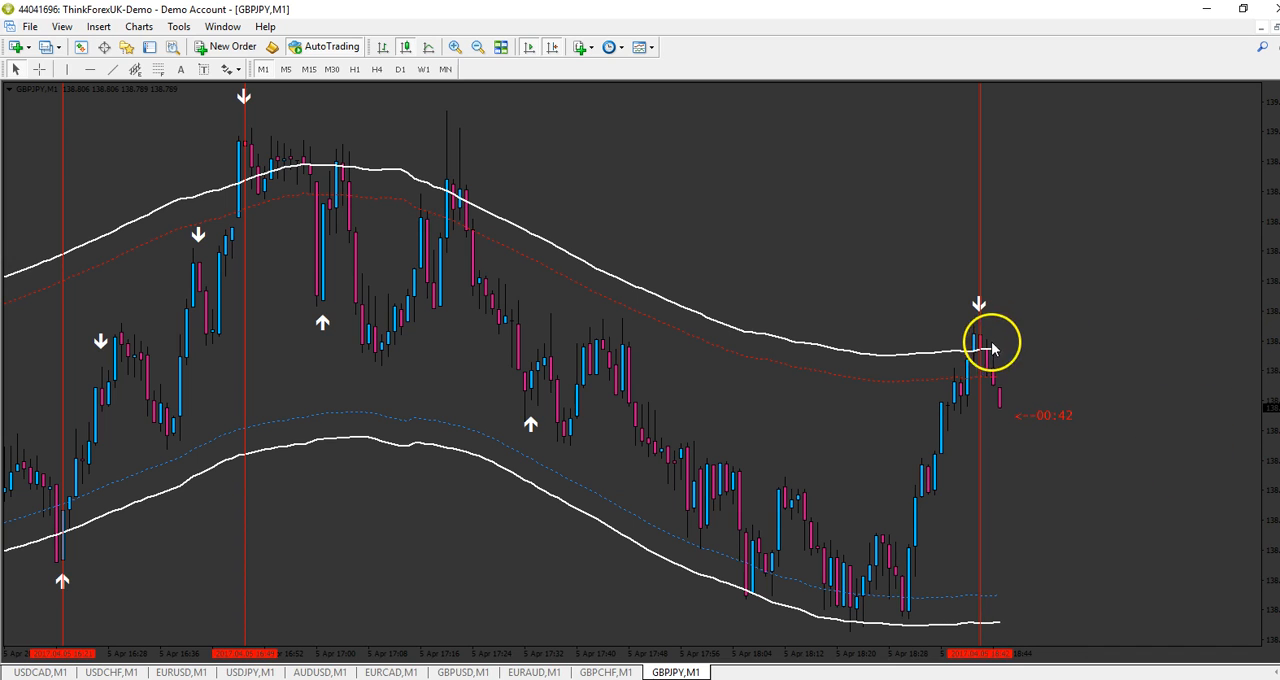
mouse_move(1190, 453)
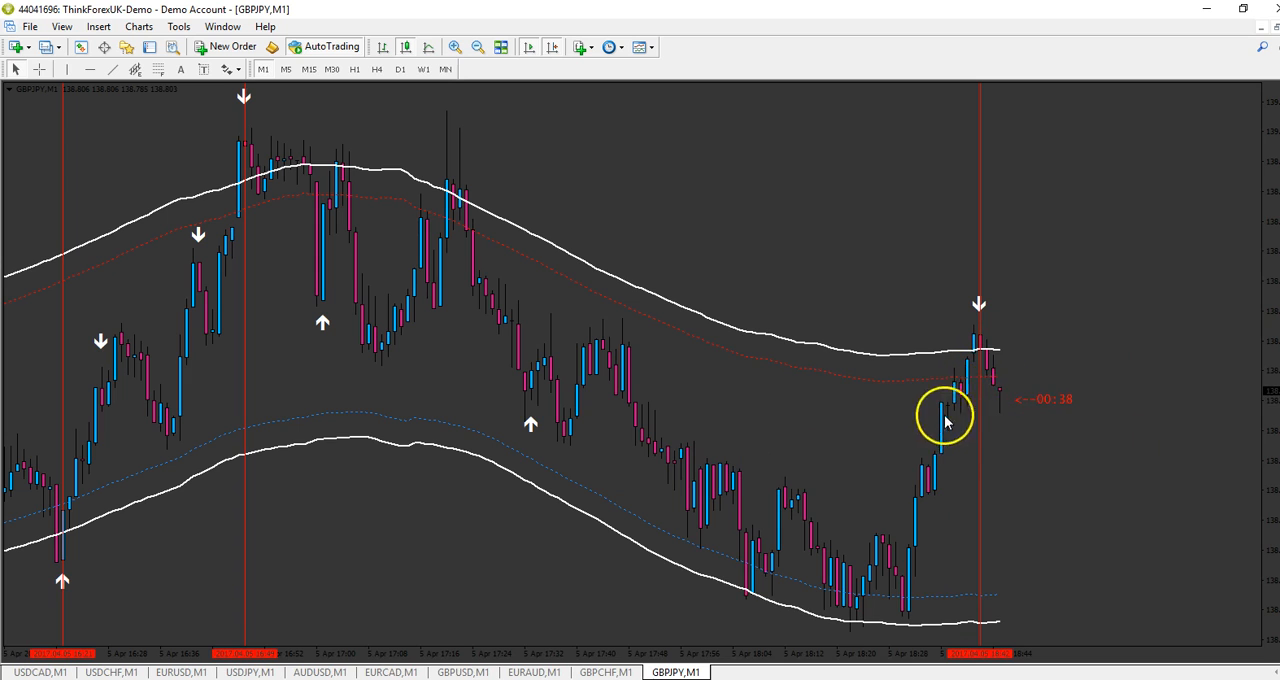
mouse_move(1270, 365)
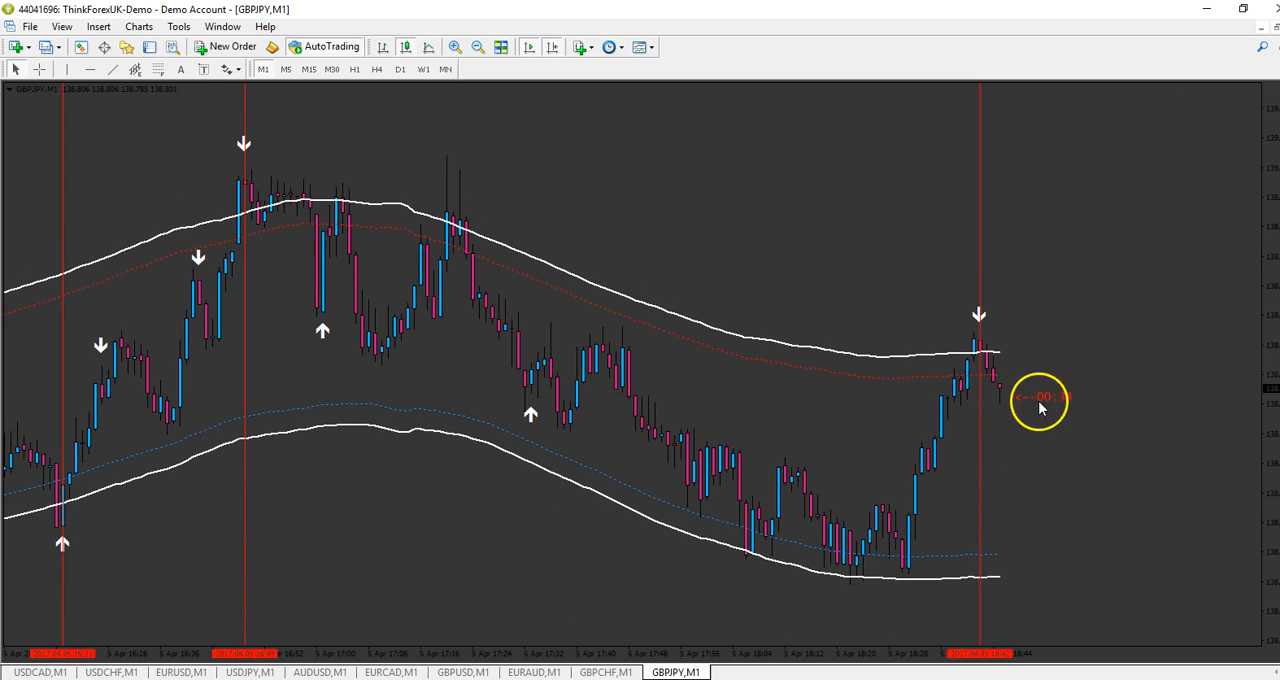
mouse_move(1049, 465)
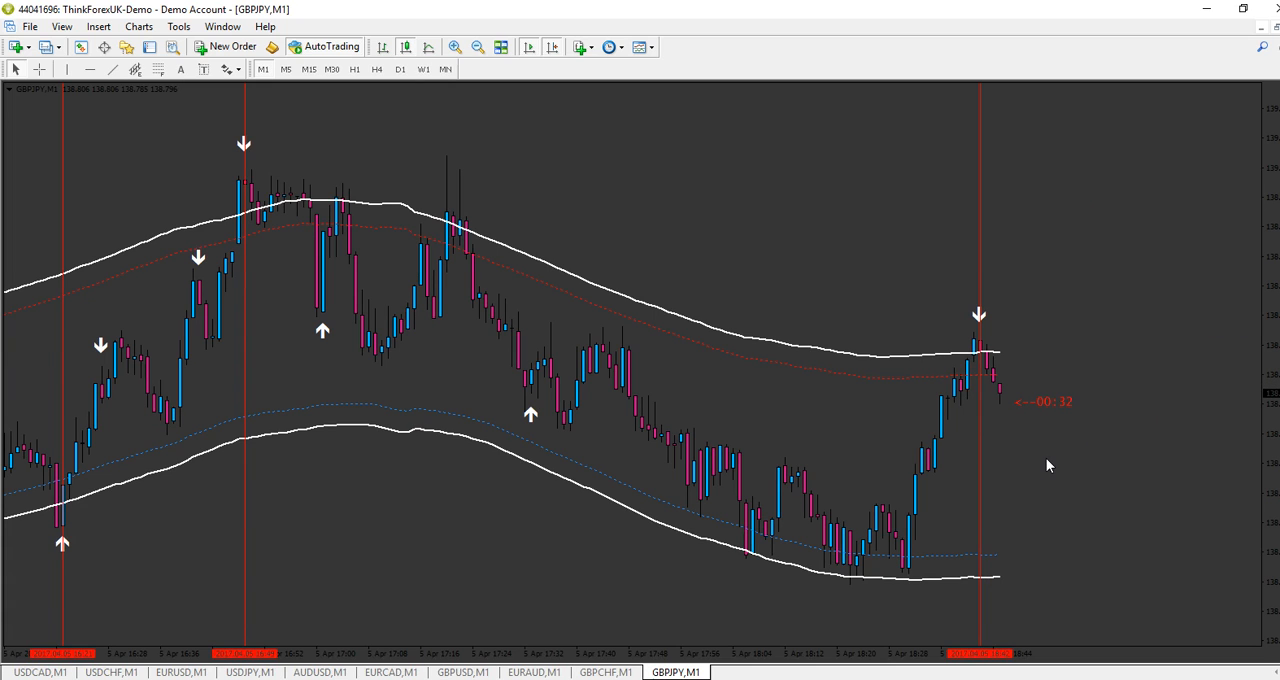
mouse_move(1063, 487)
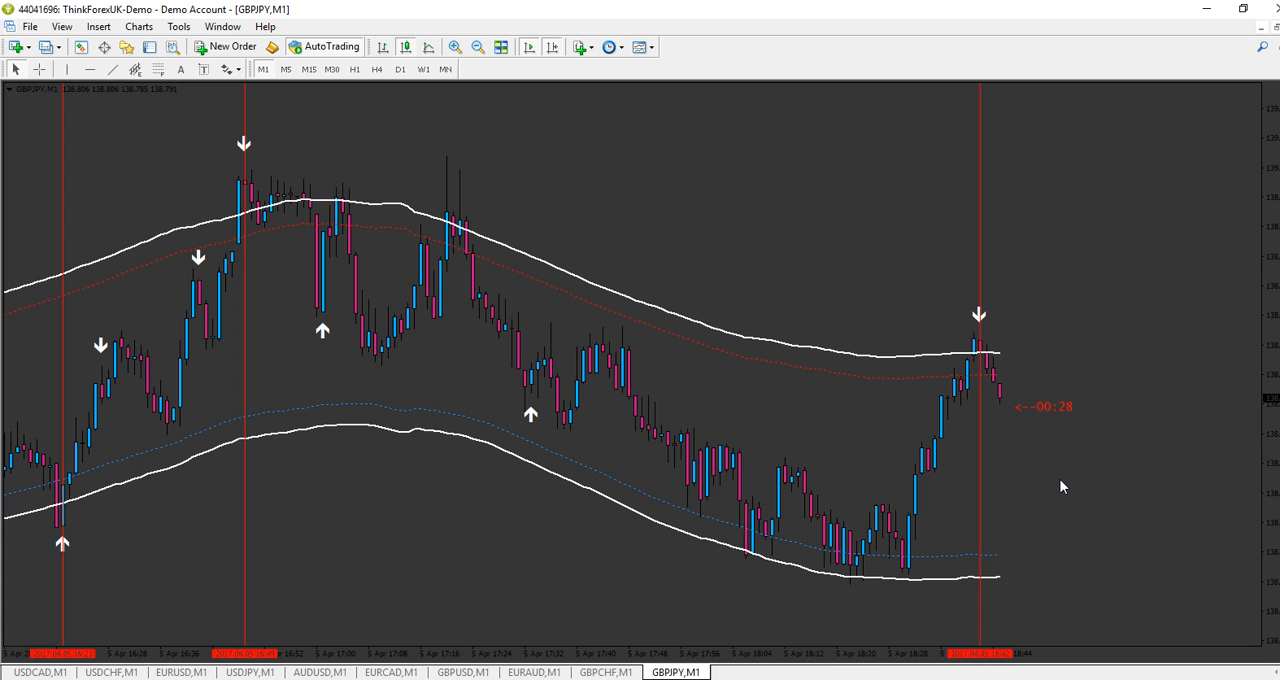
mouse_move(550, 565)
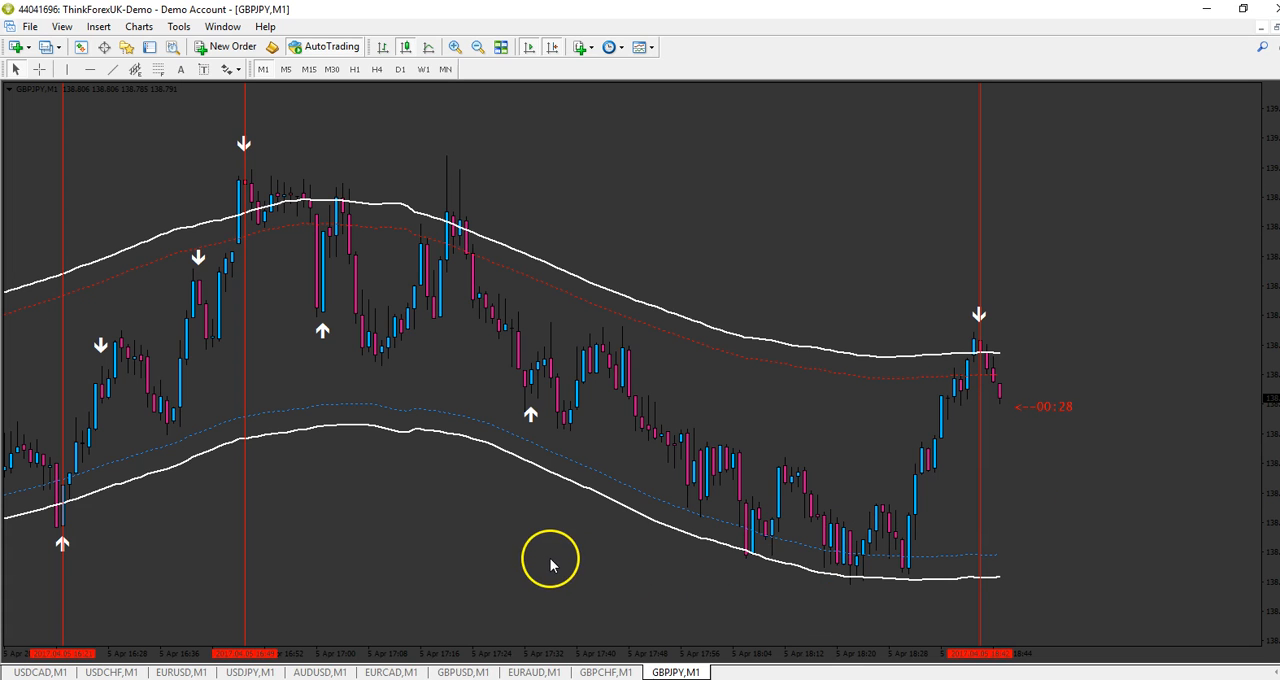
mouse_move(645, 620)
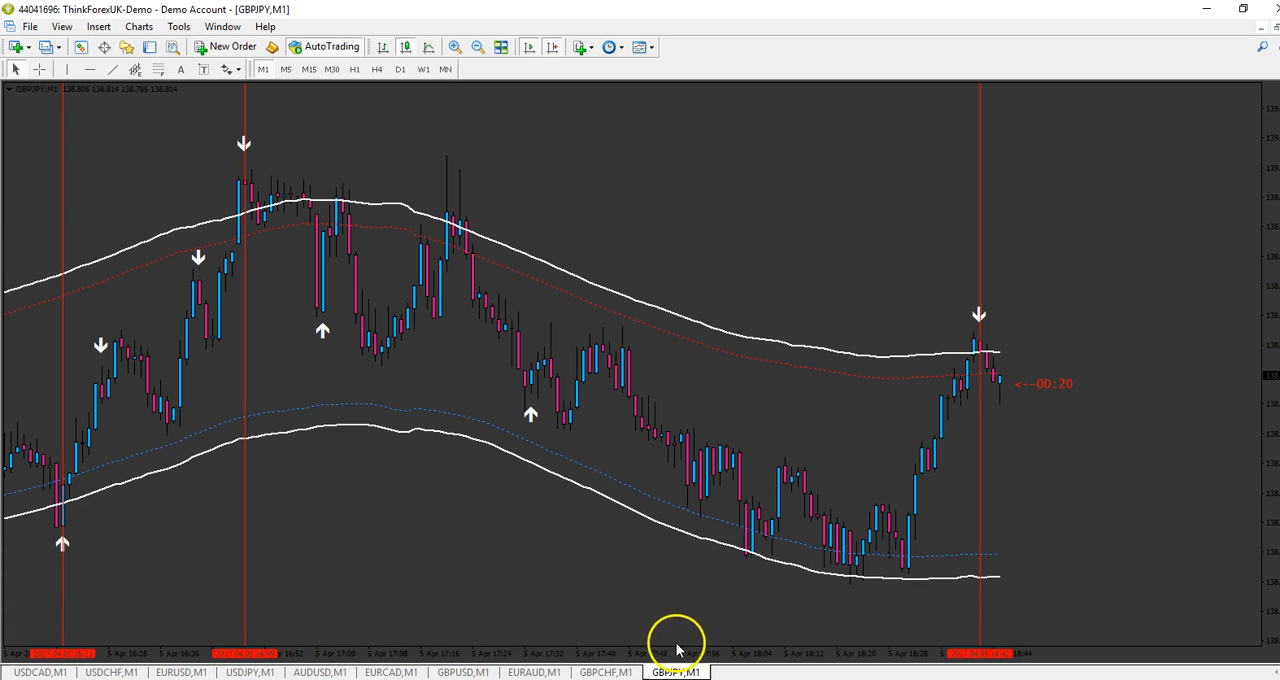
mouse_move(408, 538)
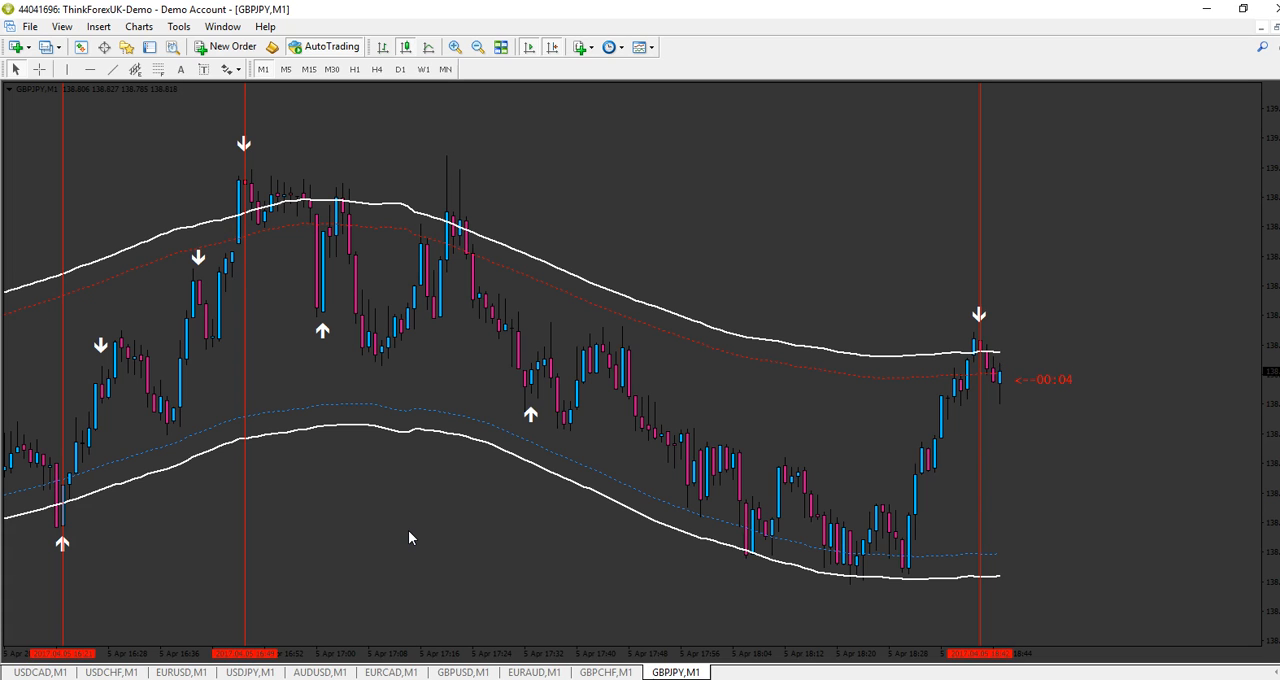
mouse_move(1090, 470)
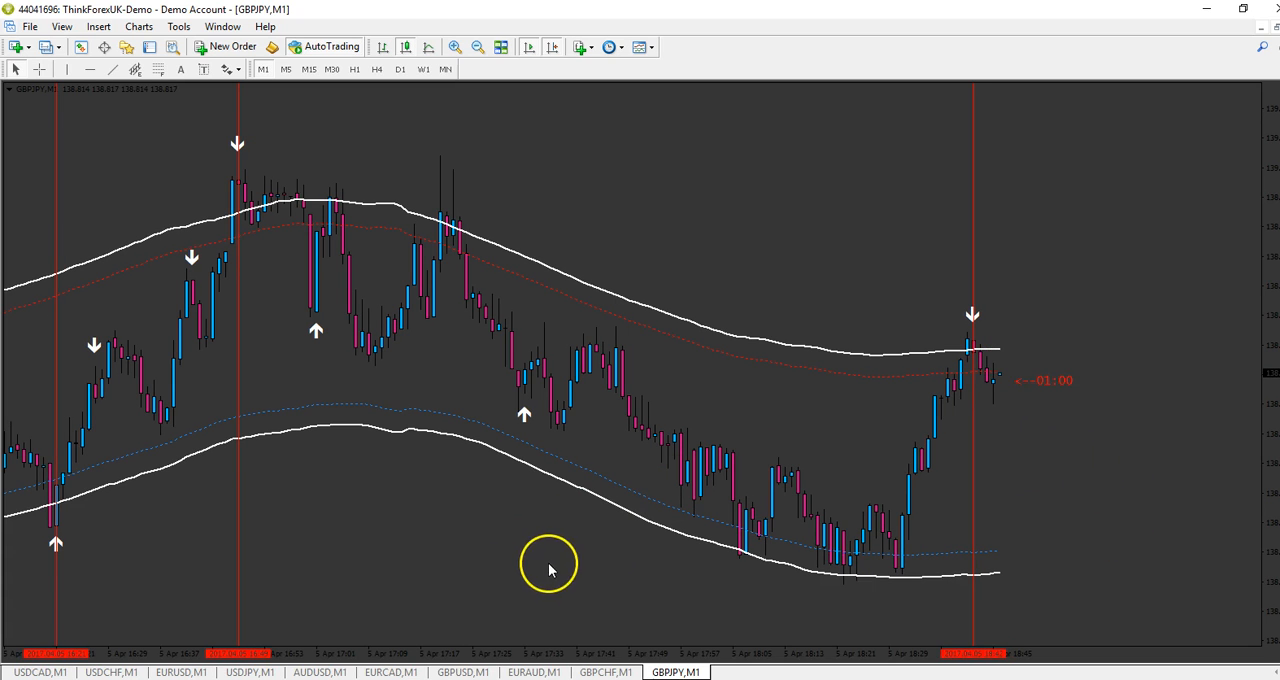
mouse_move(535, 537)
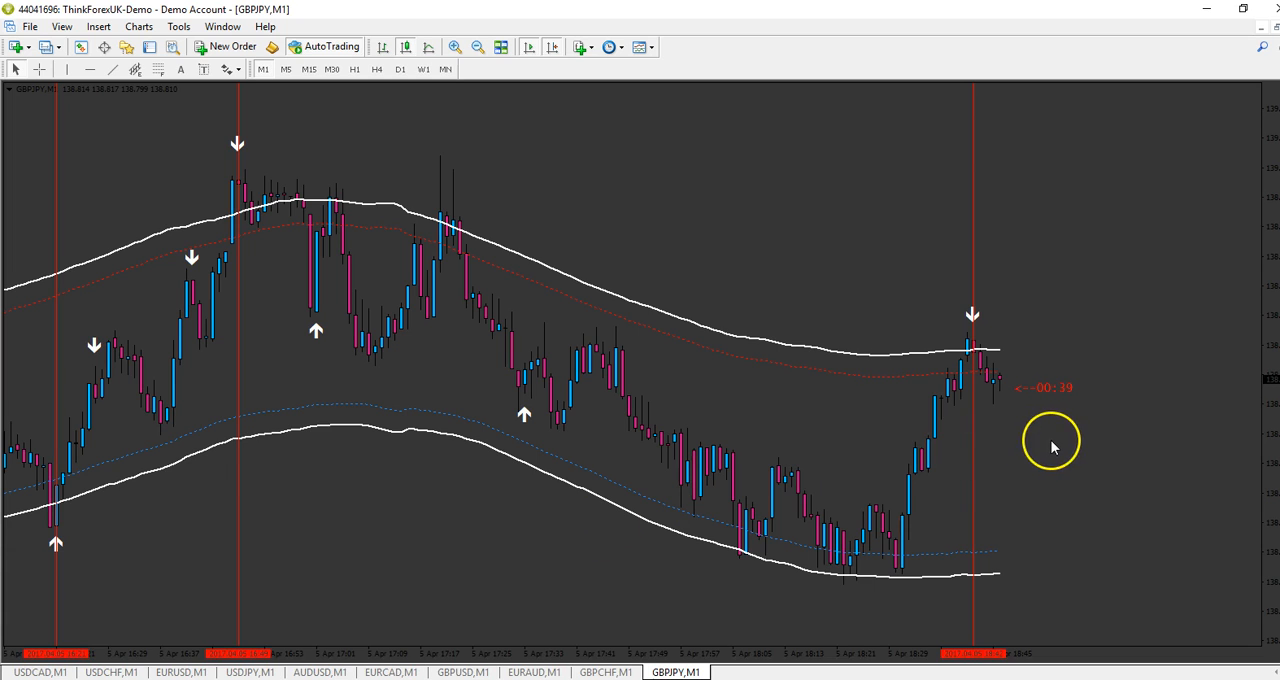
mouse_move(662, 435)
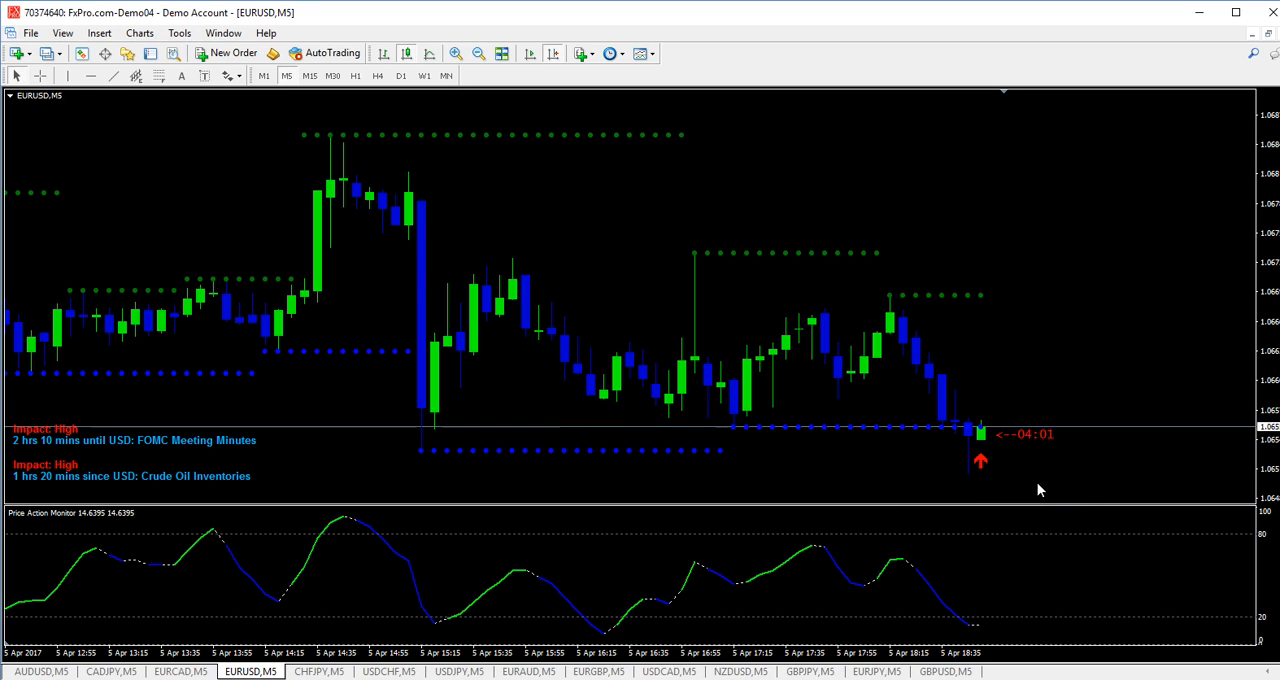
mouse_move(380, 147)
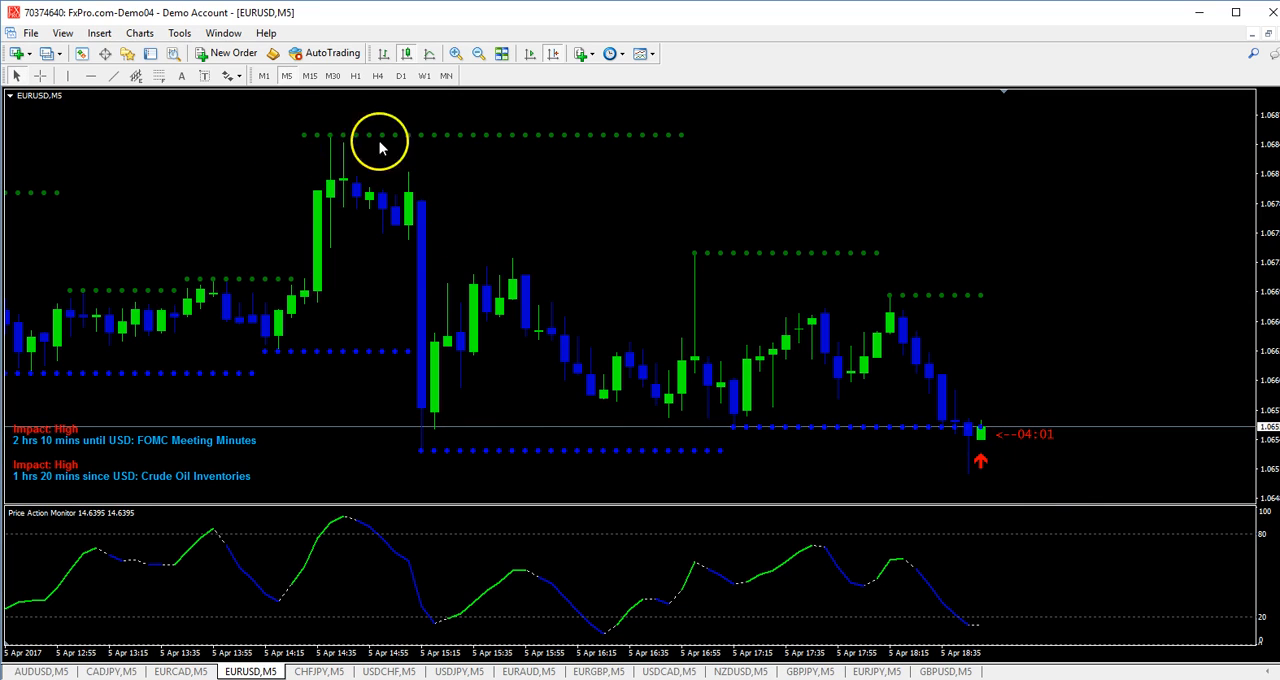
mouse_move(1033, 307)
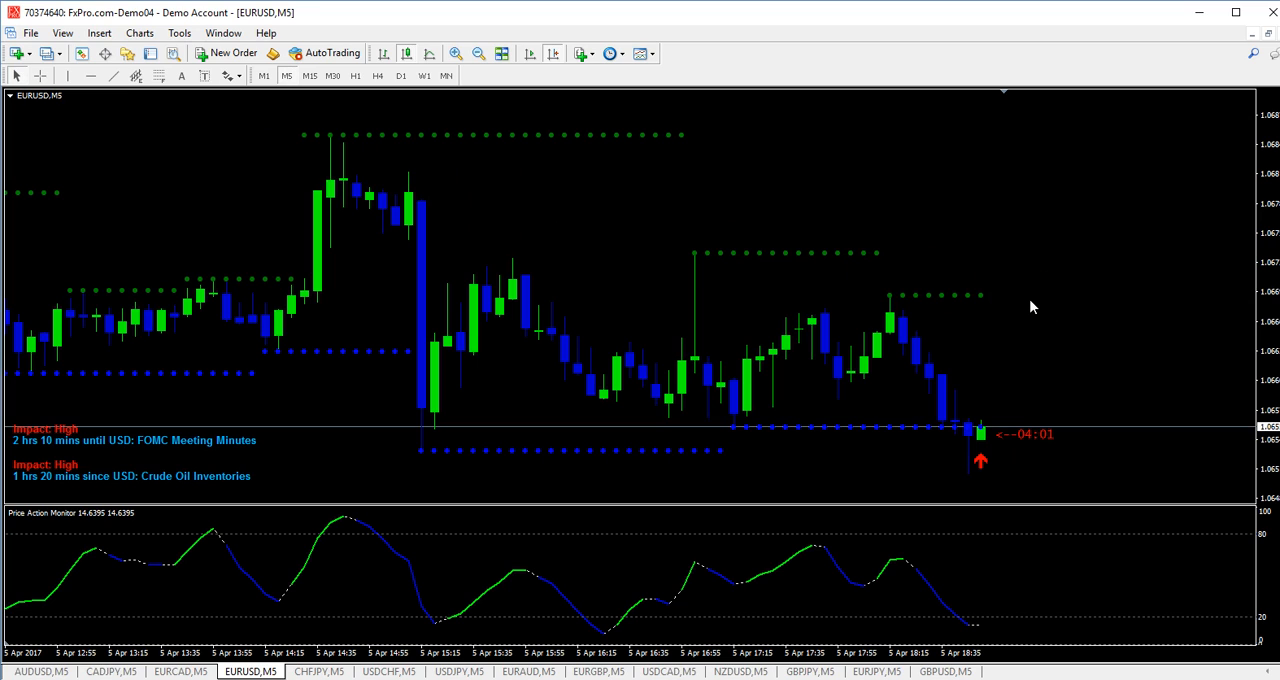
mouse_move(873, 280)
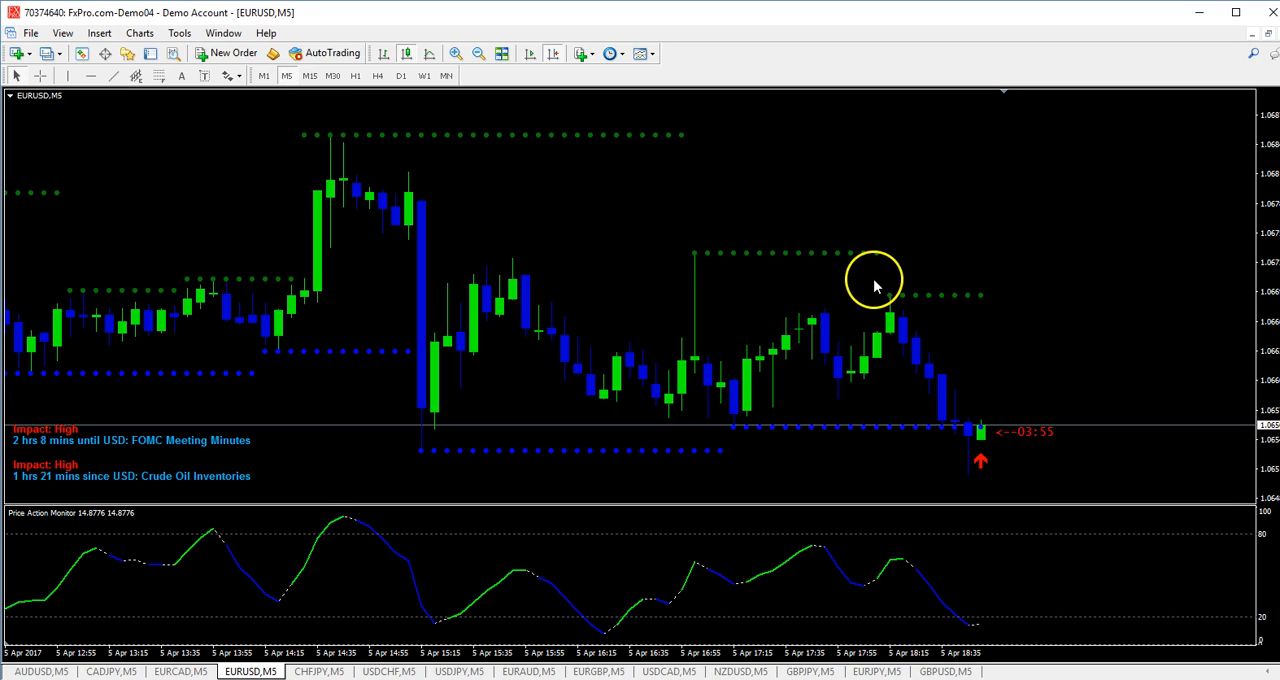
mouse_move(1100, 385)
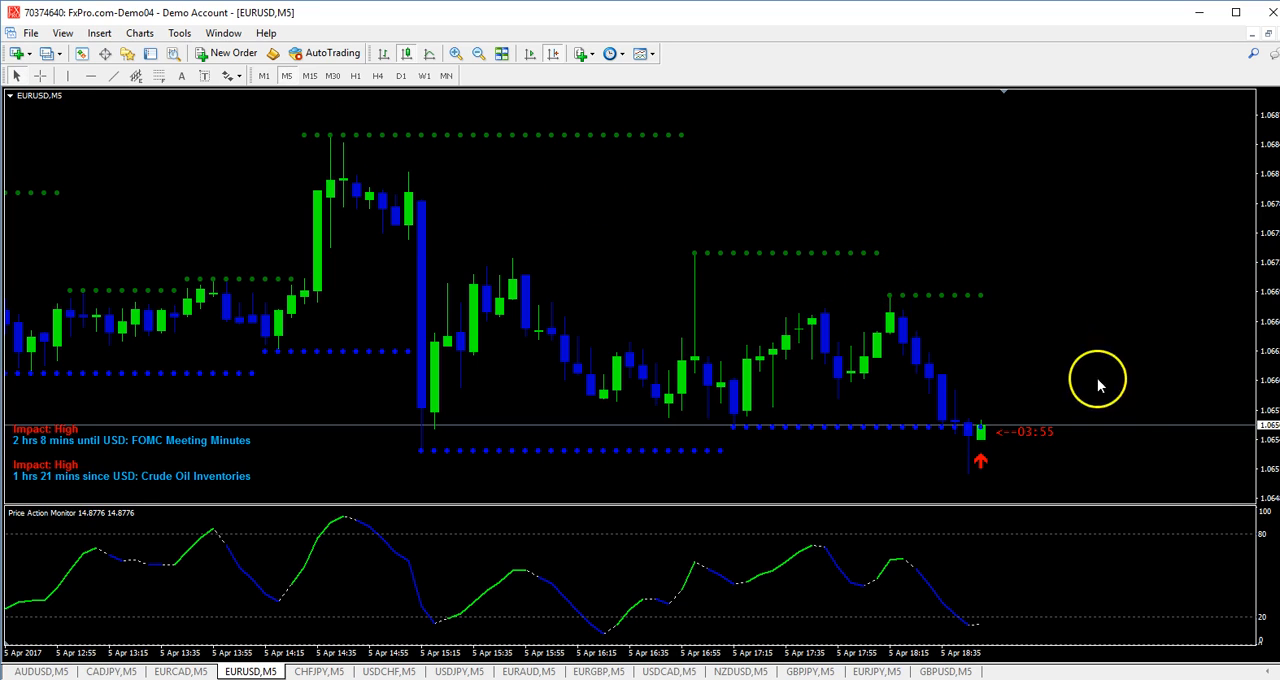
mouse_move(985, 470)
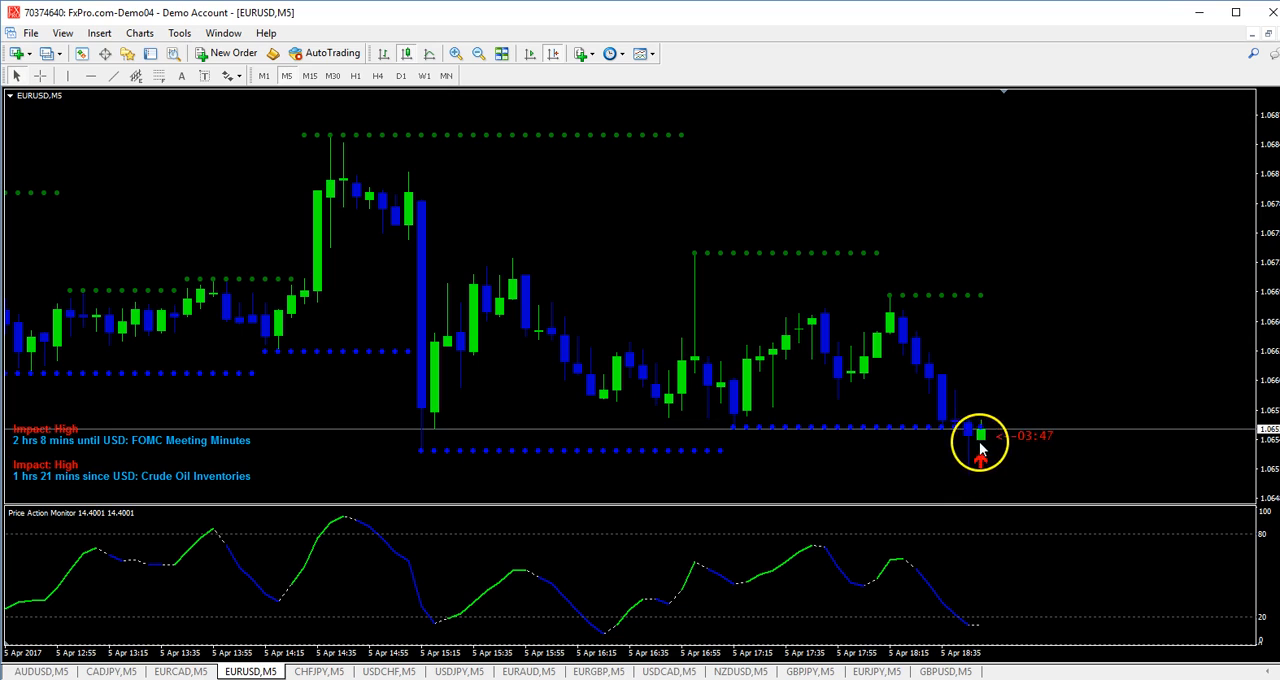
mouse_move(1022, 448)
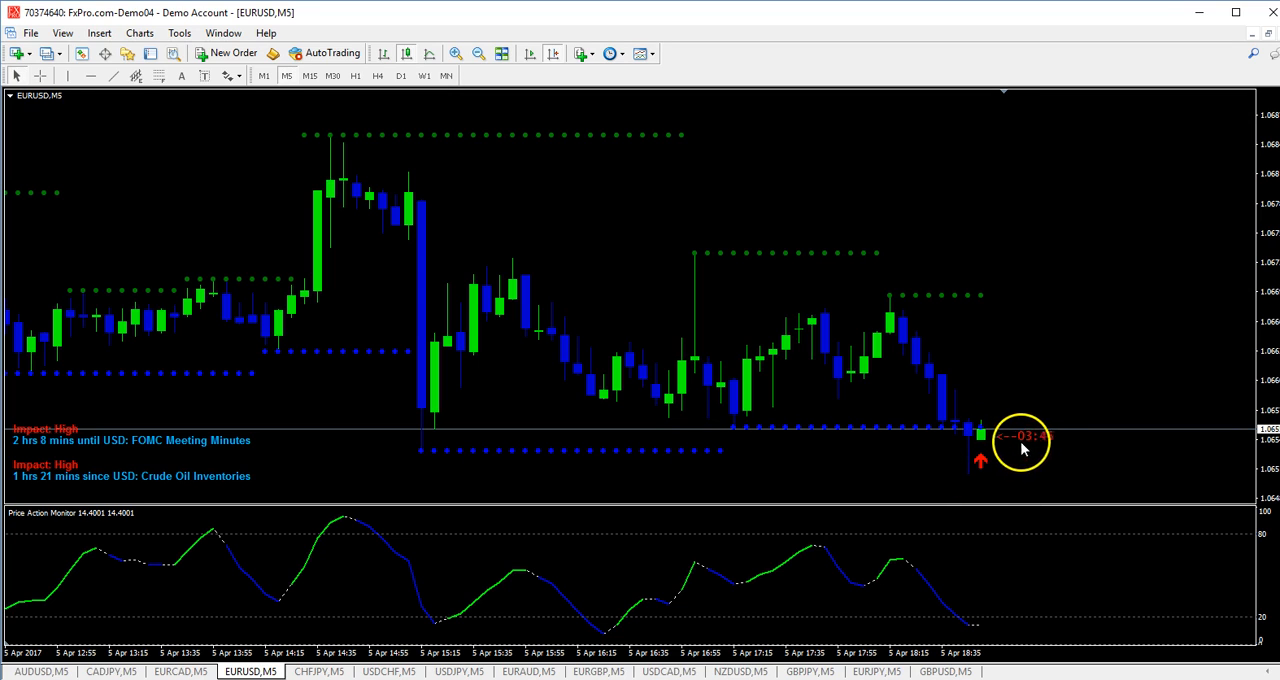
mouse_move(1035, 452)
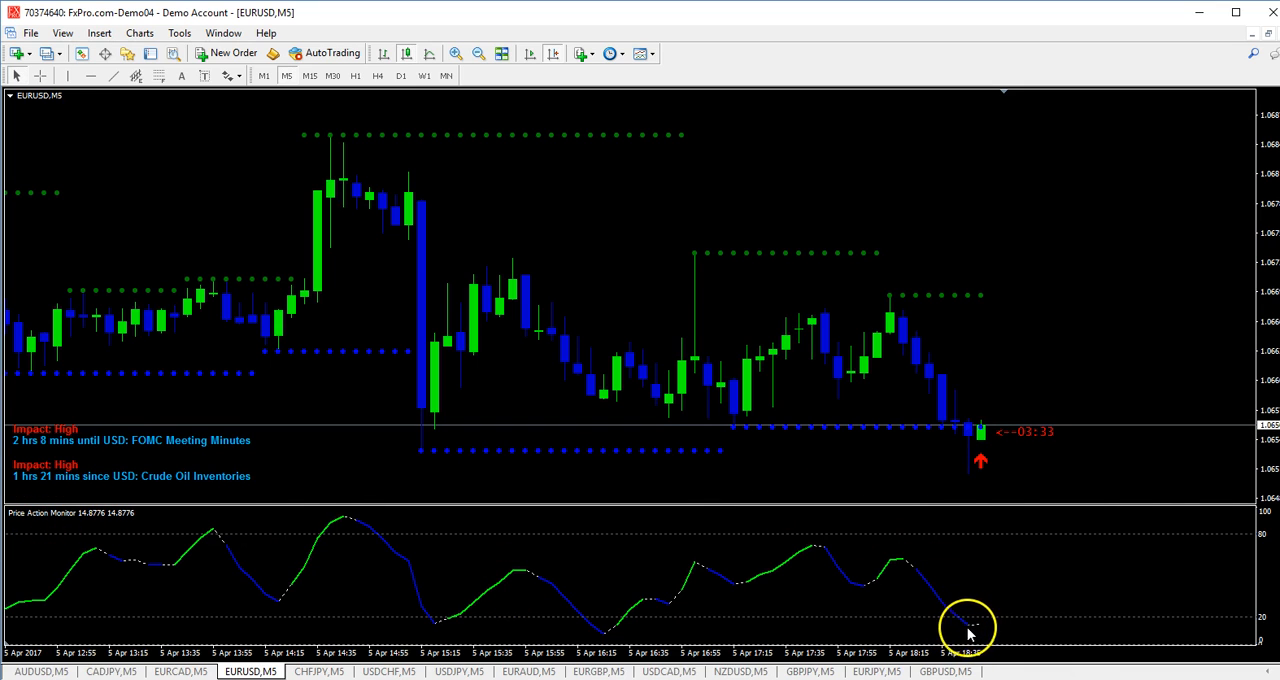
mouse_move(965, 440)
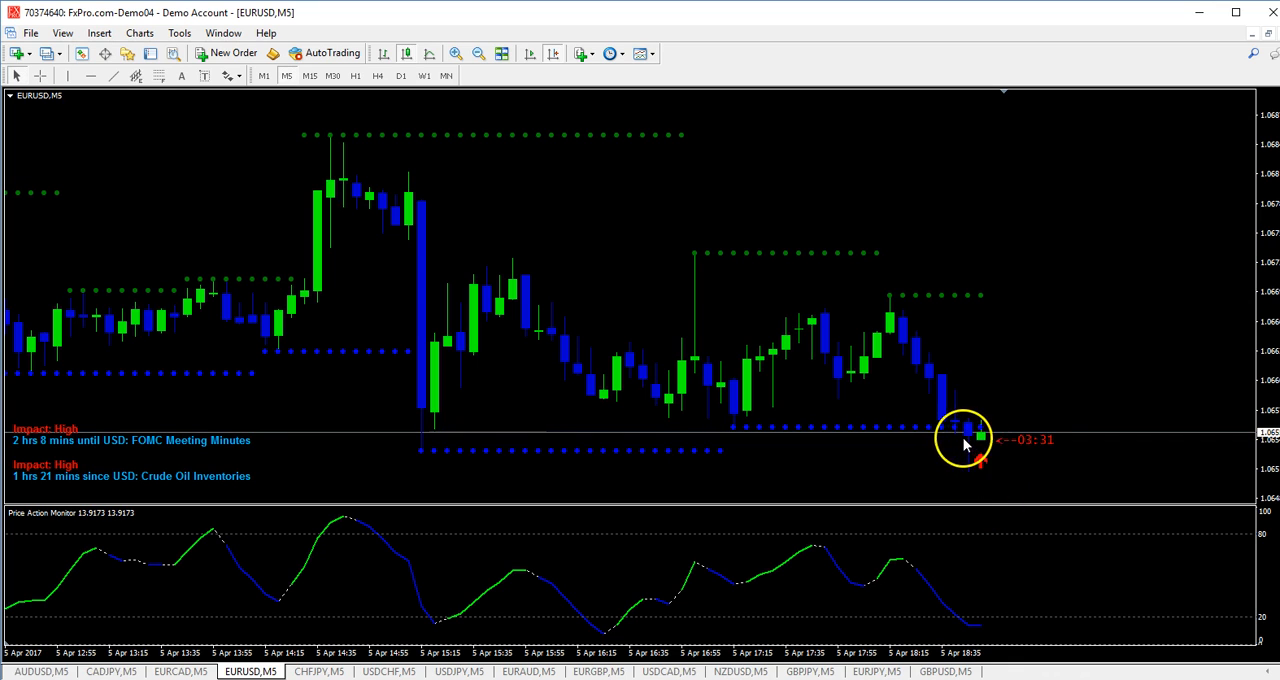
mouse_move(938, 438)
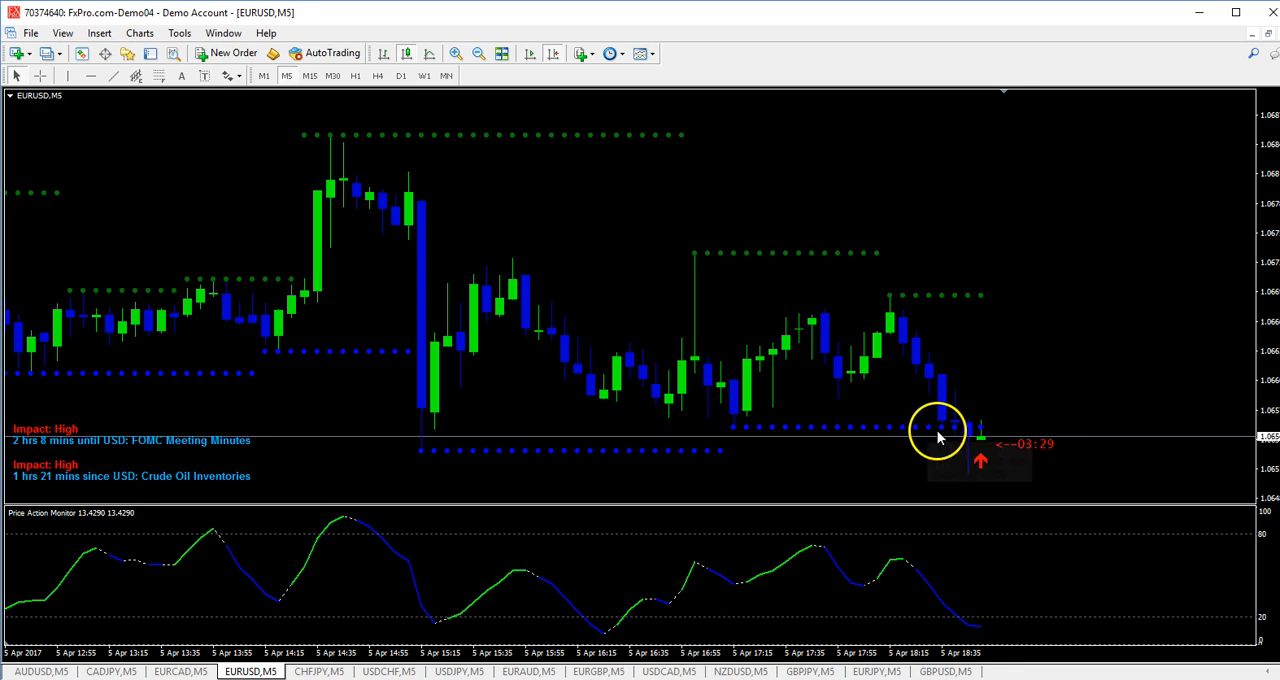
mouse_move(1072, 490)
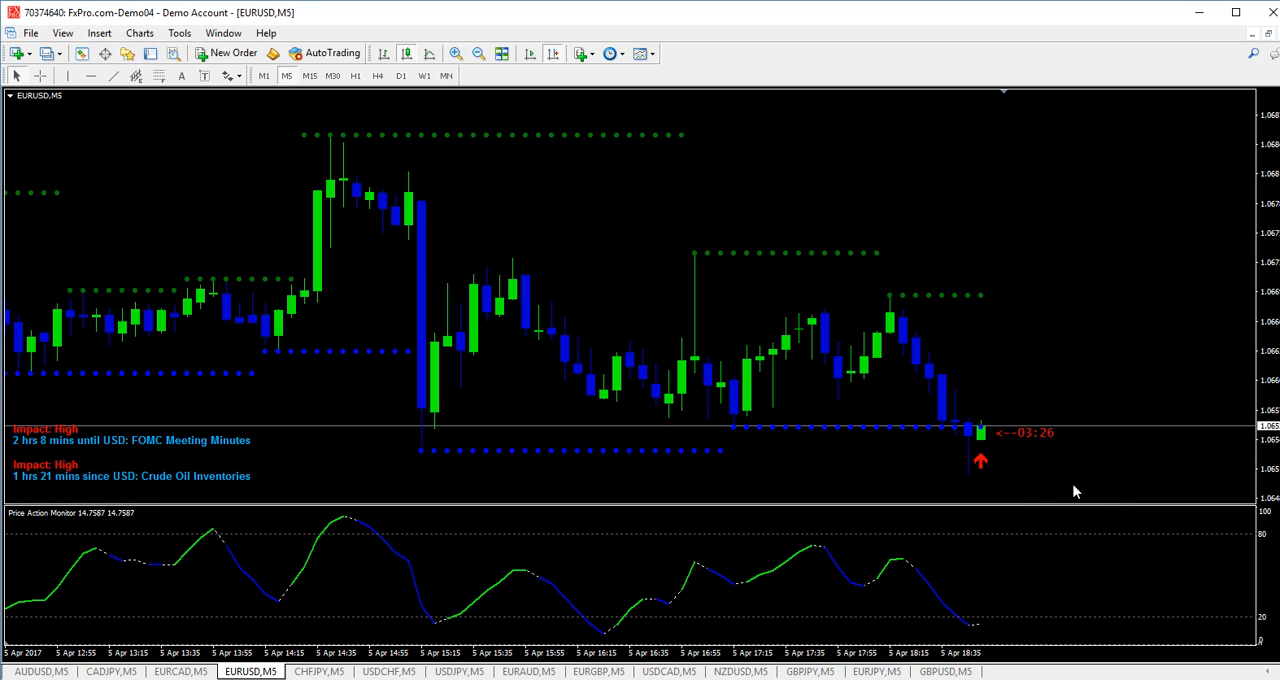
mouse_move(1000, 465)
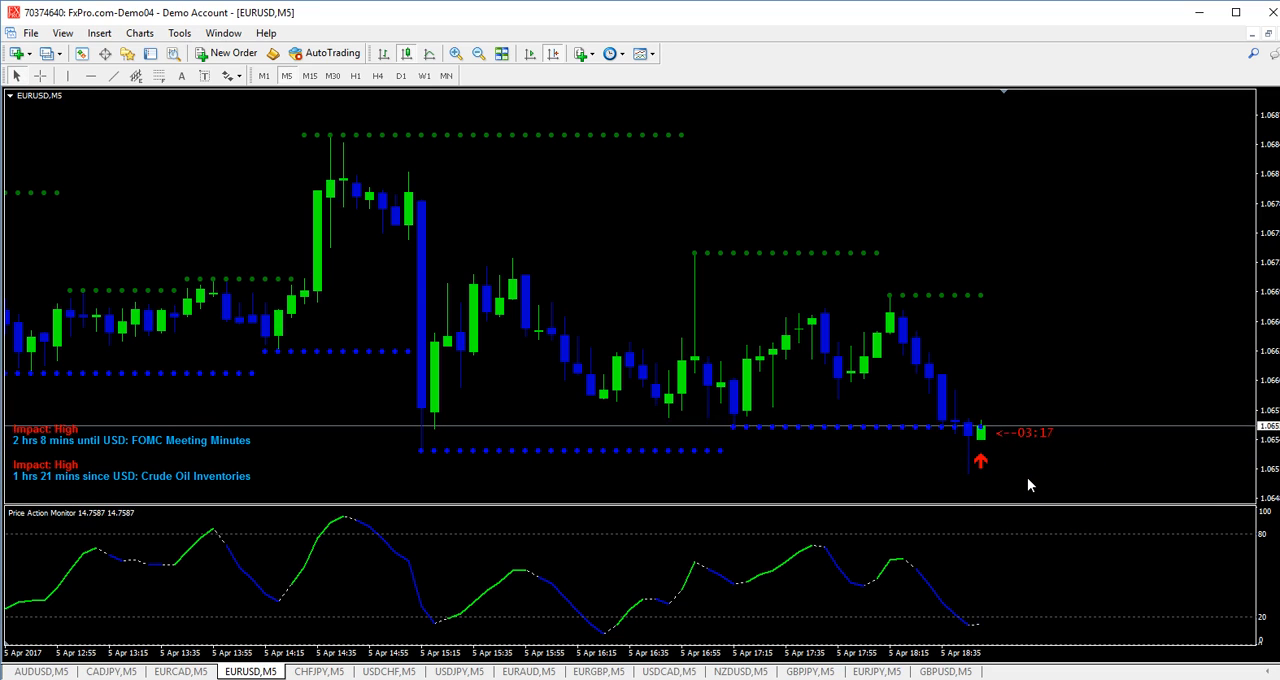
mouse_move(744, 490)
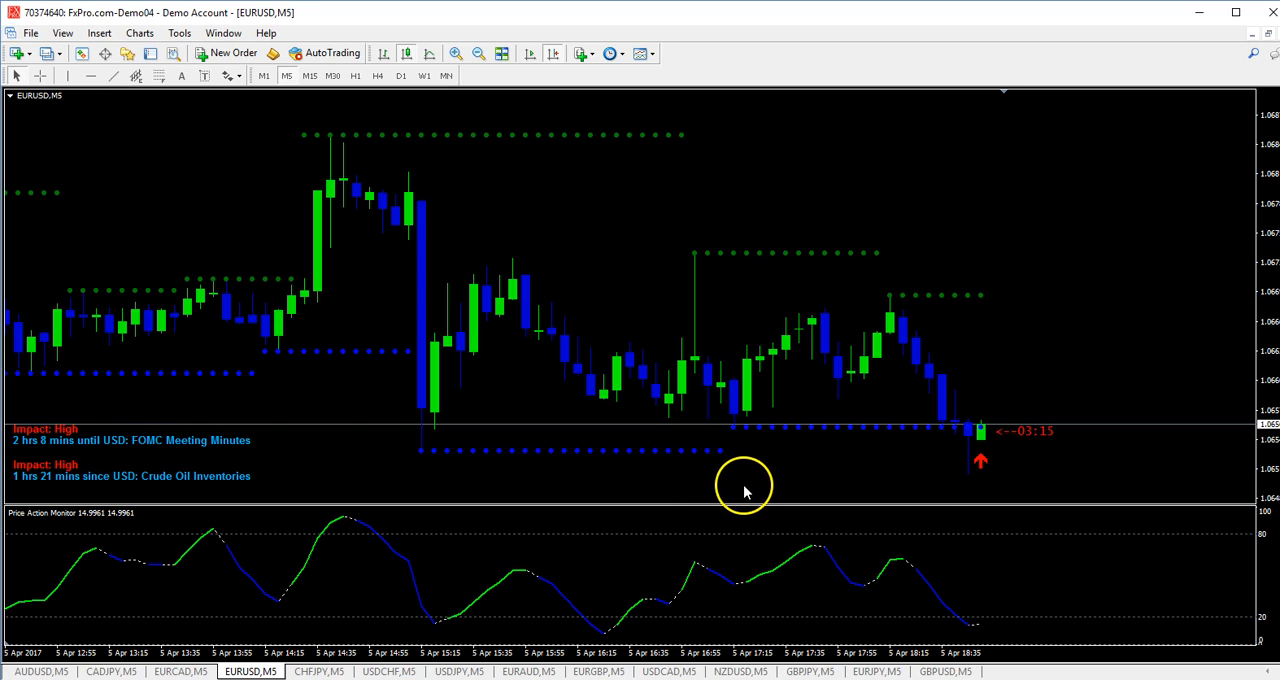
mouse_move(883, 497)
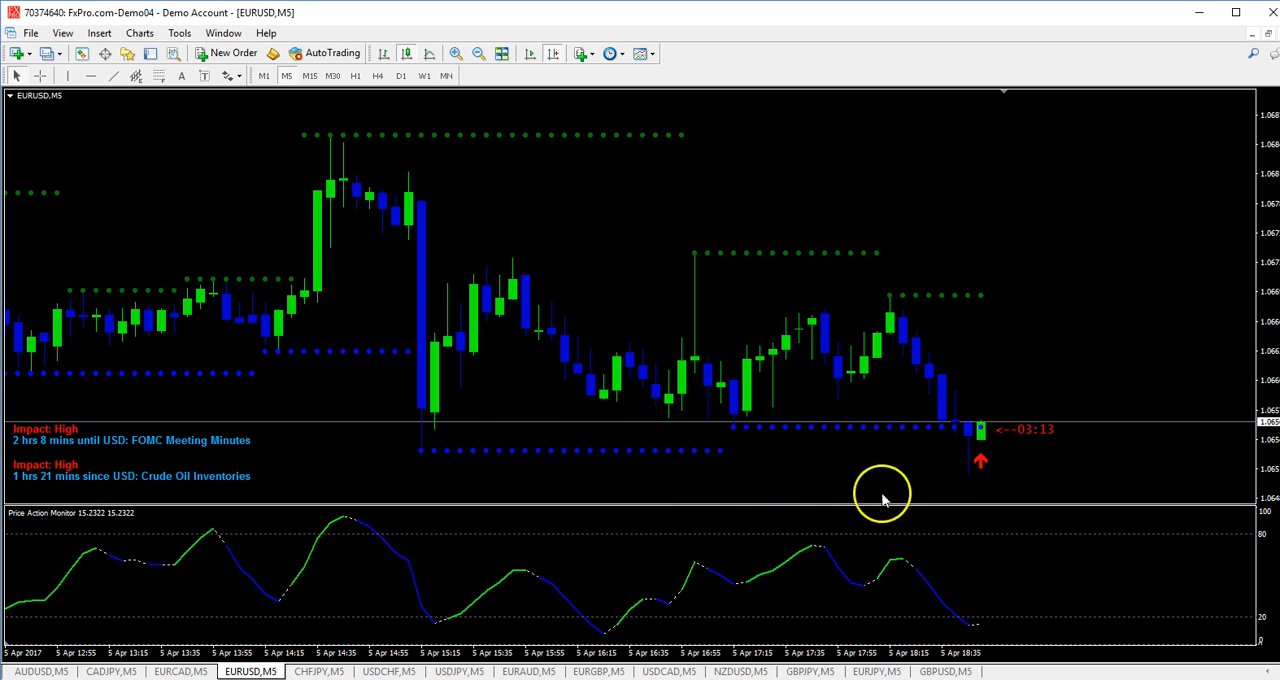
mouse_move(957, 500)
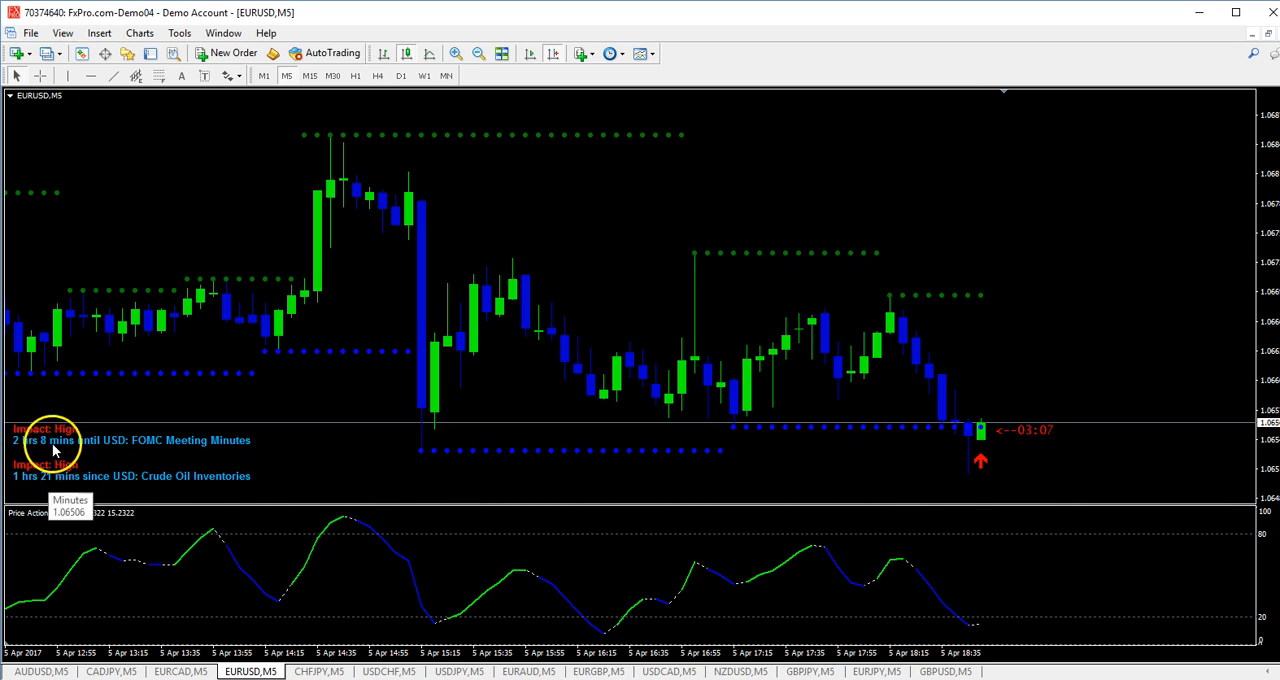
mouse_move(350, 458)
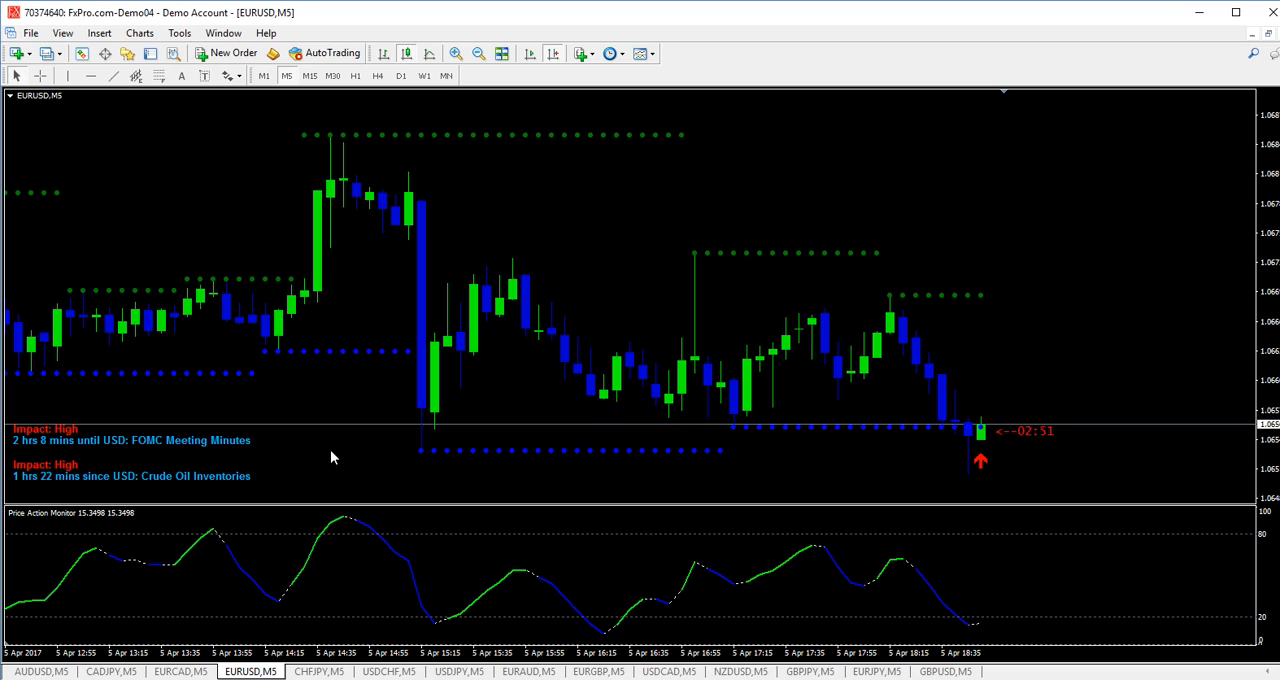
mouse_move(305, 472)
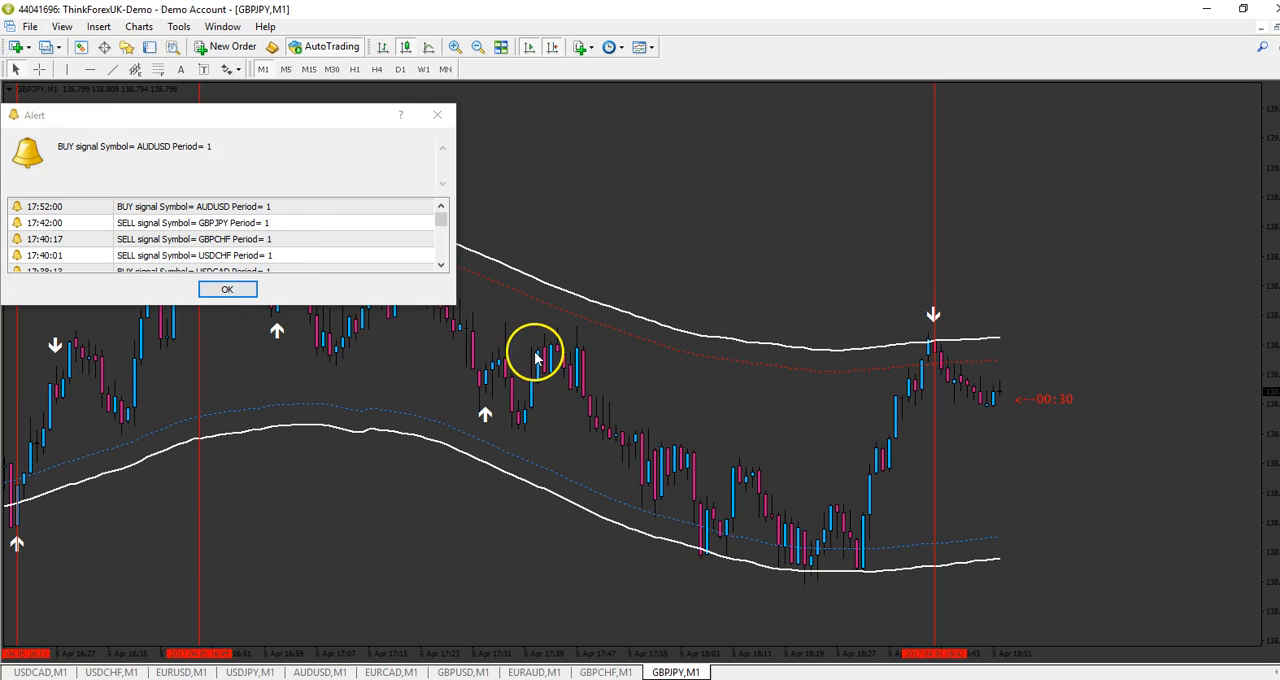
mouse_move(463, 528)
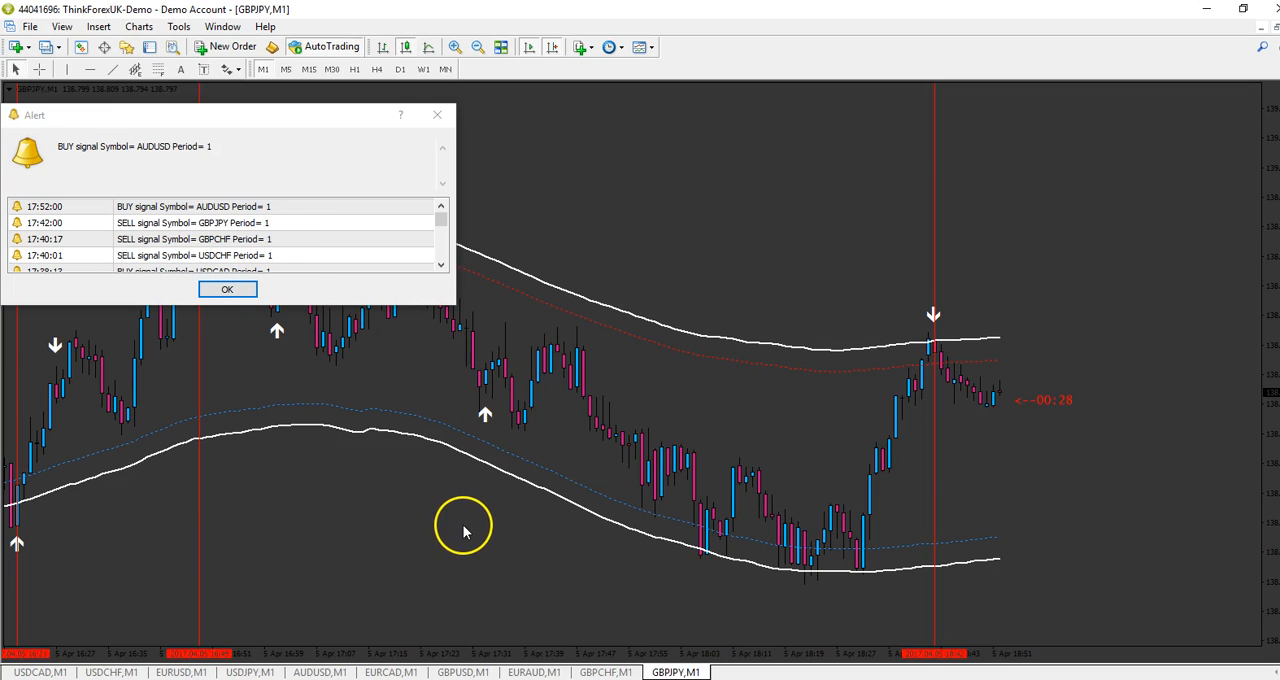
mouse_move(227, 289)
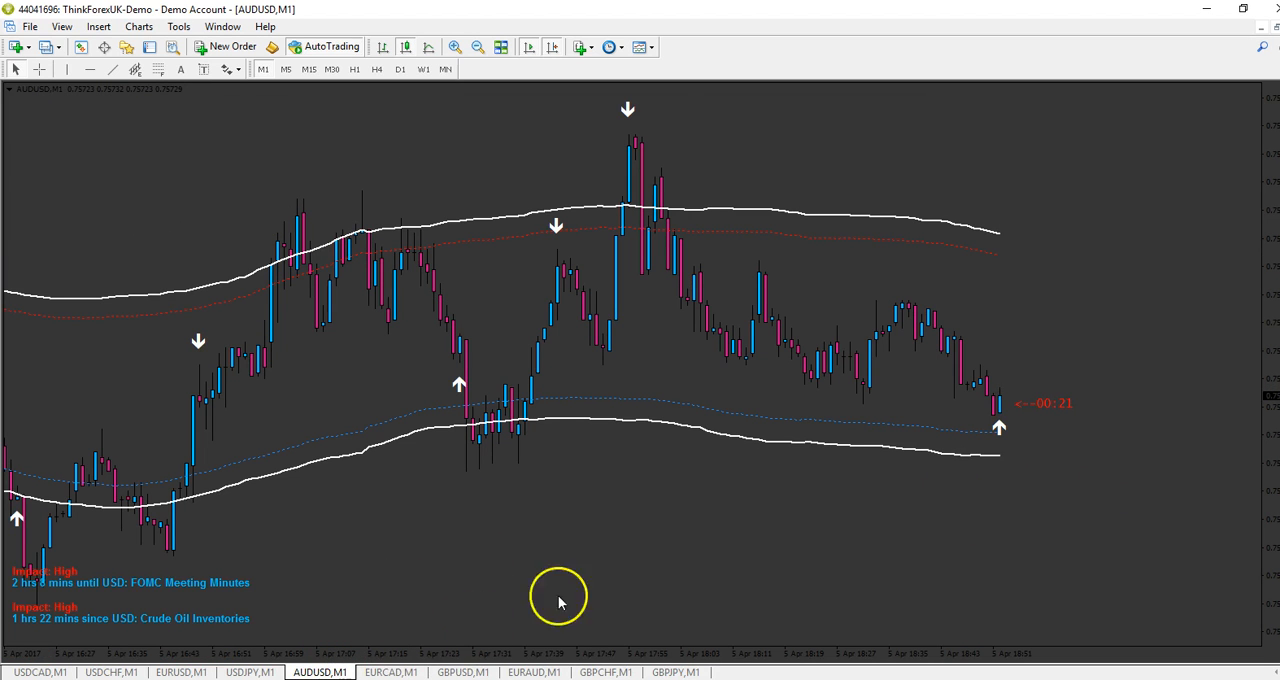
mouse_move(325, 587)
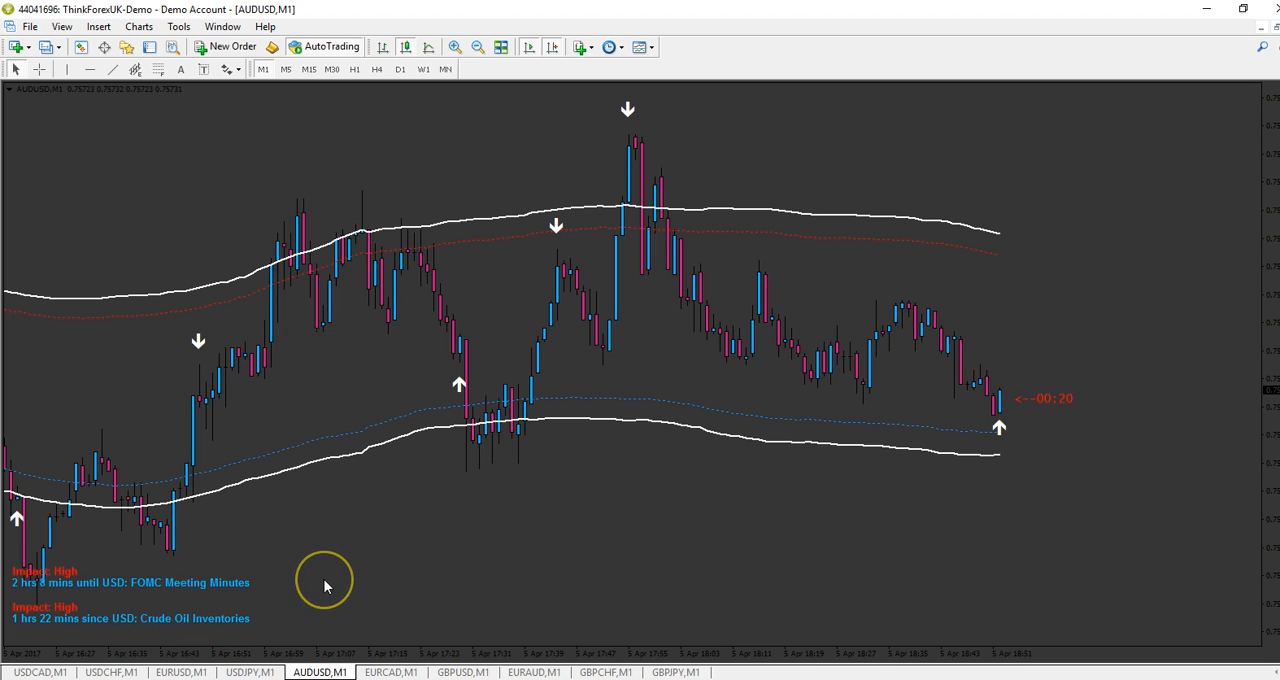
mouse_move(324, 586)
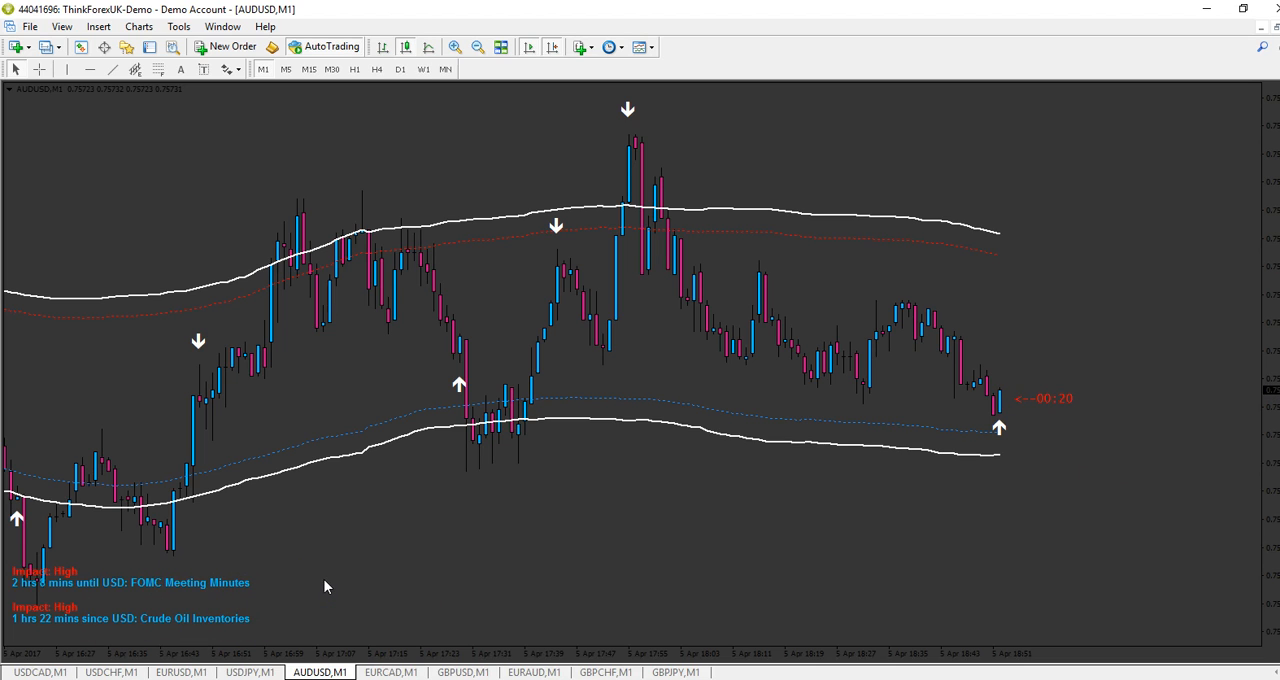
mouse_move(1035, 497)
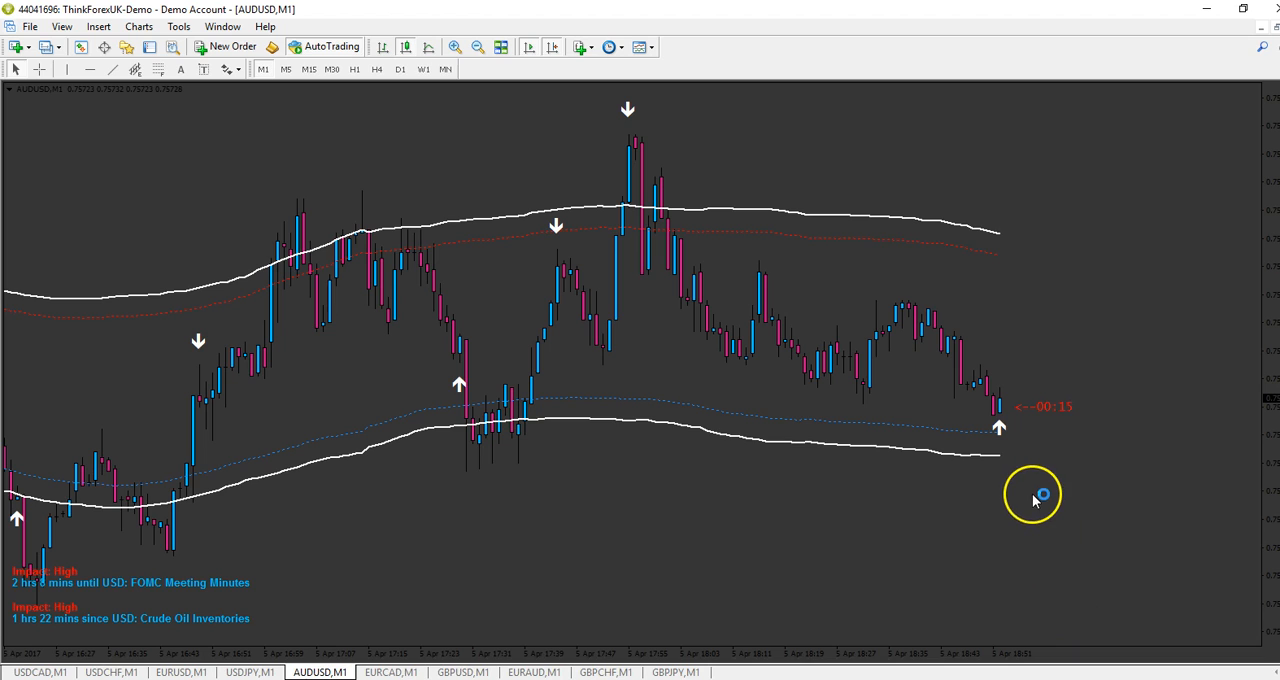
mouse_move(1010, 443)
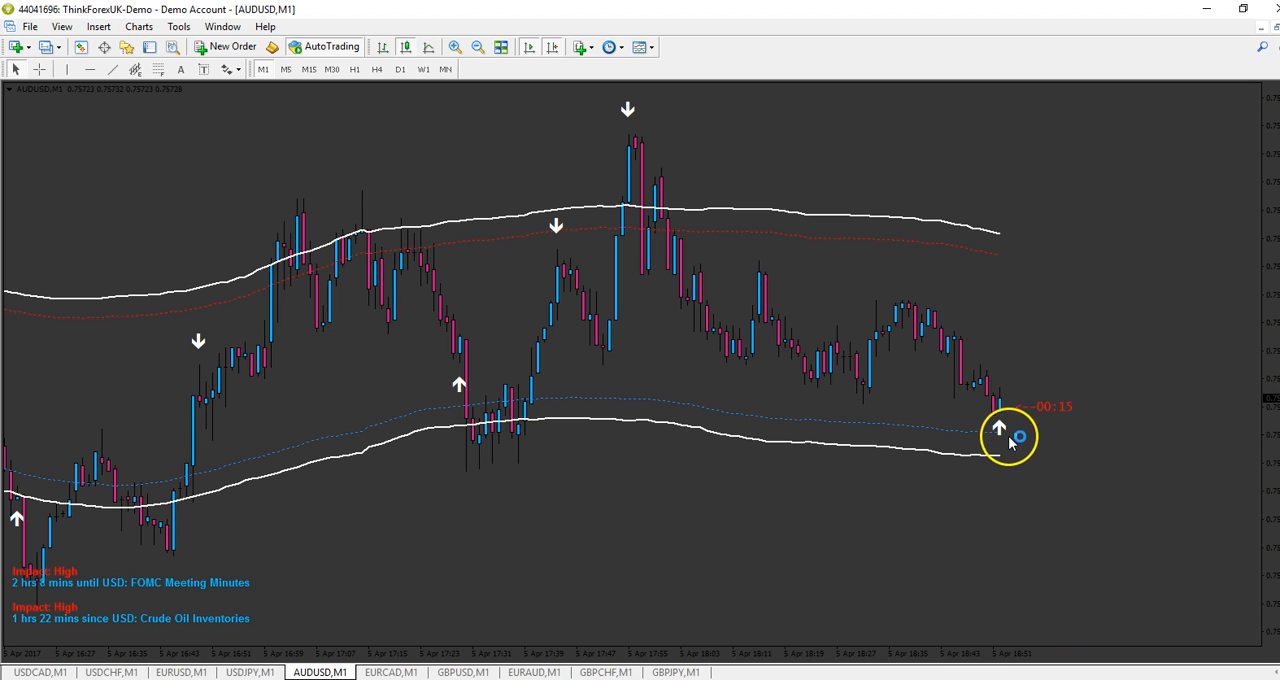
mouse_move(1003, 415)
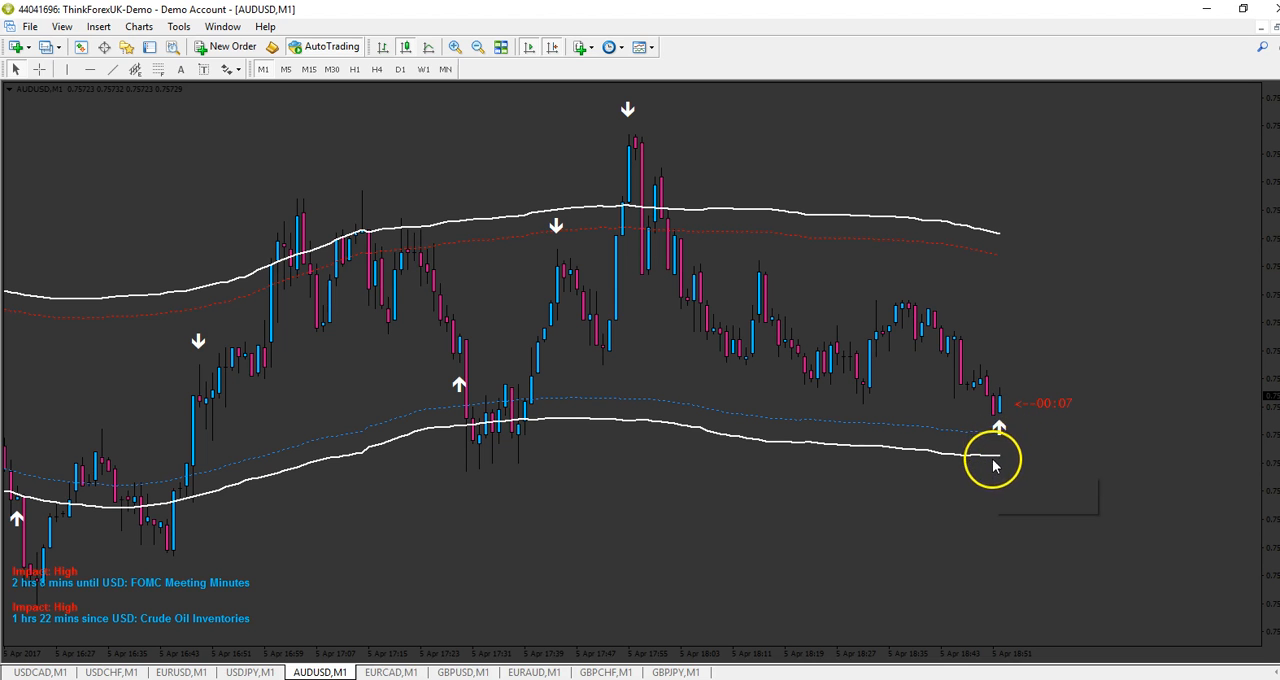
mouse_move(1008, 497)
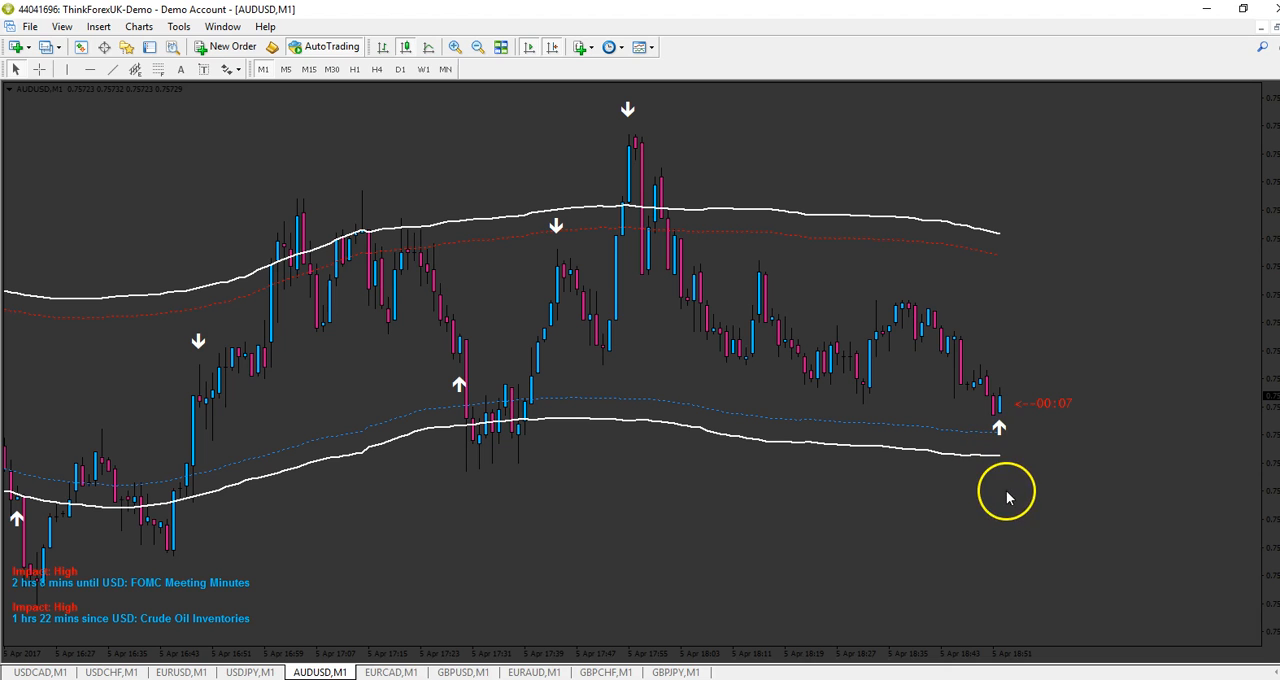
mouse_move(640, 215)
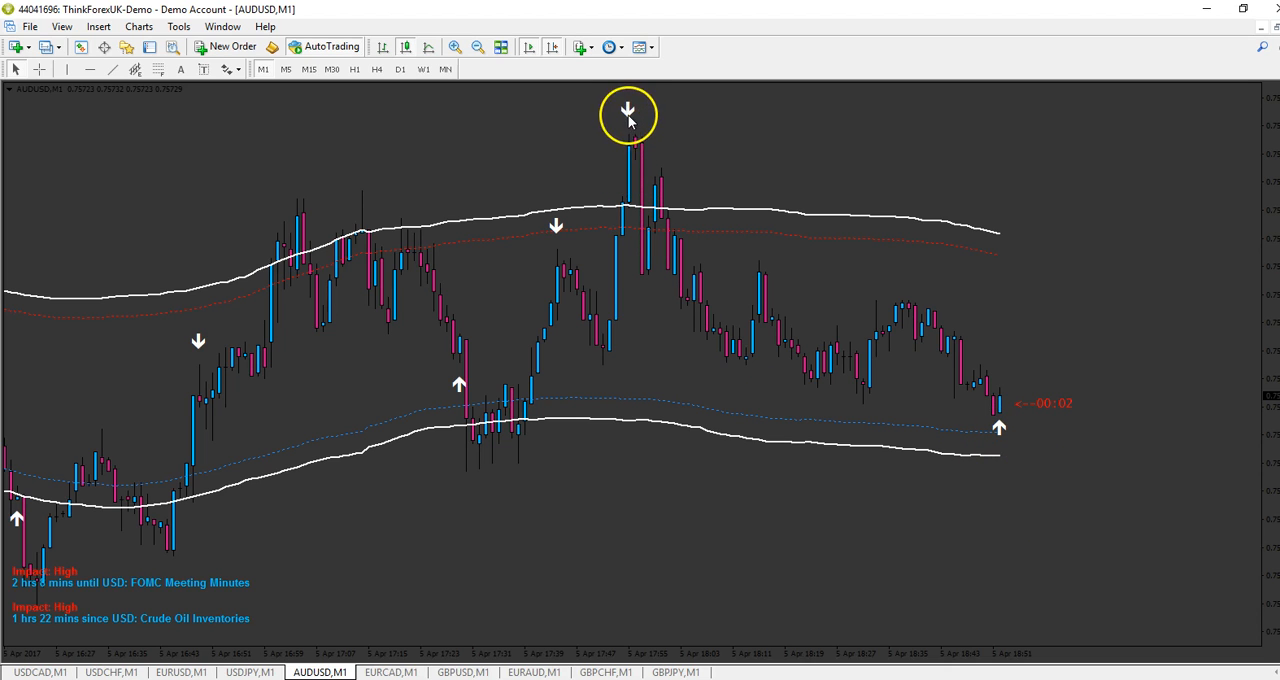
mouse_move(735, 357)
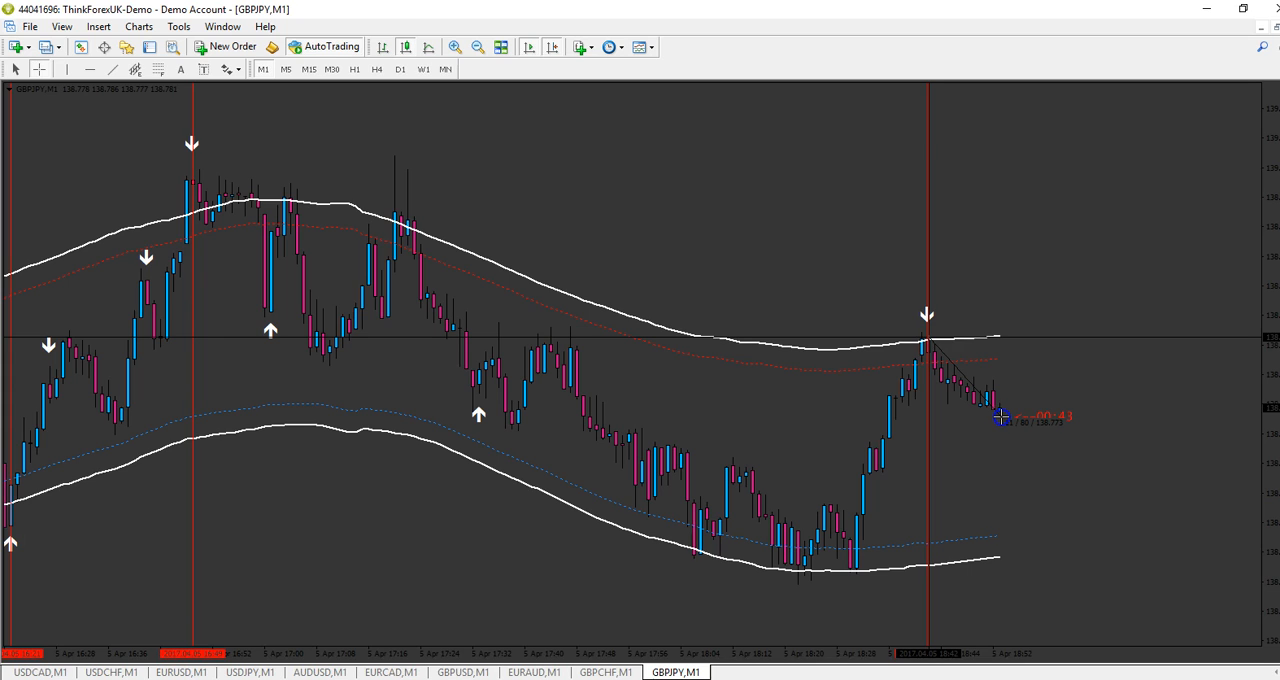
mouse_move(835, 440)
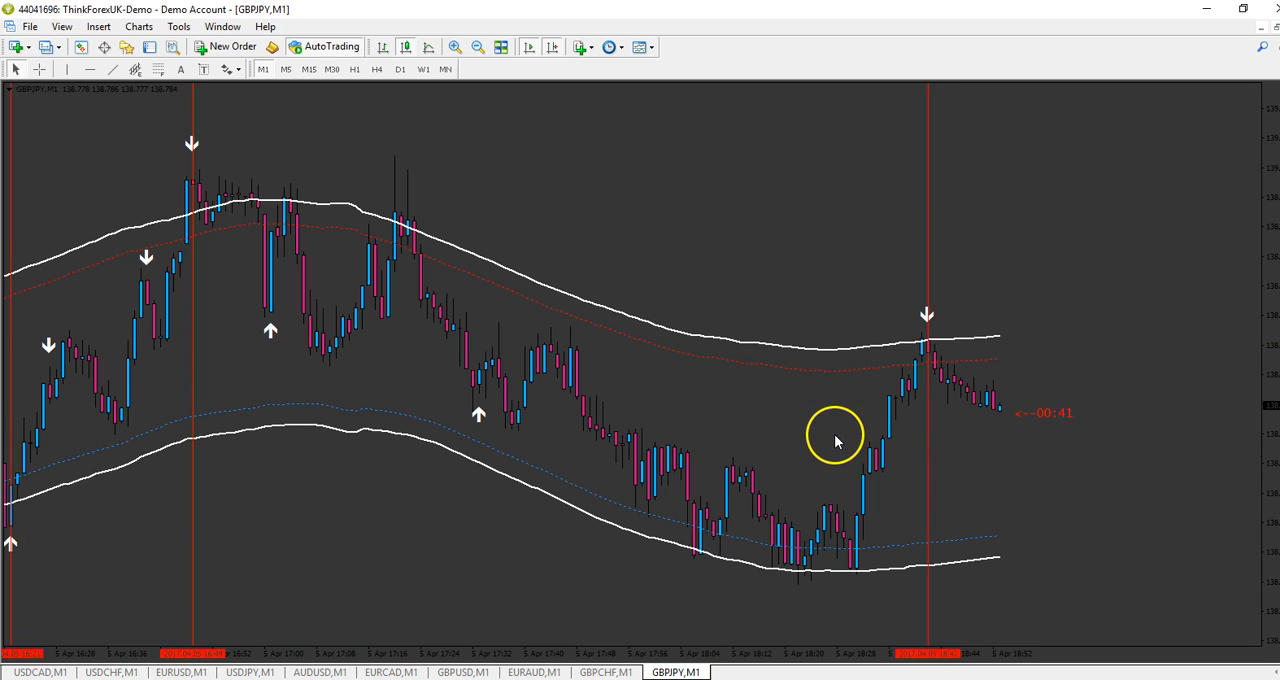
mouse_move(395, 531)
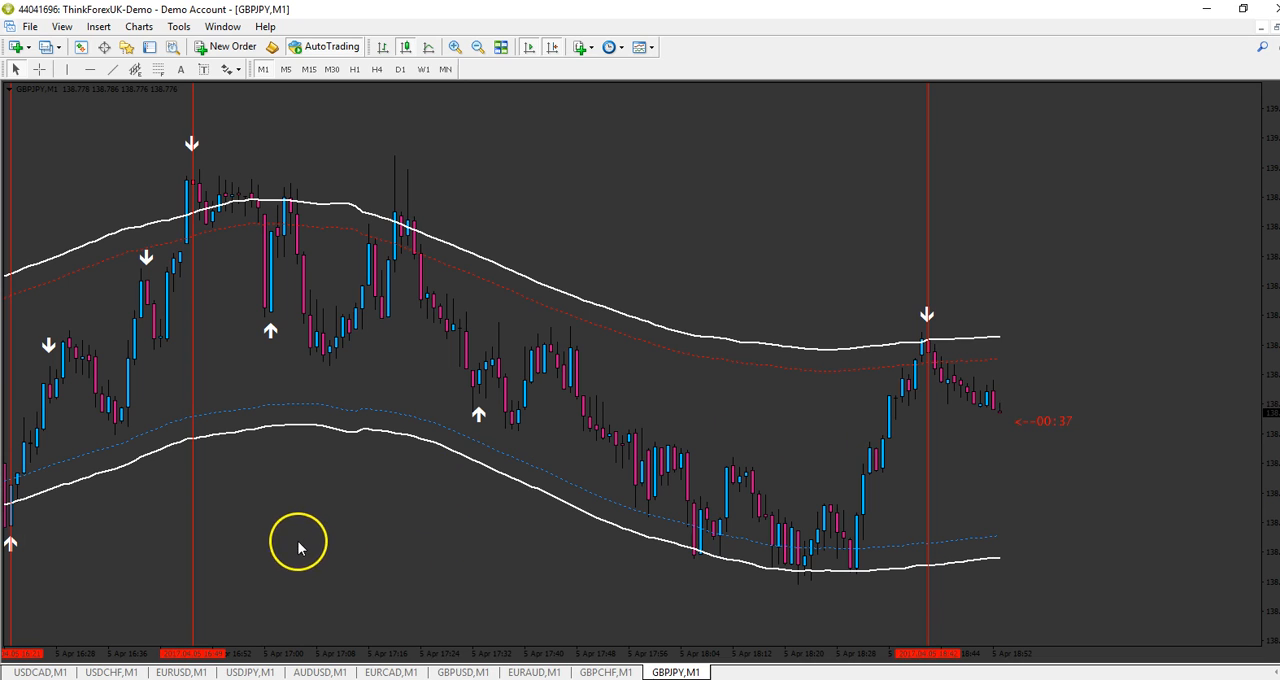
mouse_move(63, 638)
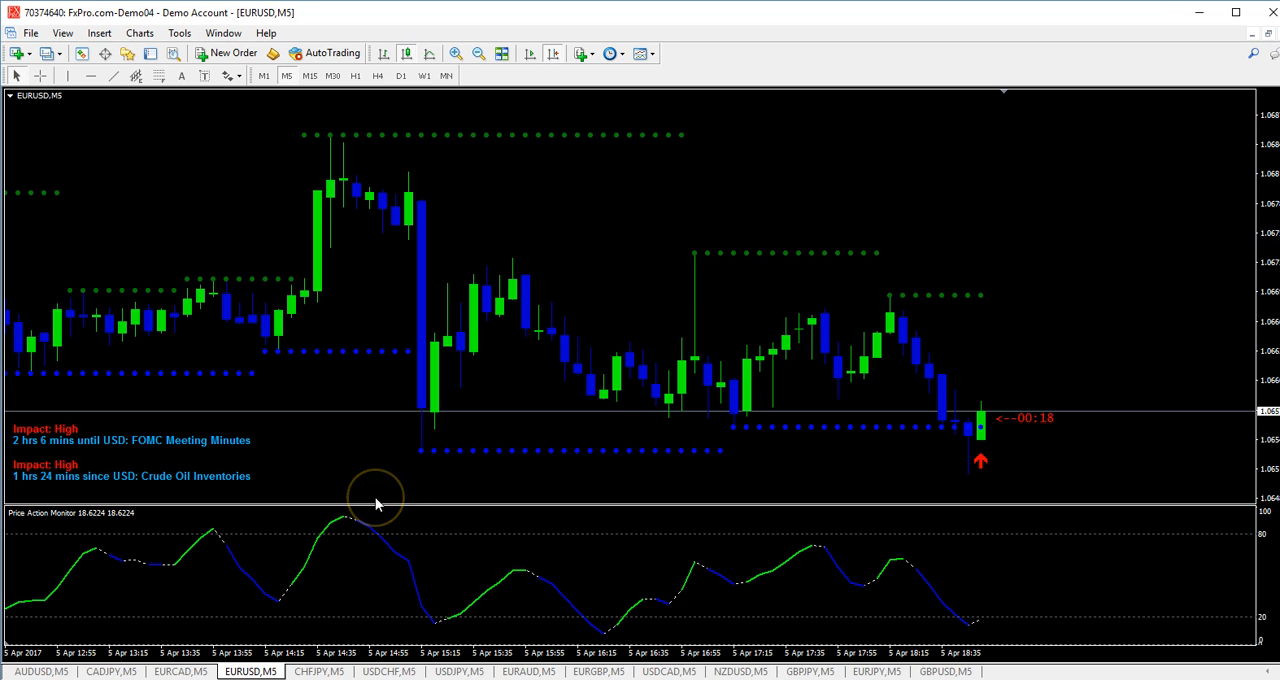
mouse_move(377, 503)
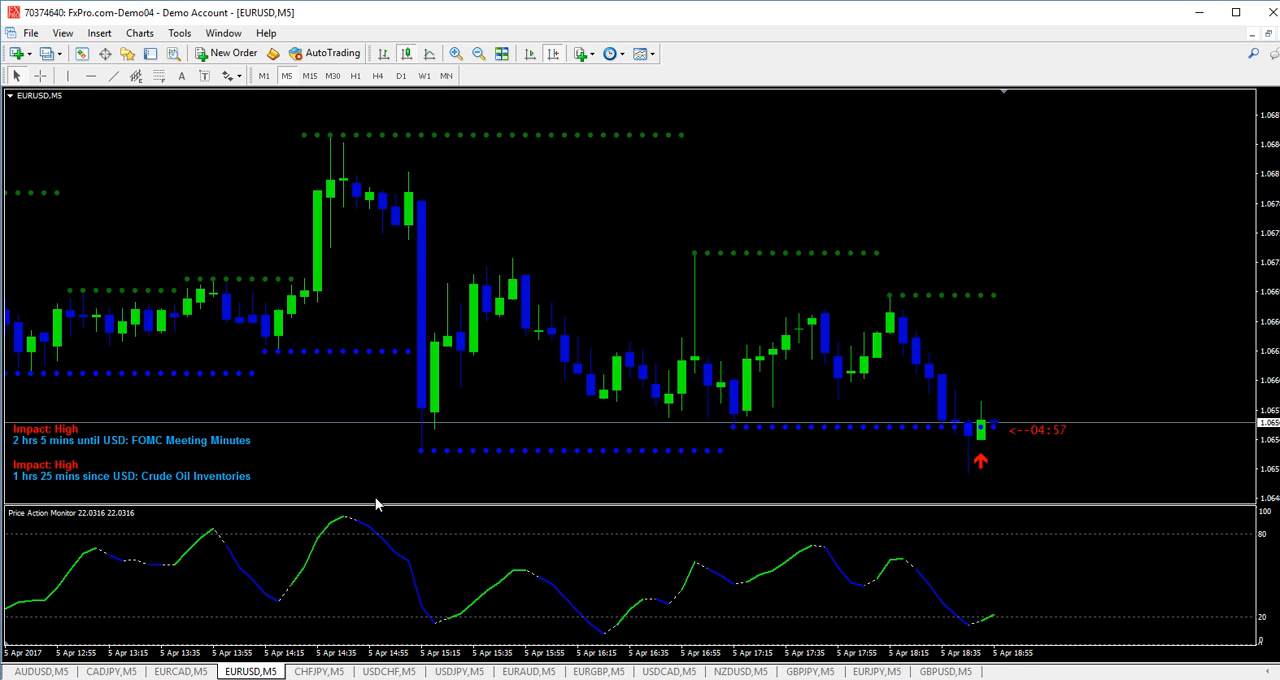
mouse_move(577, 519)
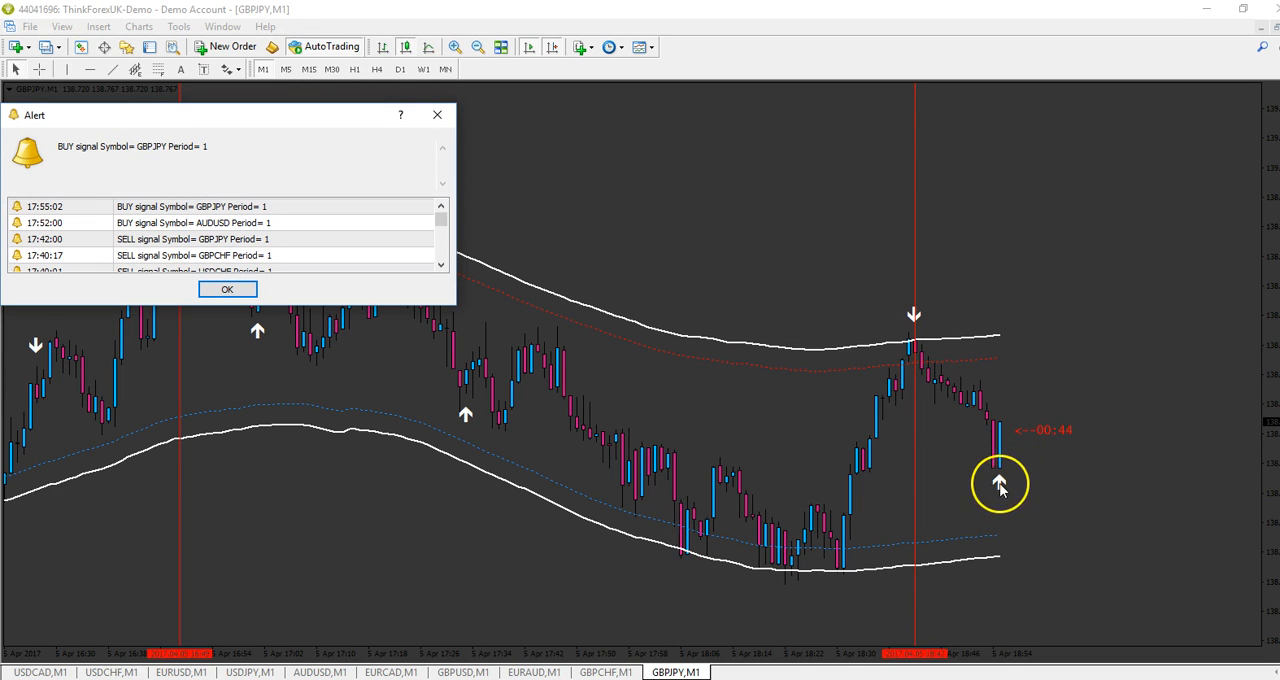
mouse_move(255, 305)
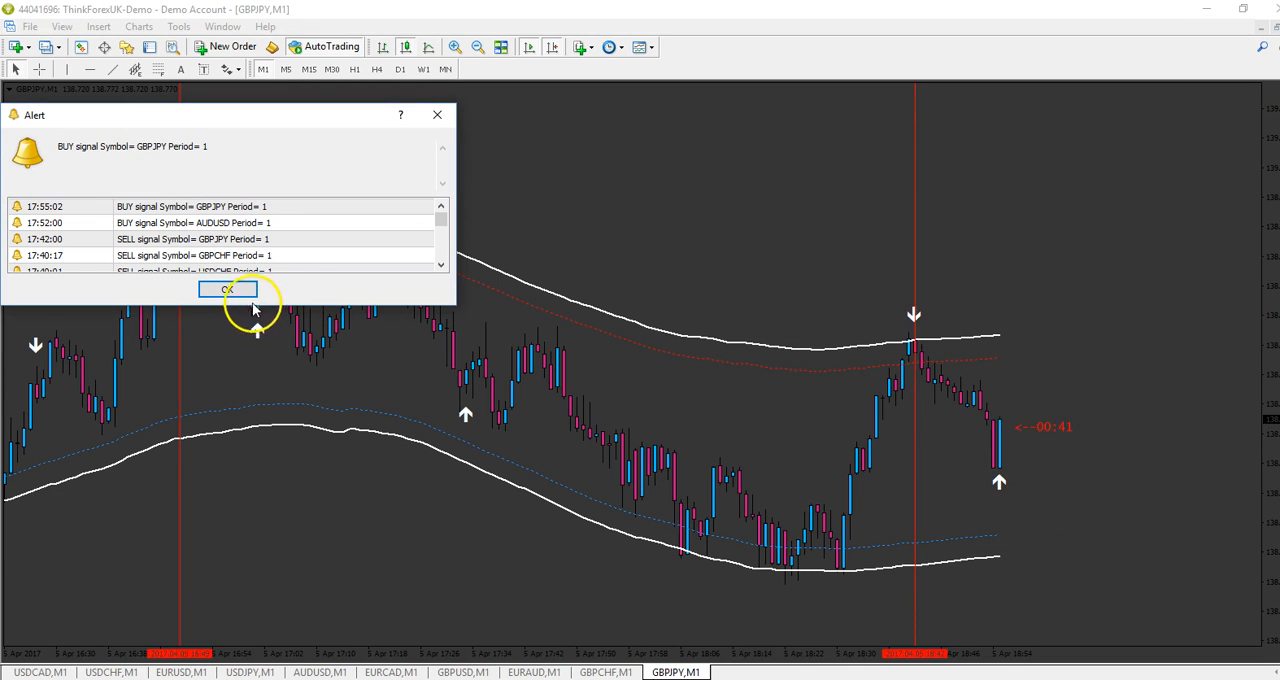
Step: Dismiss the GBPJPY M1 BUY alert, leaving a fresh up arrow under the newest candle
left_click(228, 289)
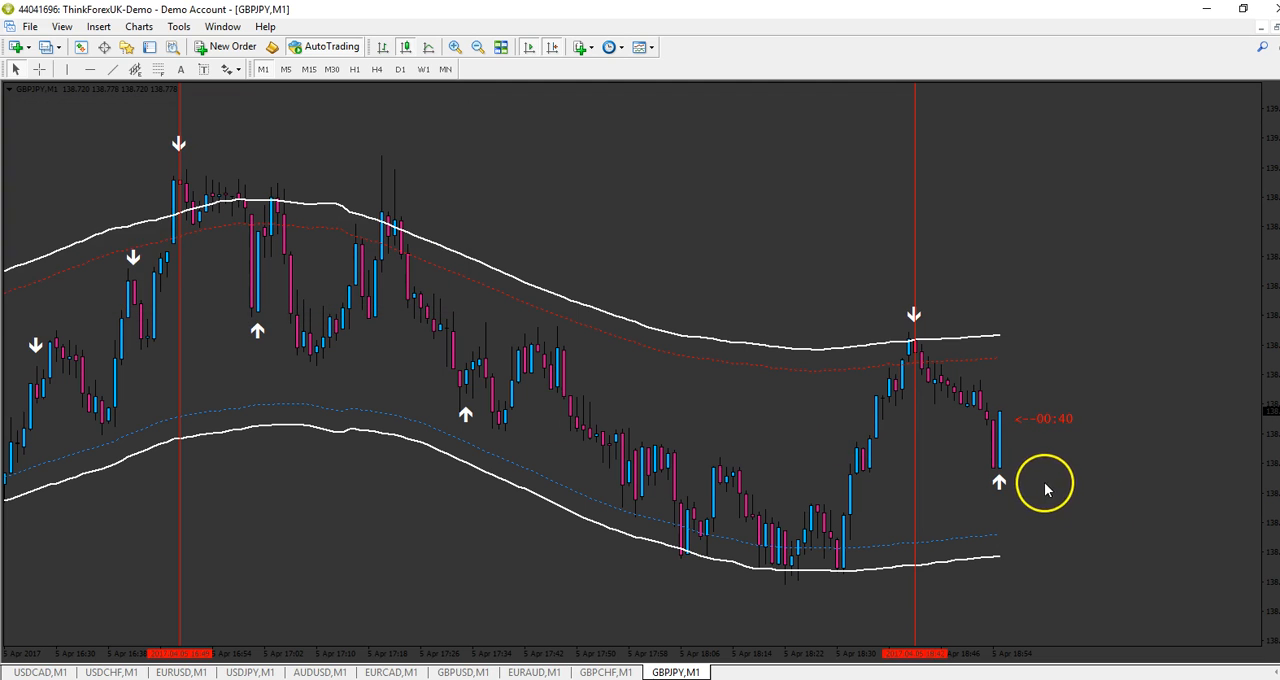
mouse_move(1205, 553)
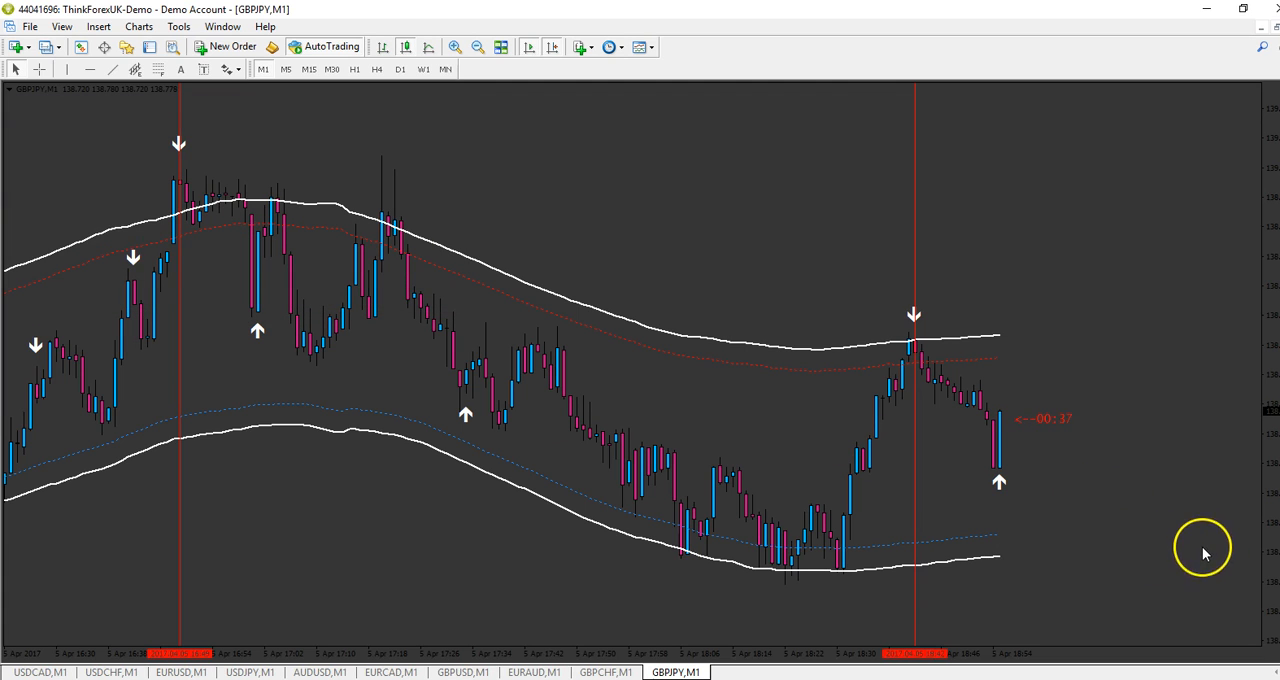
mouse_move(1204, 547)
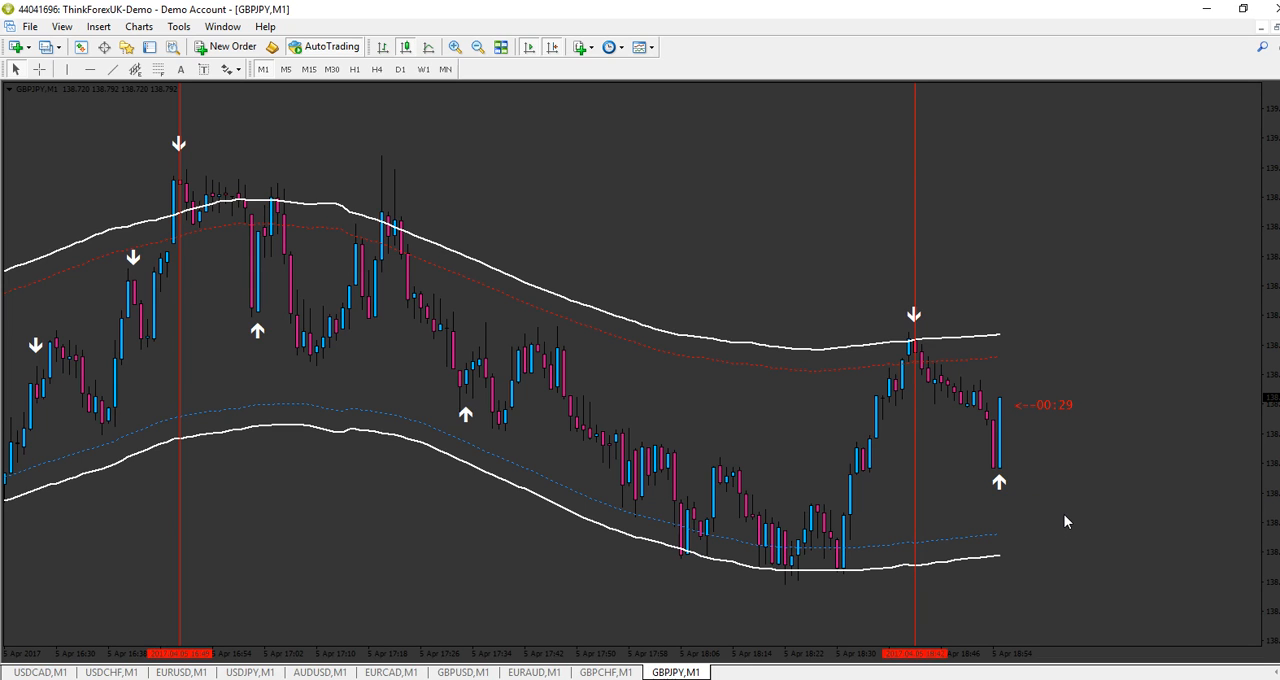
mouse_move(1147, 550)
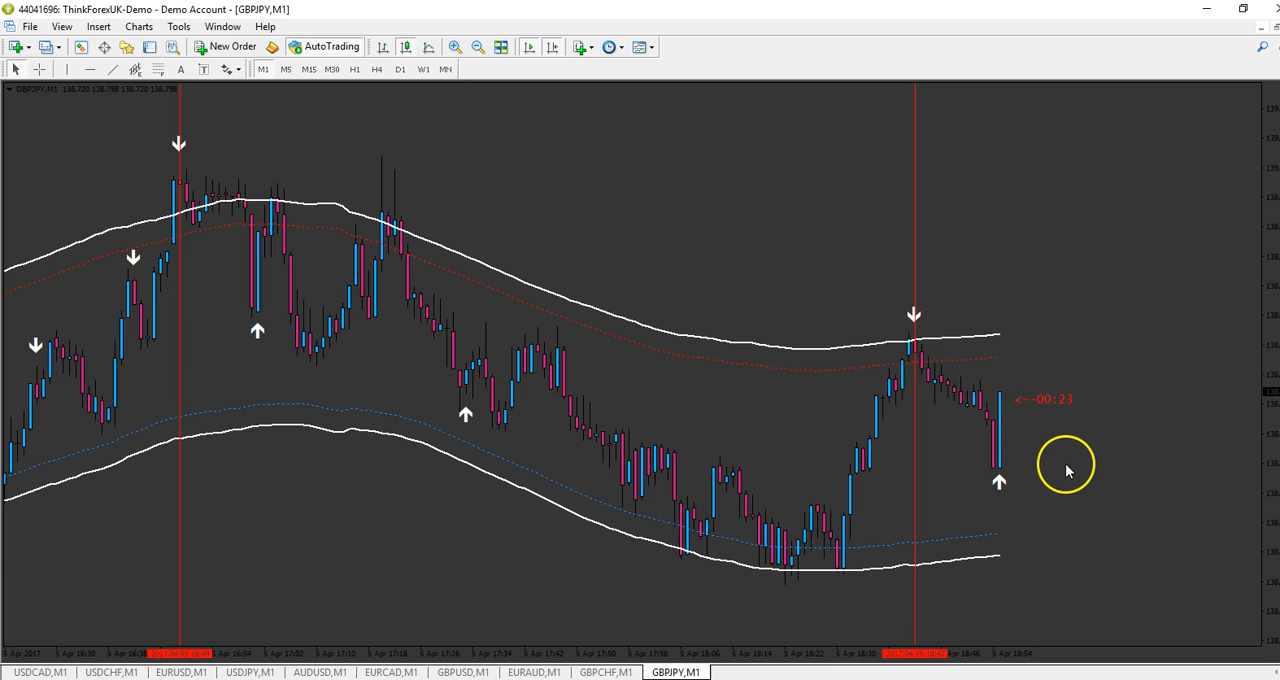
mouse_move(1120, 447)
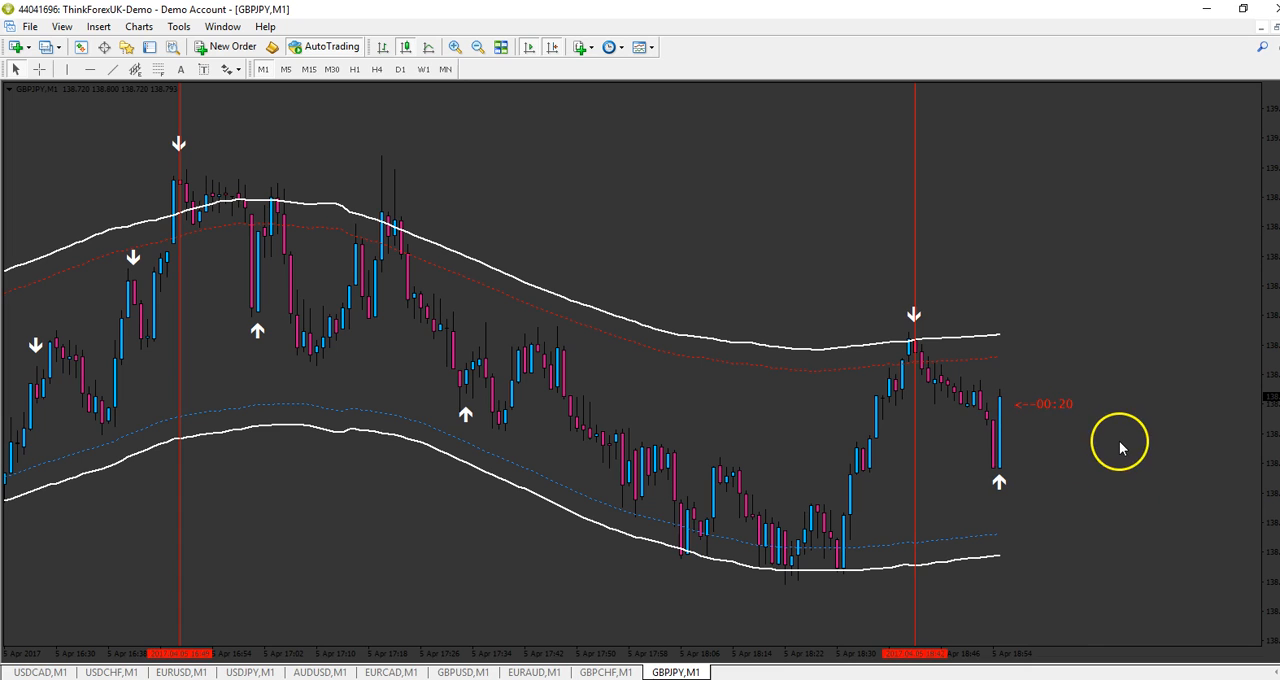
mouse_move(1153, 457)
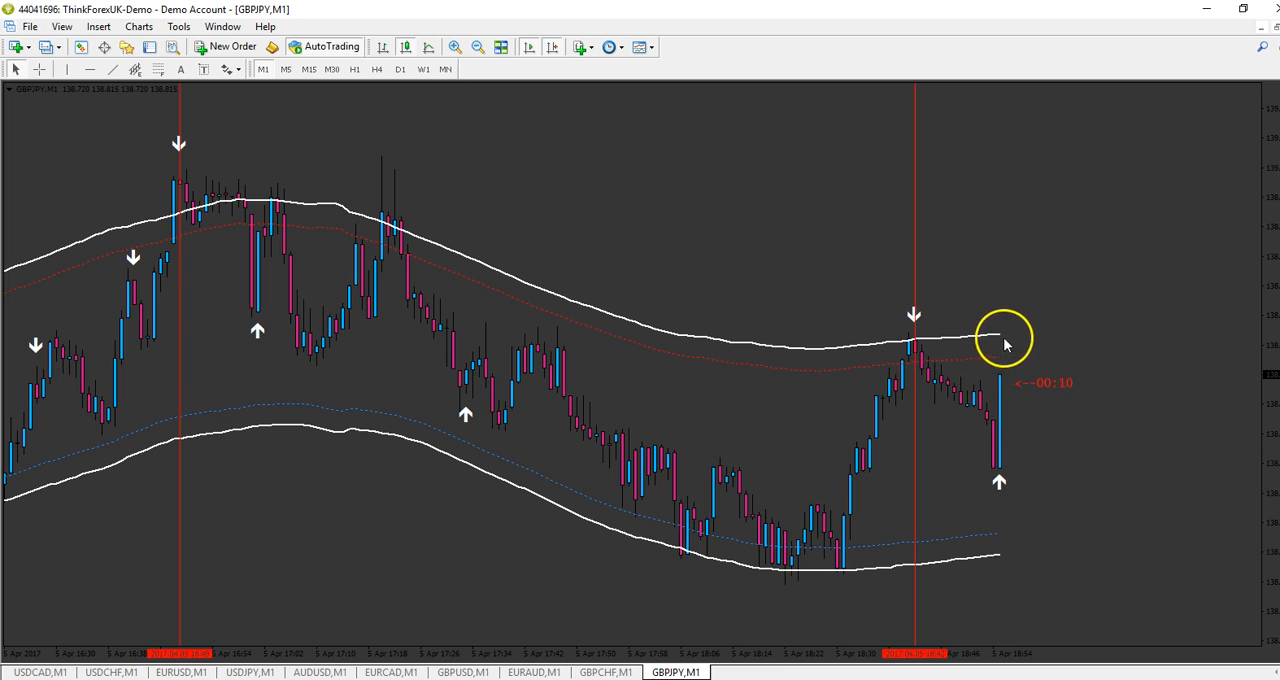
mouse_move(1145, 445)
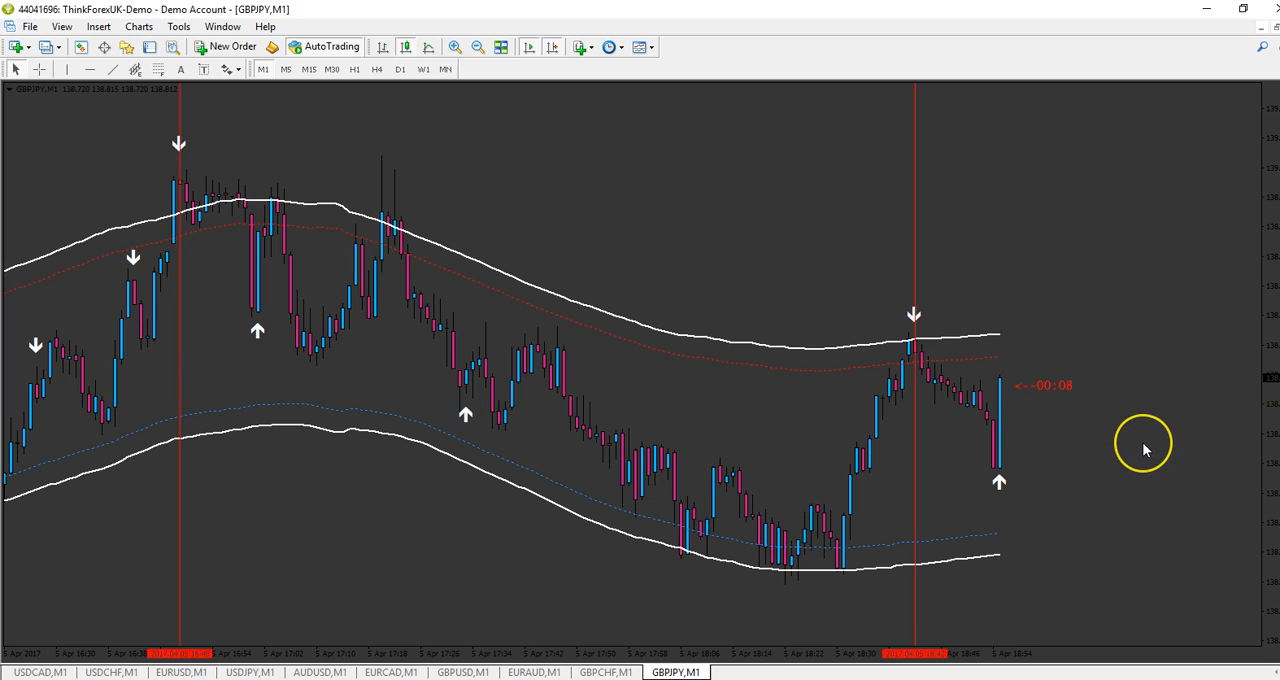
mouse_move(1145, 450)
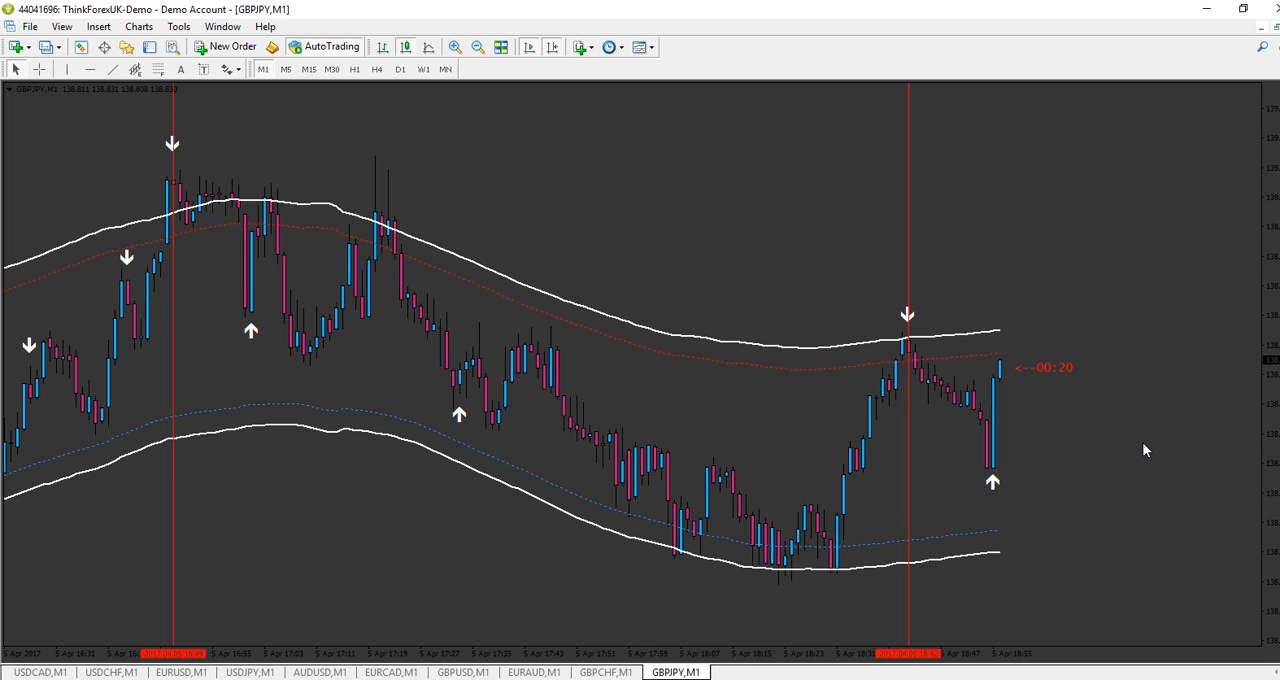
mouse_move(237, 637)
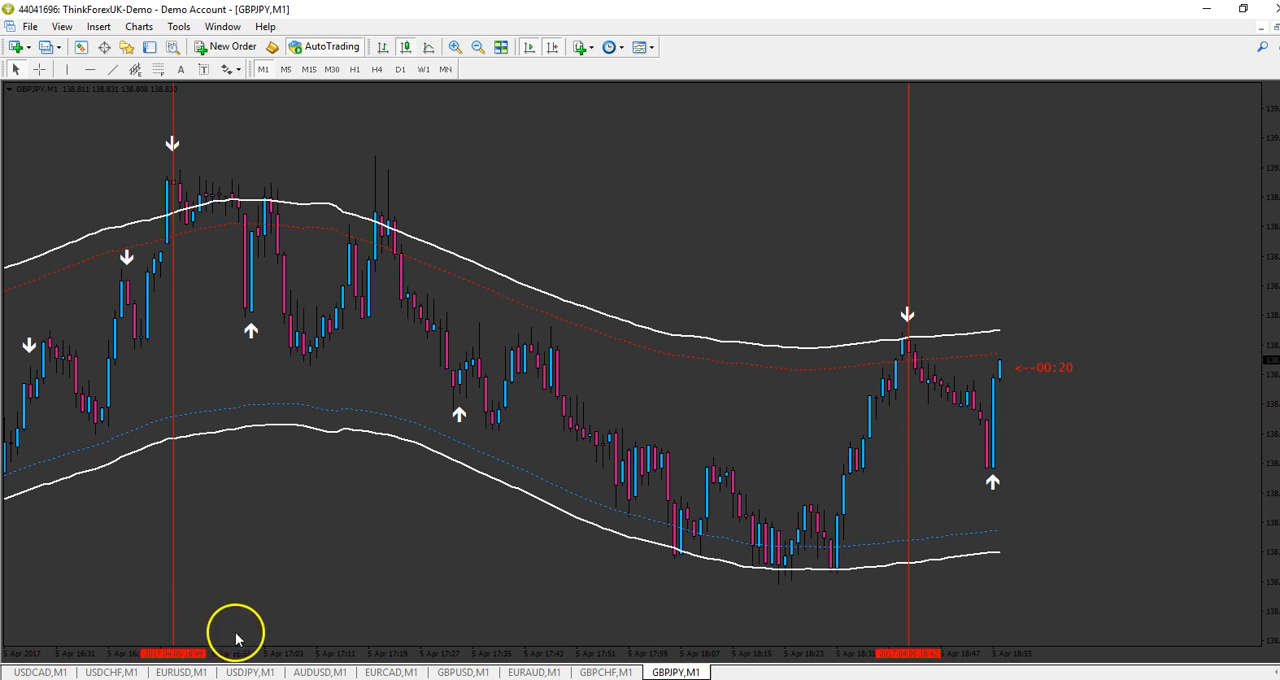
mouse_move(182, 671)
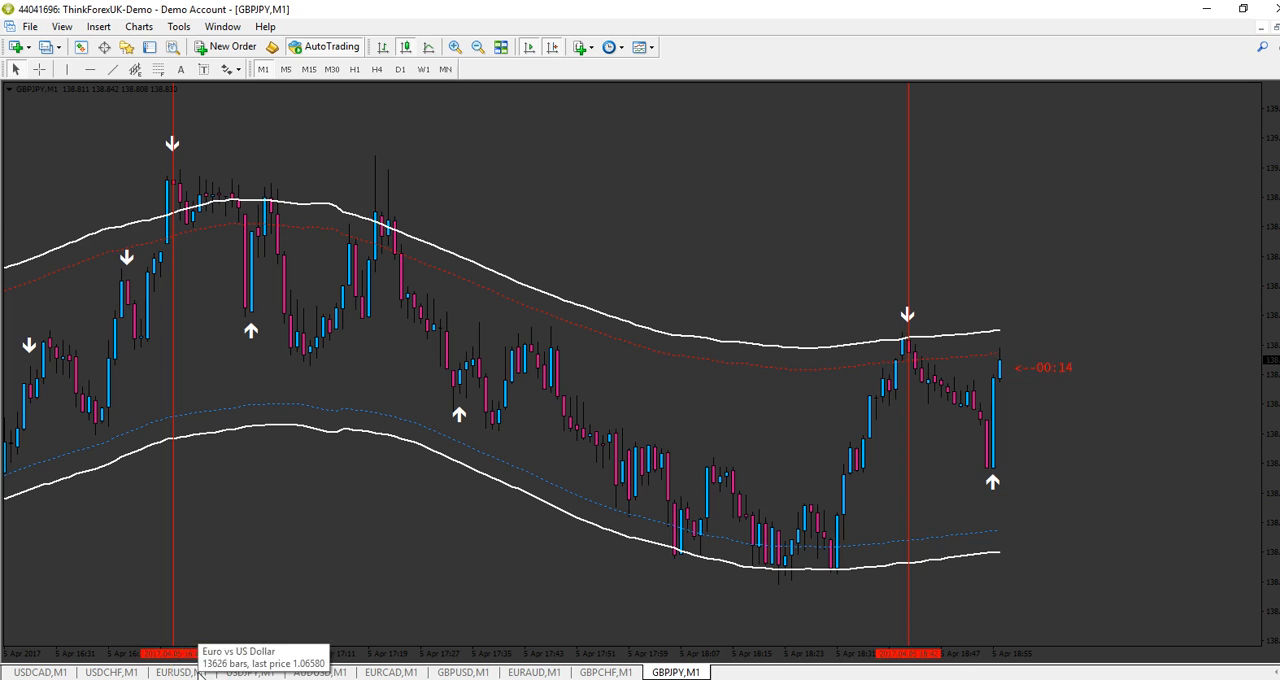
left_click(181, 671)
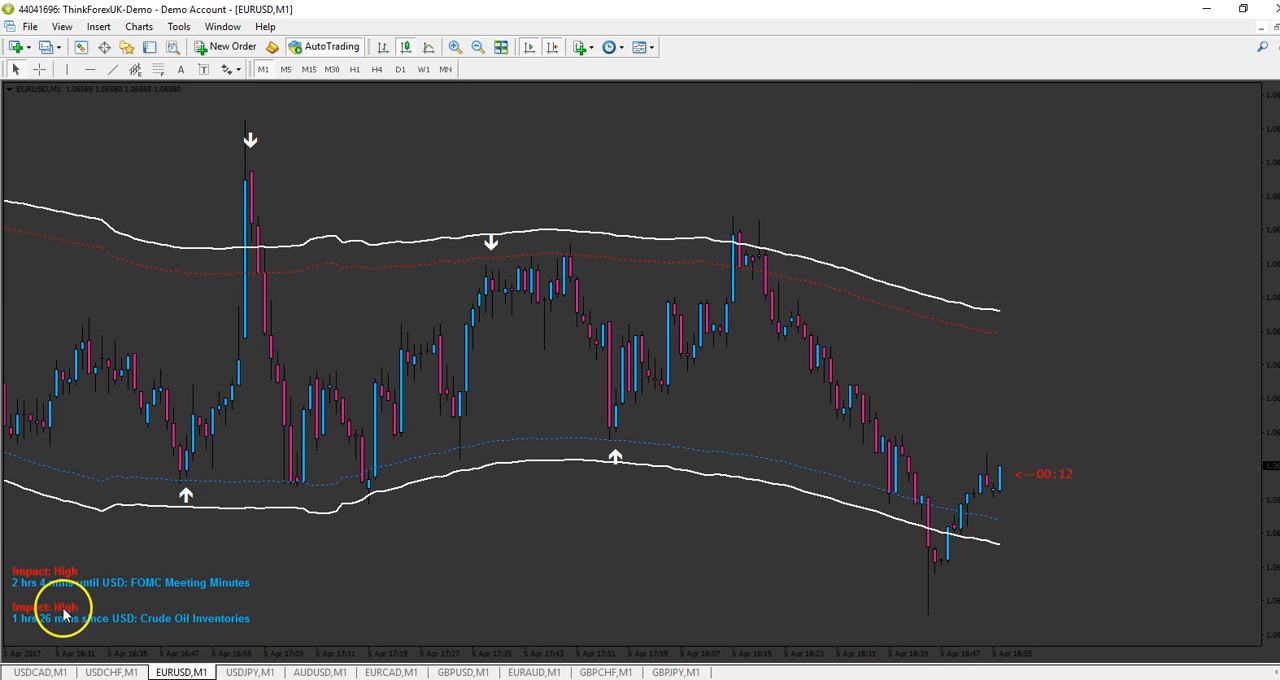
mouse_move(180, 603)
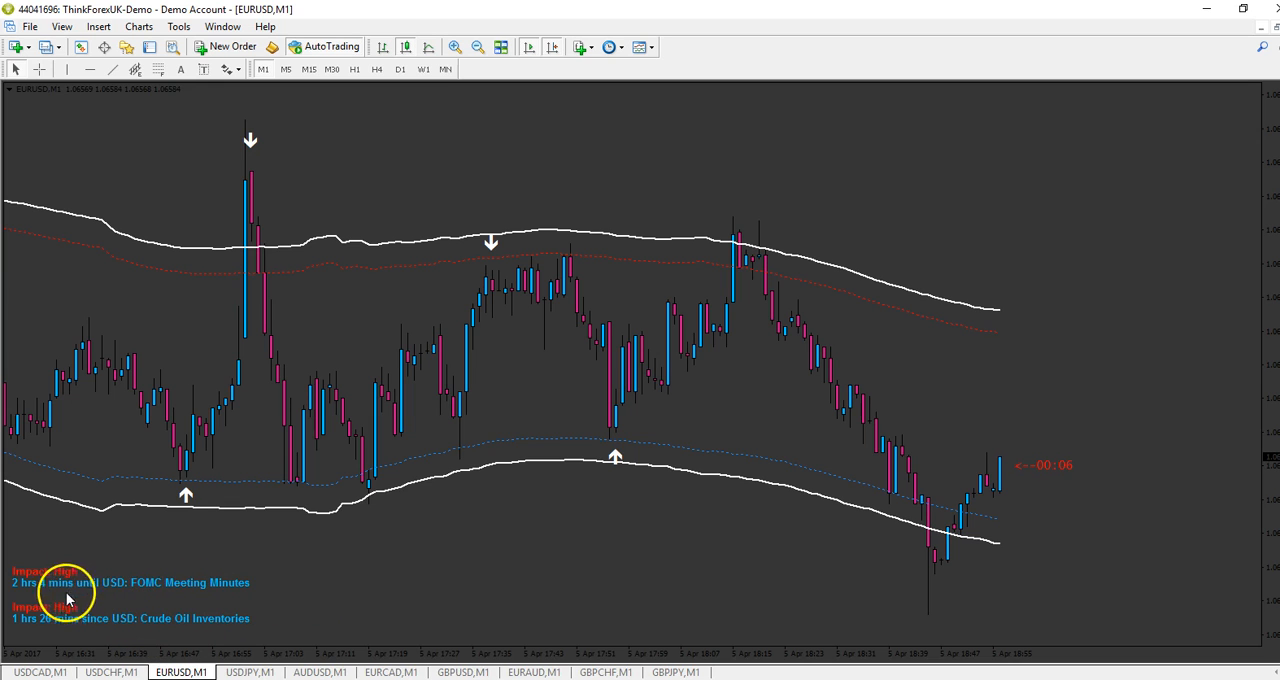
mouse_move(363, 557)
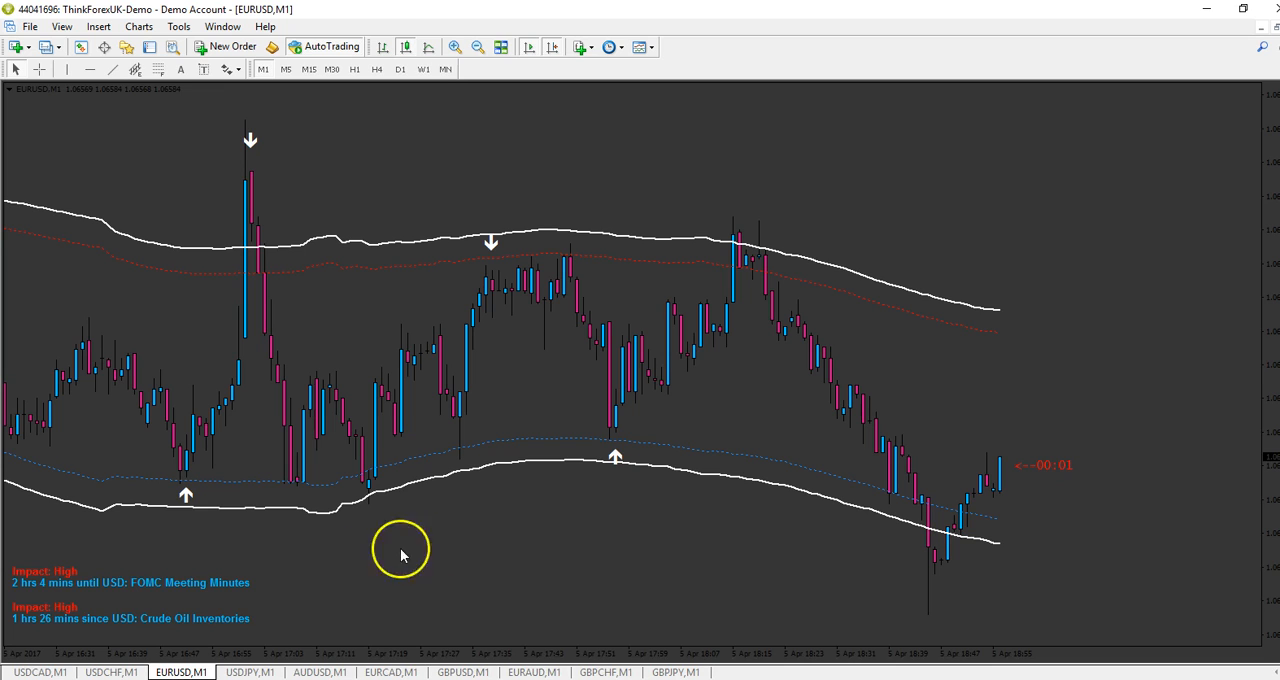
mouse_move(452, 546)
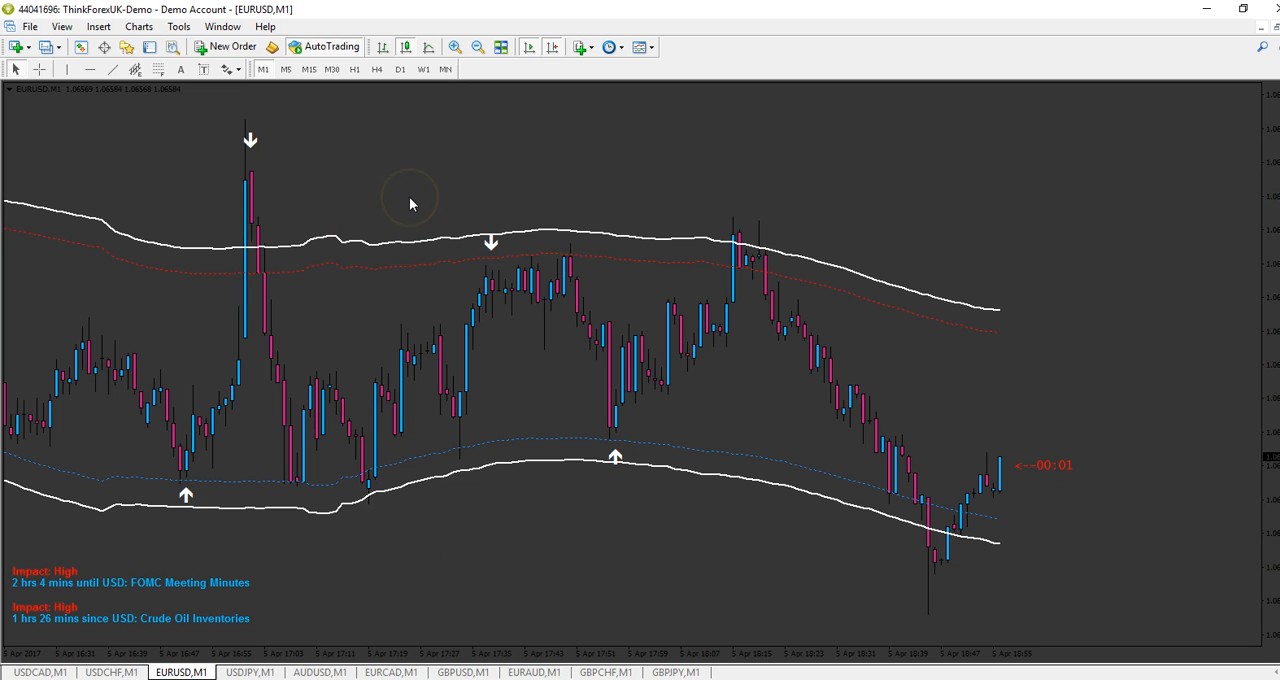
mouse_move(185, 492)
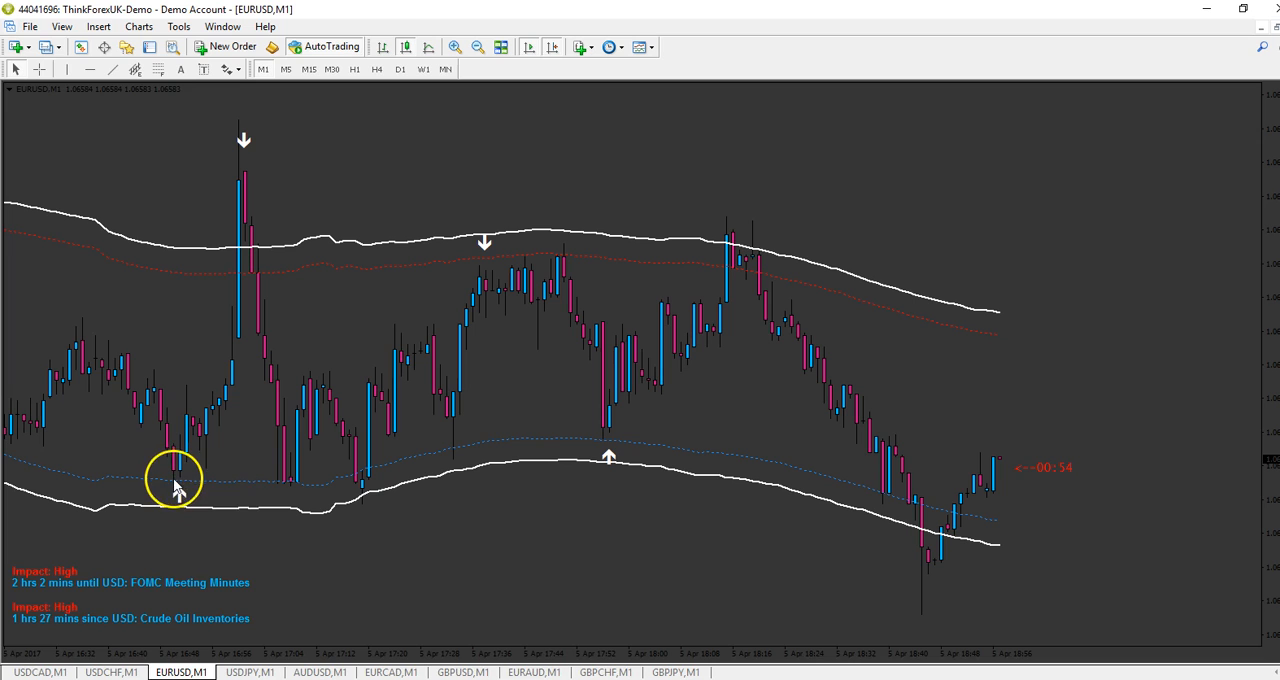
mouse_move(183, 492)
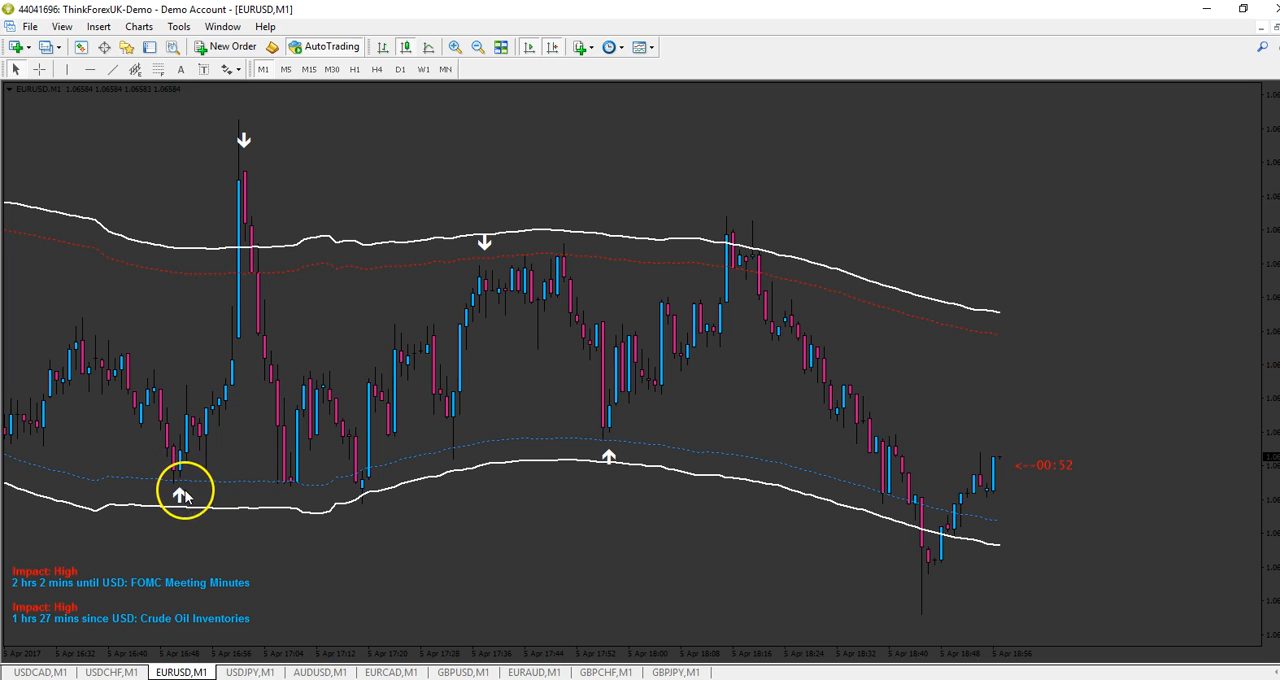
mouse_move(240, 220)
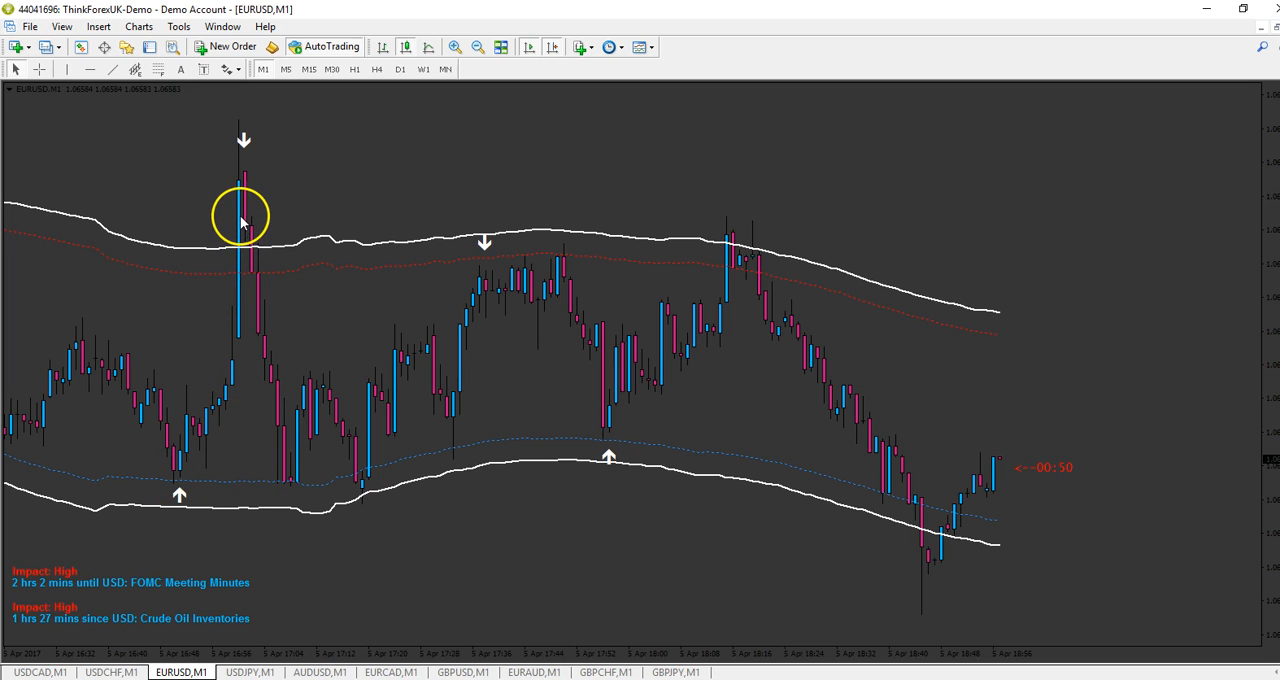
mouse_move(243, 160)
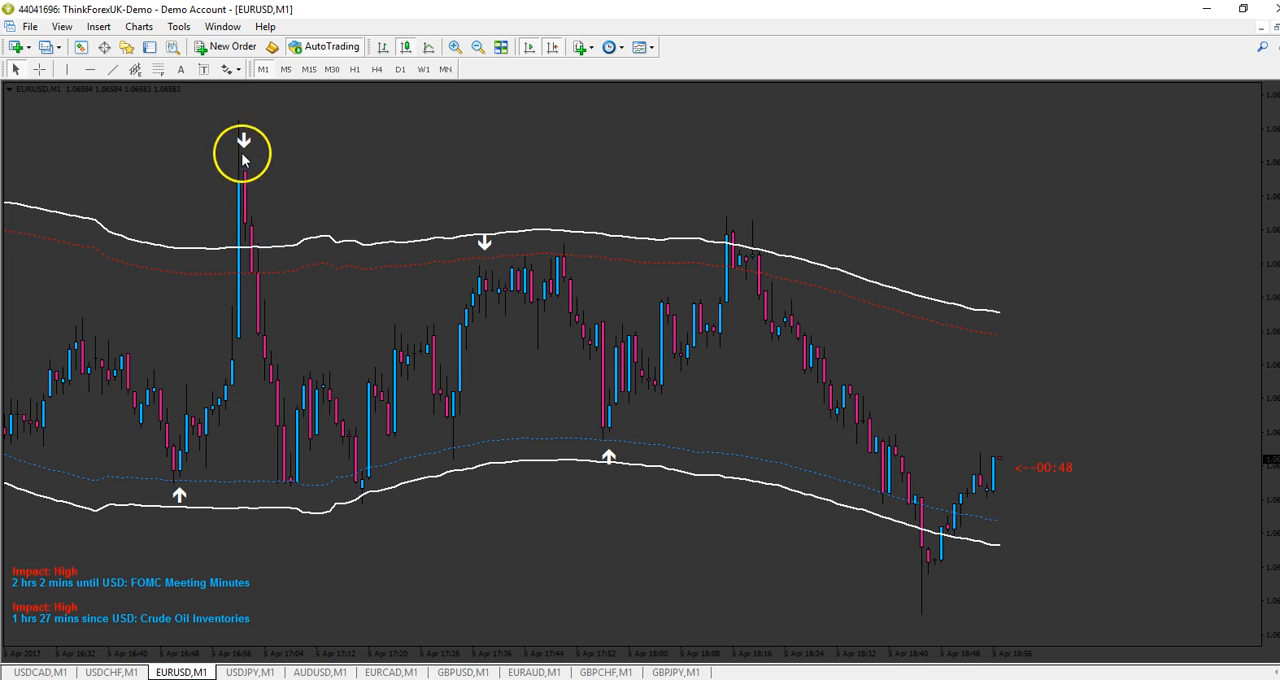
mouse_move(265, 290)
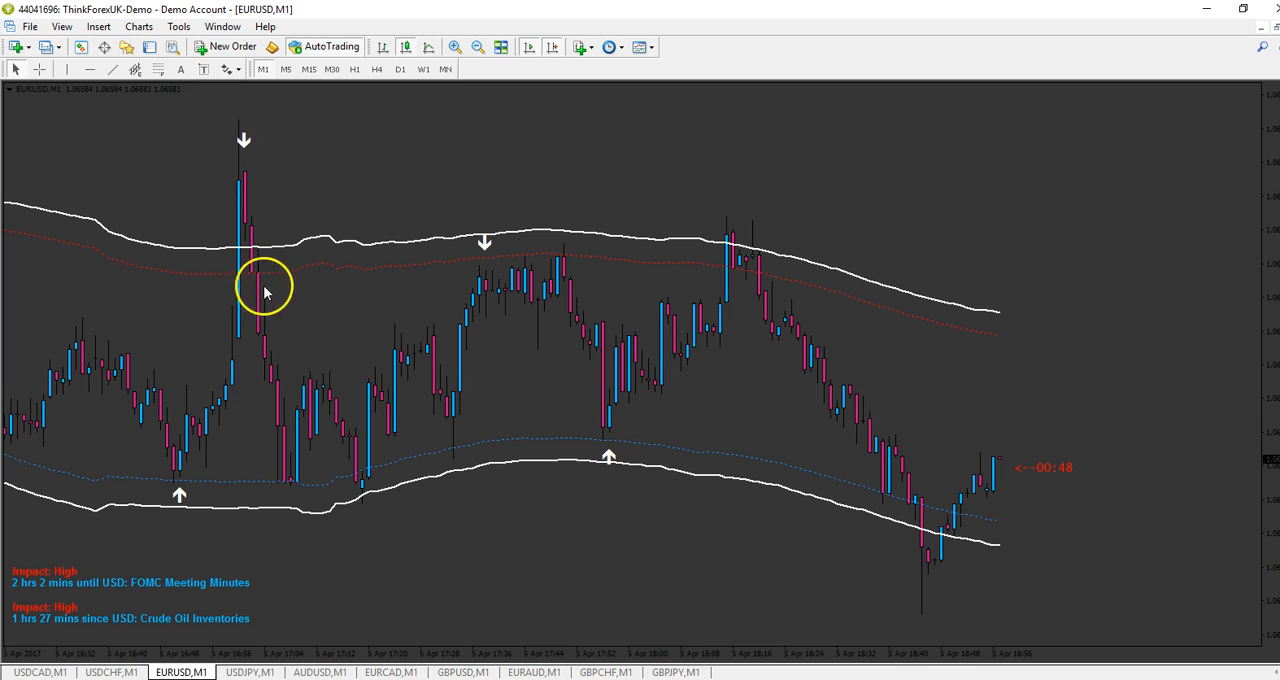
mouse_move(330, 415)
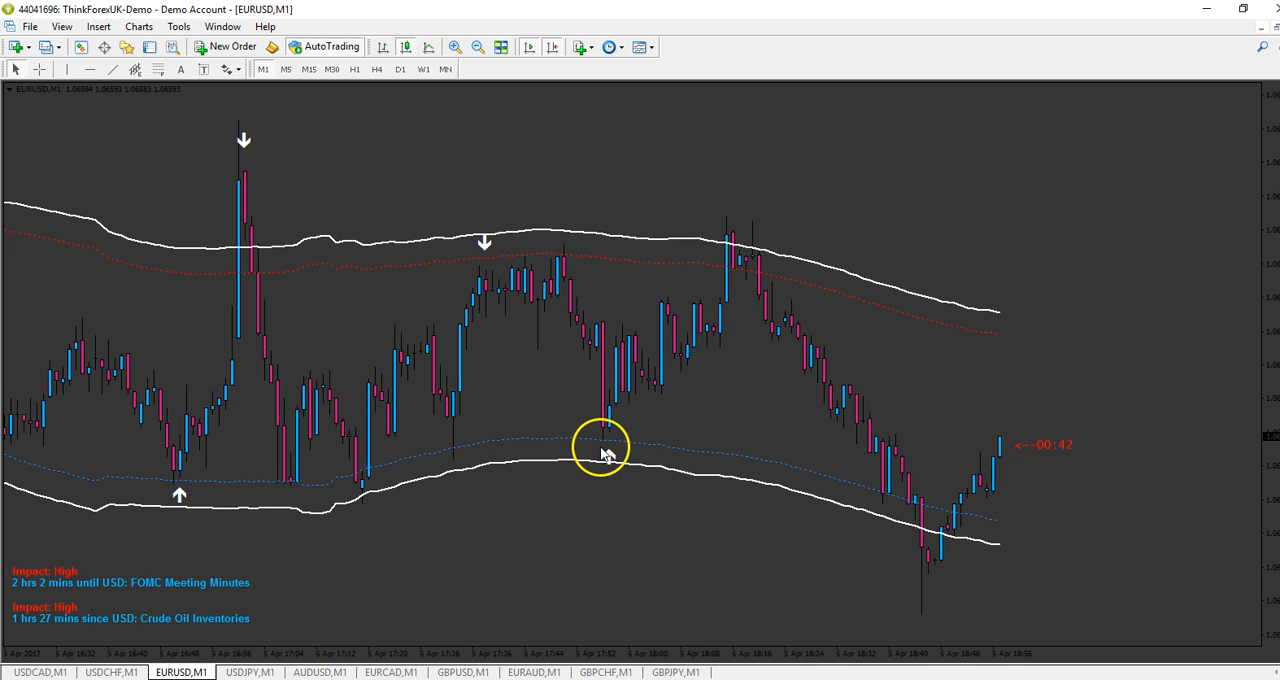
mouse_move(603, 443)
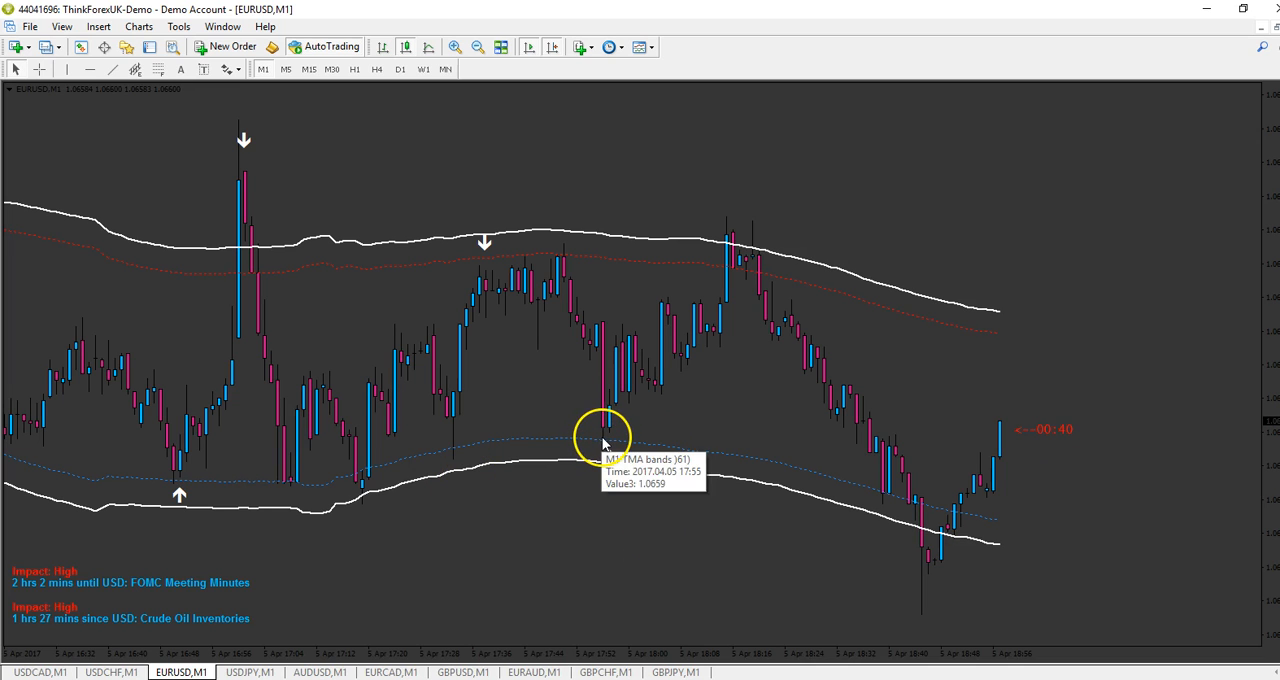
mouse_move(608, 455)
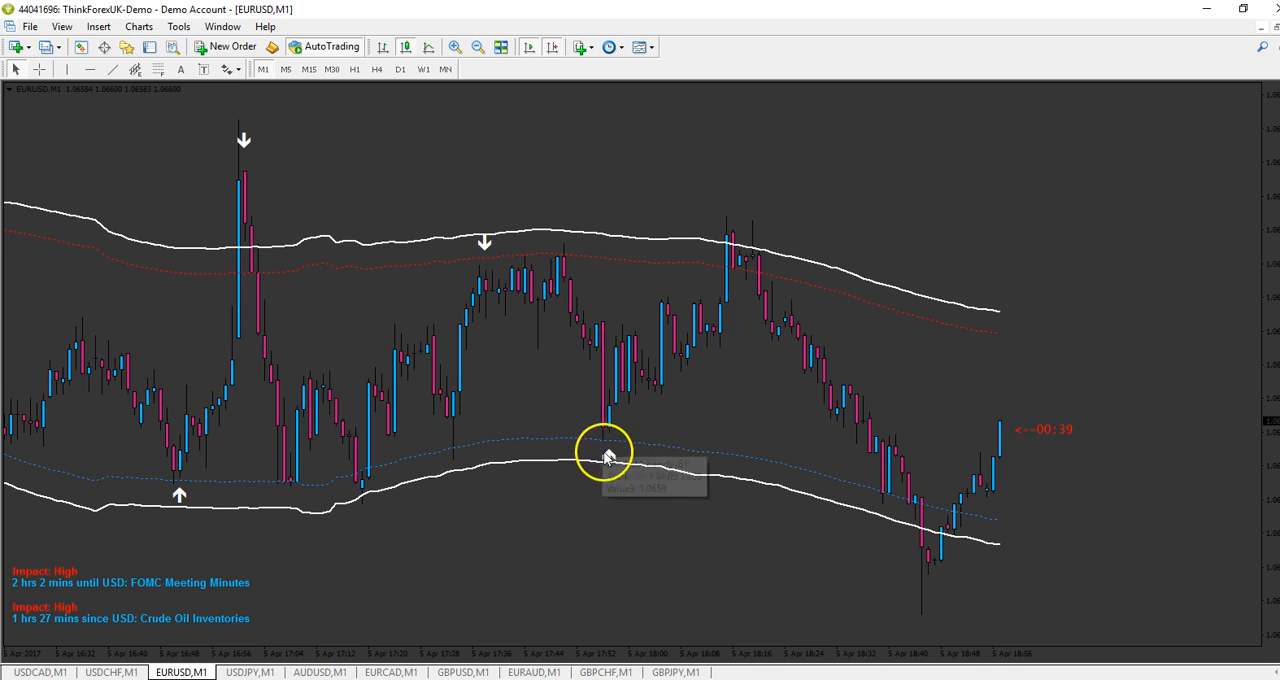
mouse_move(678, 445)
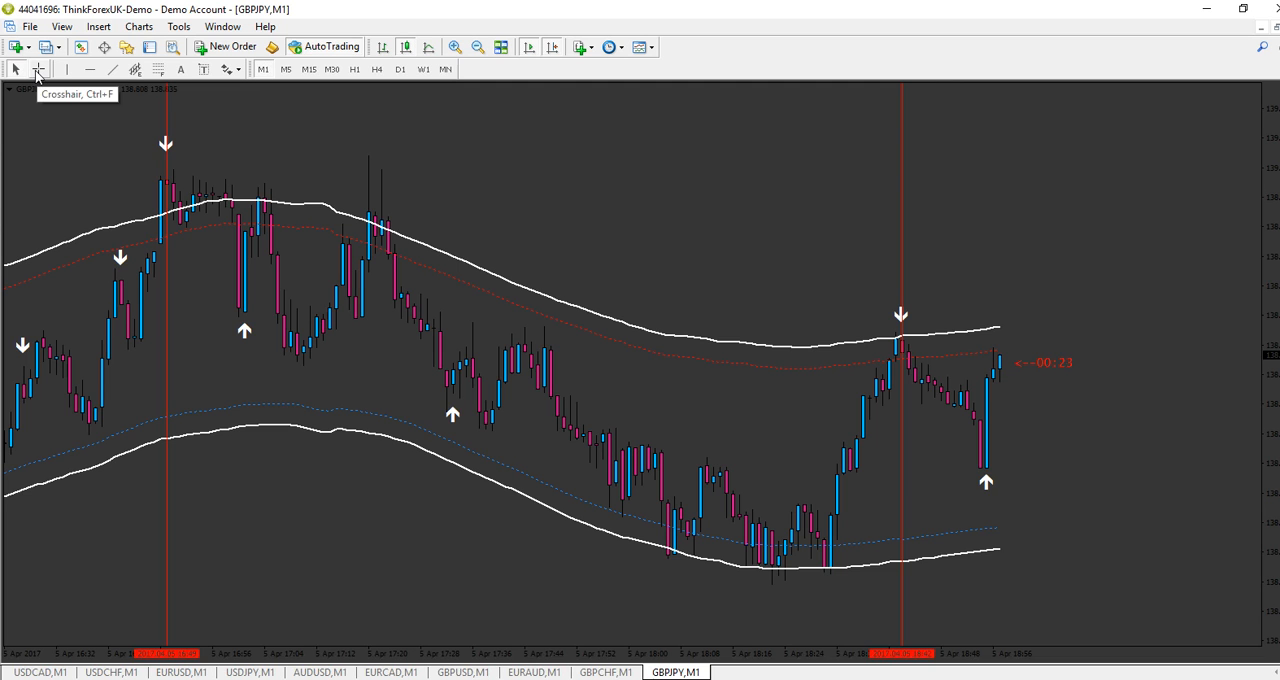
mouse_move(900, 330)
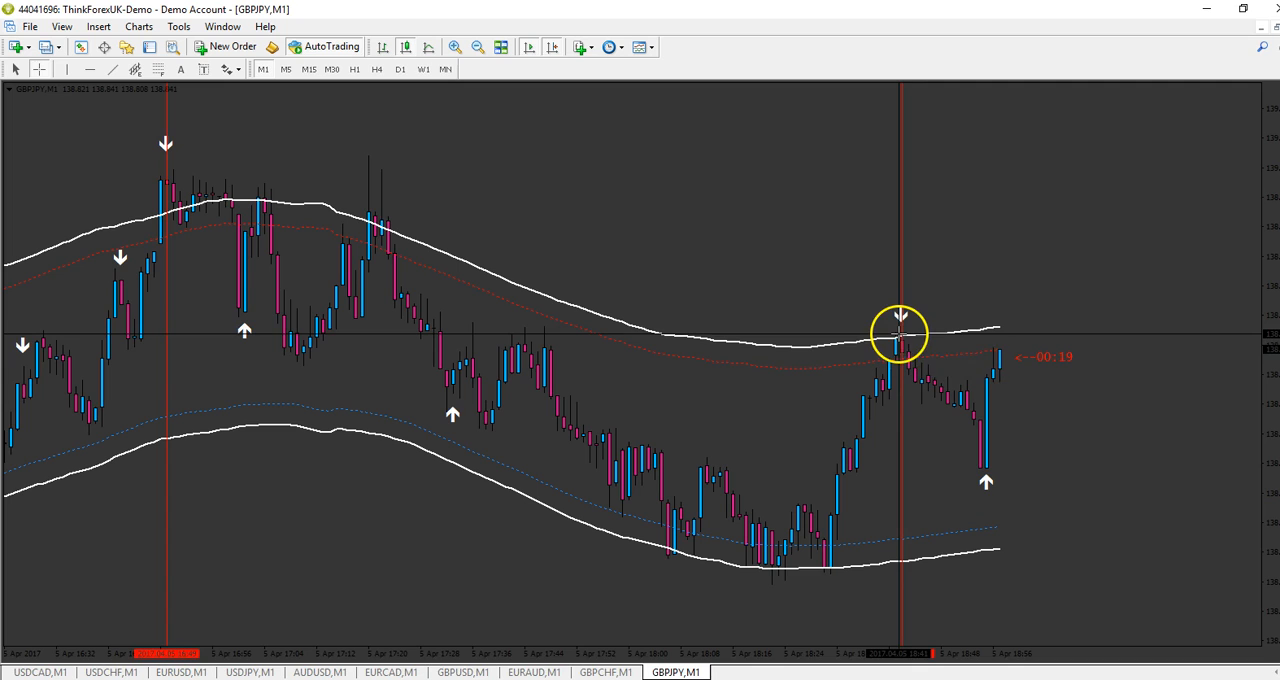
mouse_move(930, 347)
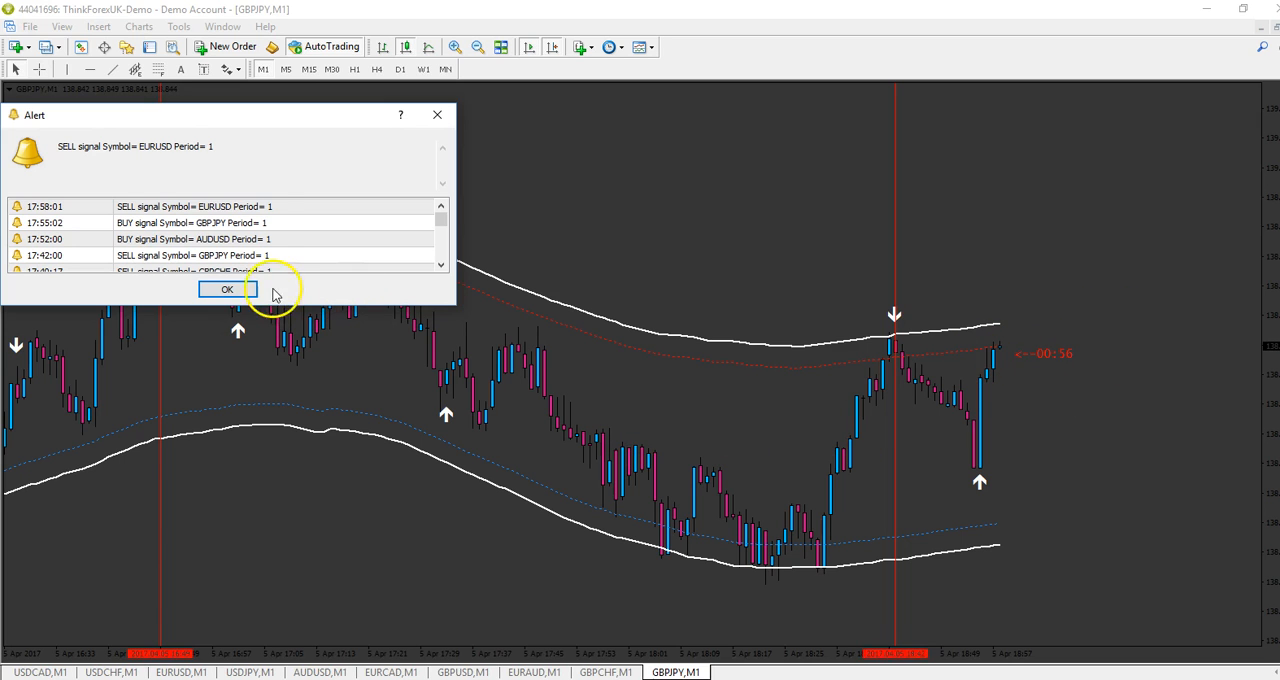
Step: Dismiss the alert and show the EURUSD M1 chart with its new down arrow
left_click(227, 289)
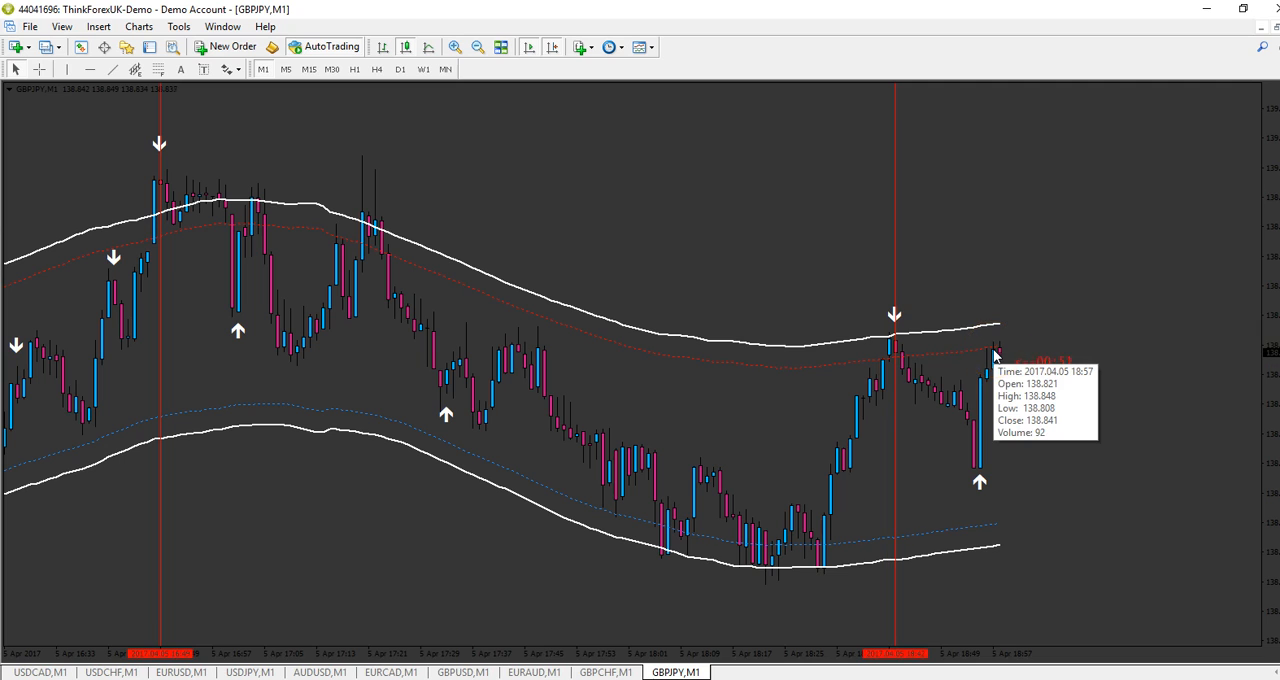
mouse_move(1190, 485)
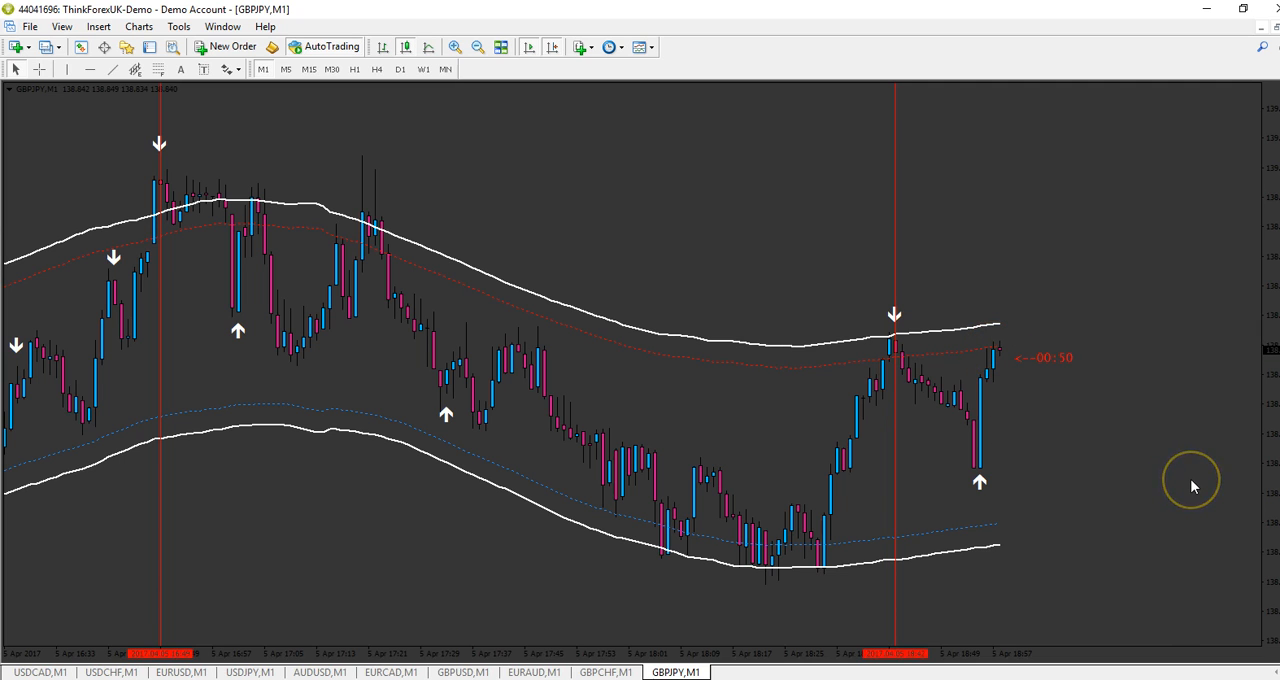
mouse_move(185, 672)
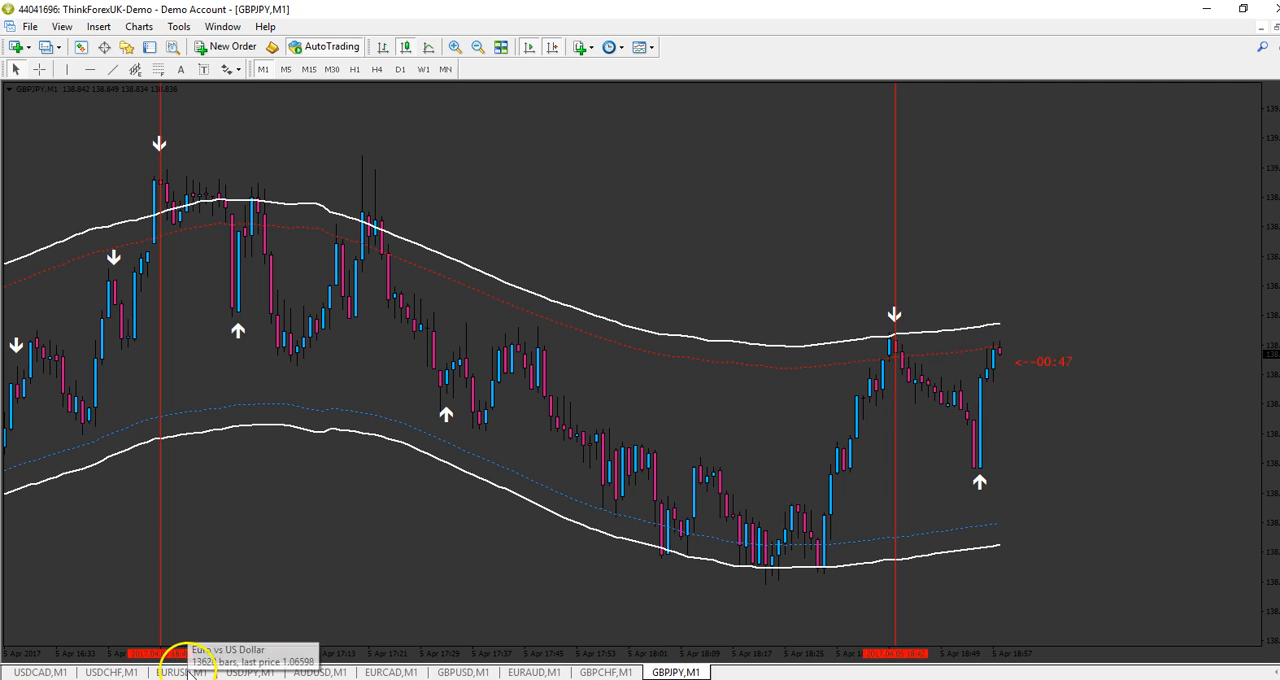
left_click(181, 671)
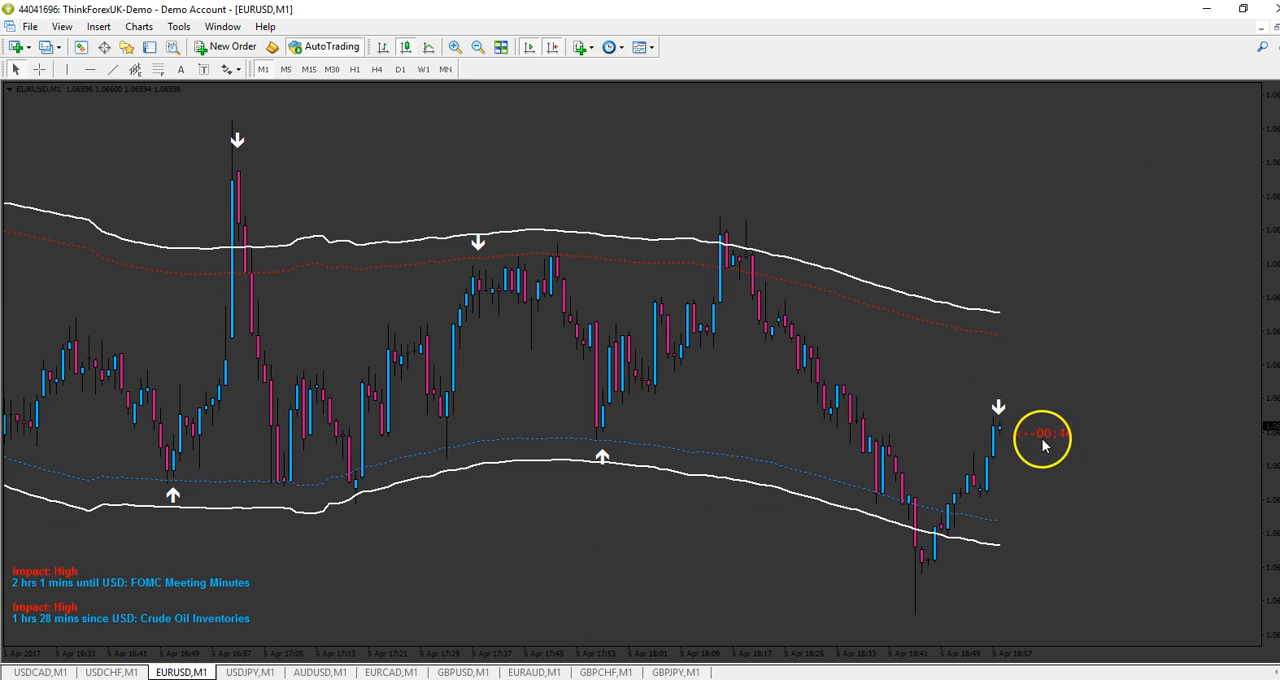
mouse_move(865, 287)
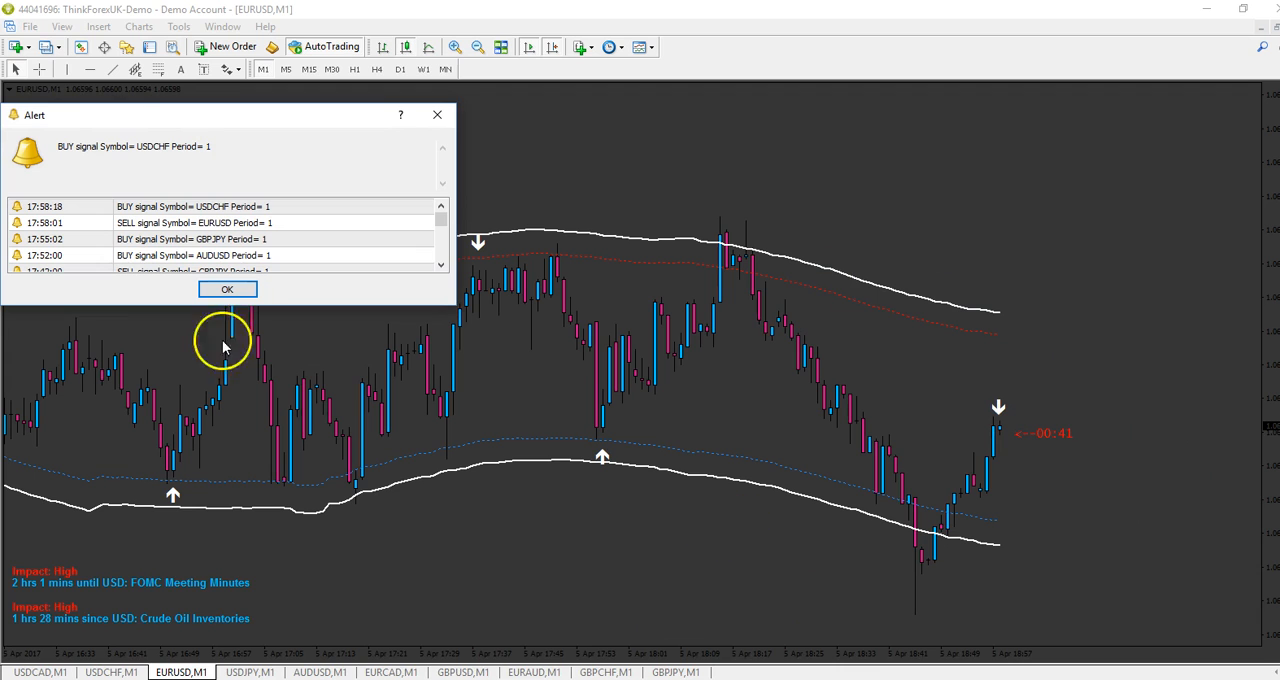
Step: Show the USDCHF M1 chart with its new Gamma S up-arrow under the latest candle
left_click(112, 671)
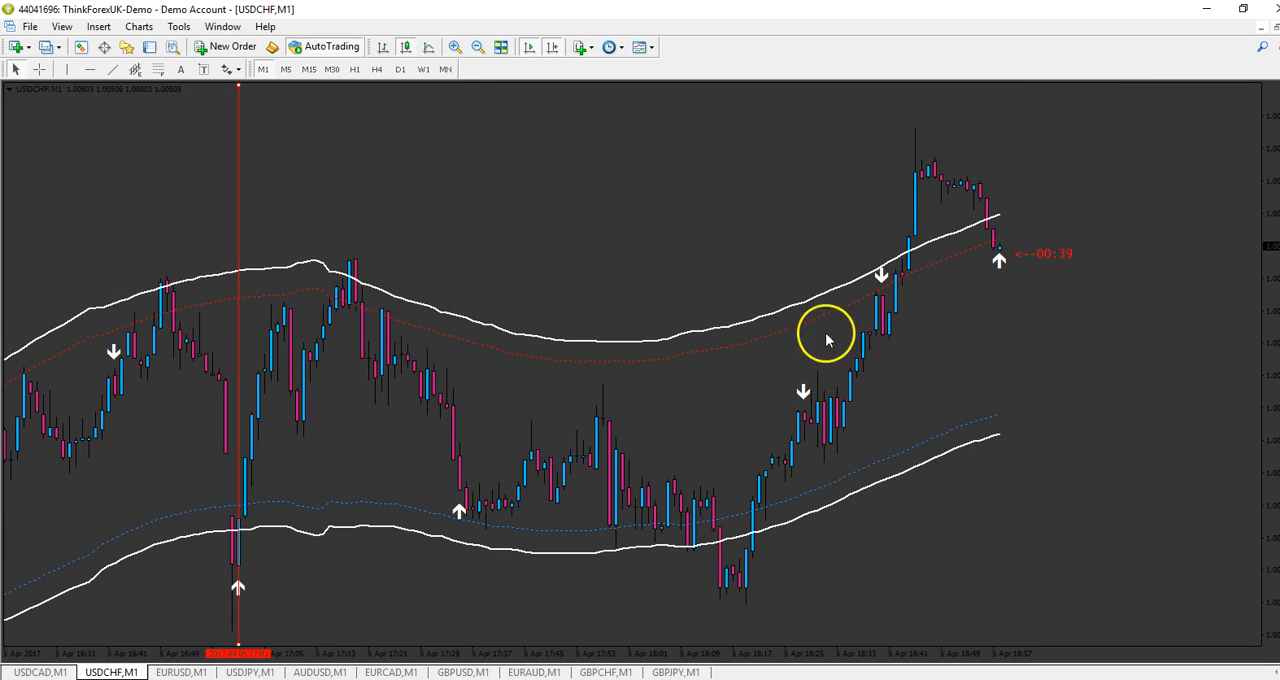
mouse_move(1010, 253)
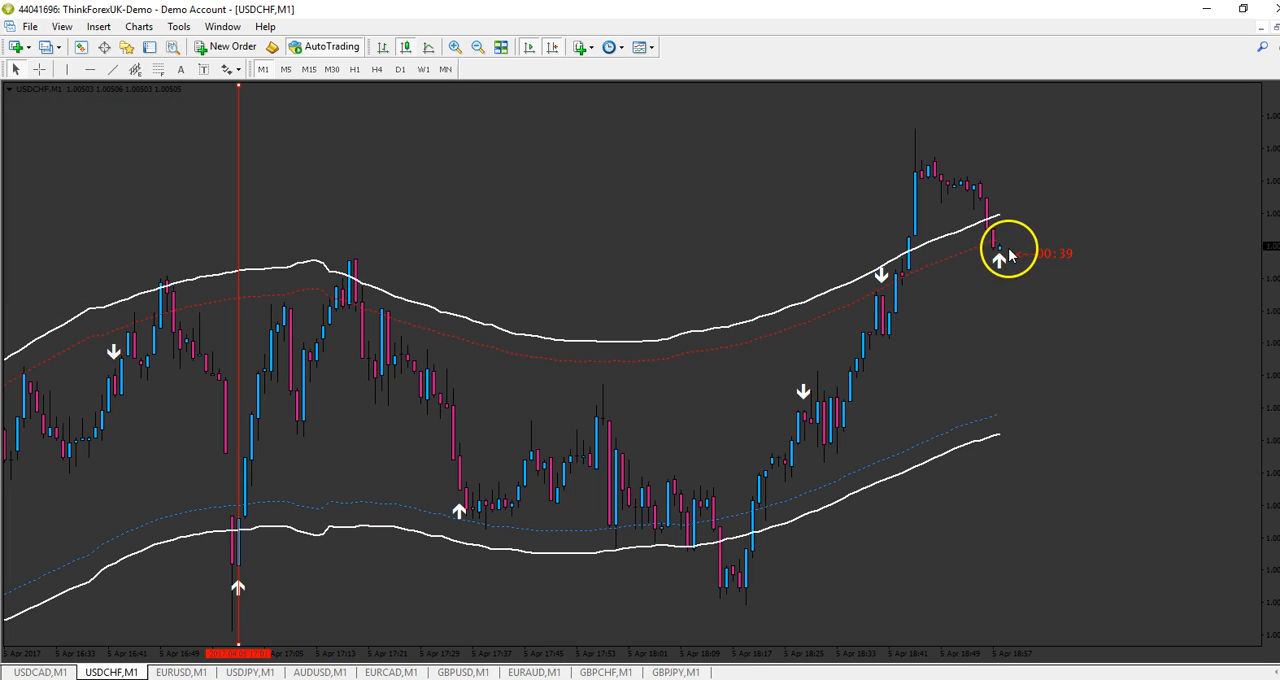
mouse_move(710, 555)
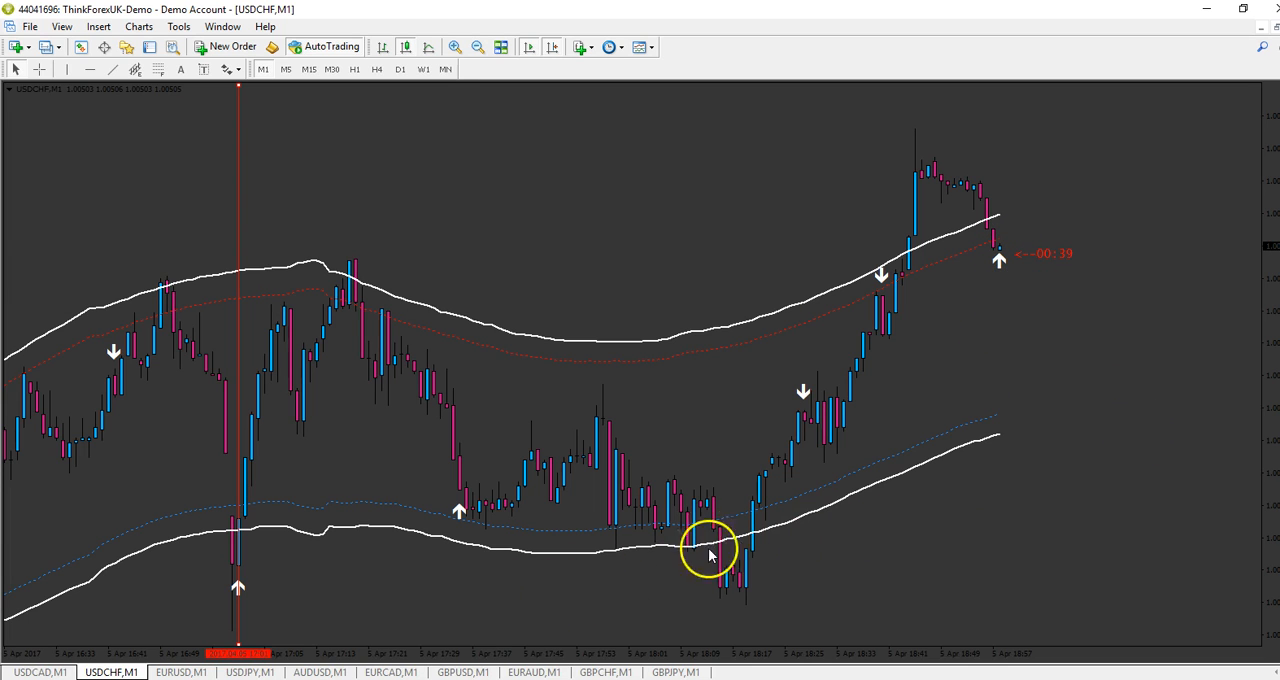
mouse_move(988, 262)
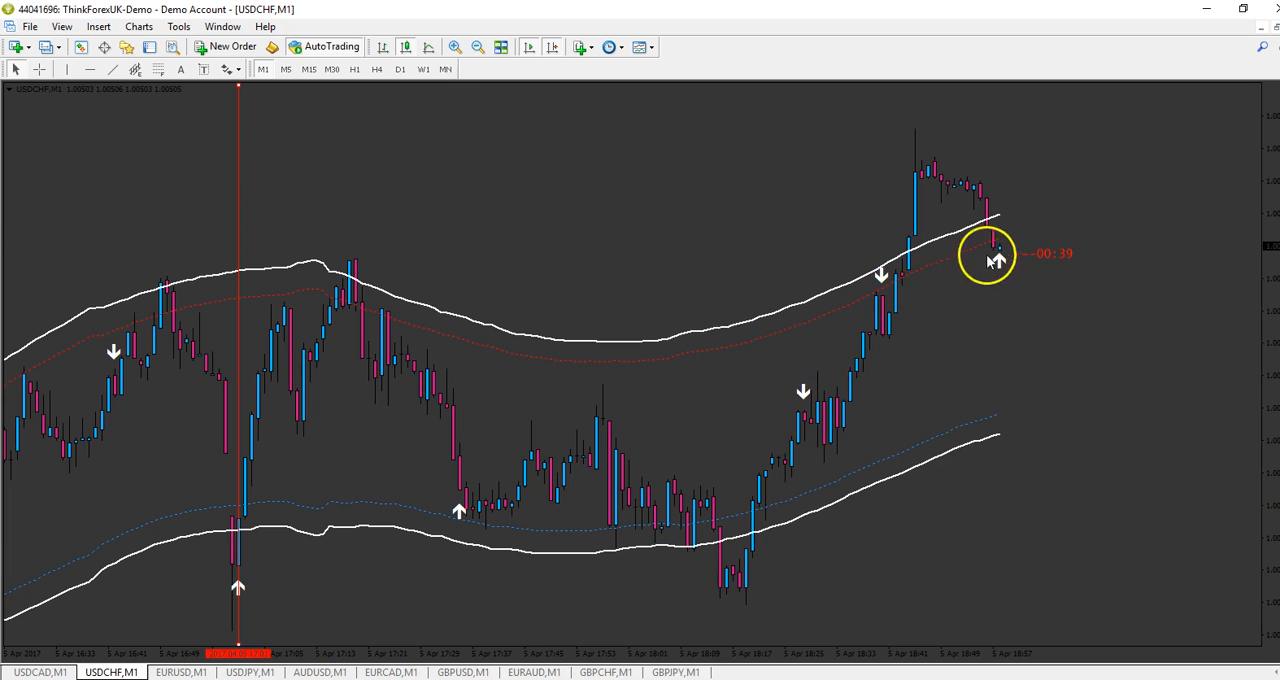
mouse_move(1013, 262)
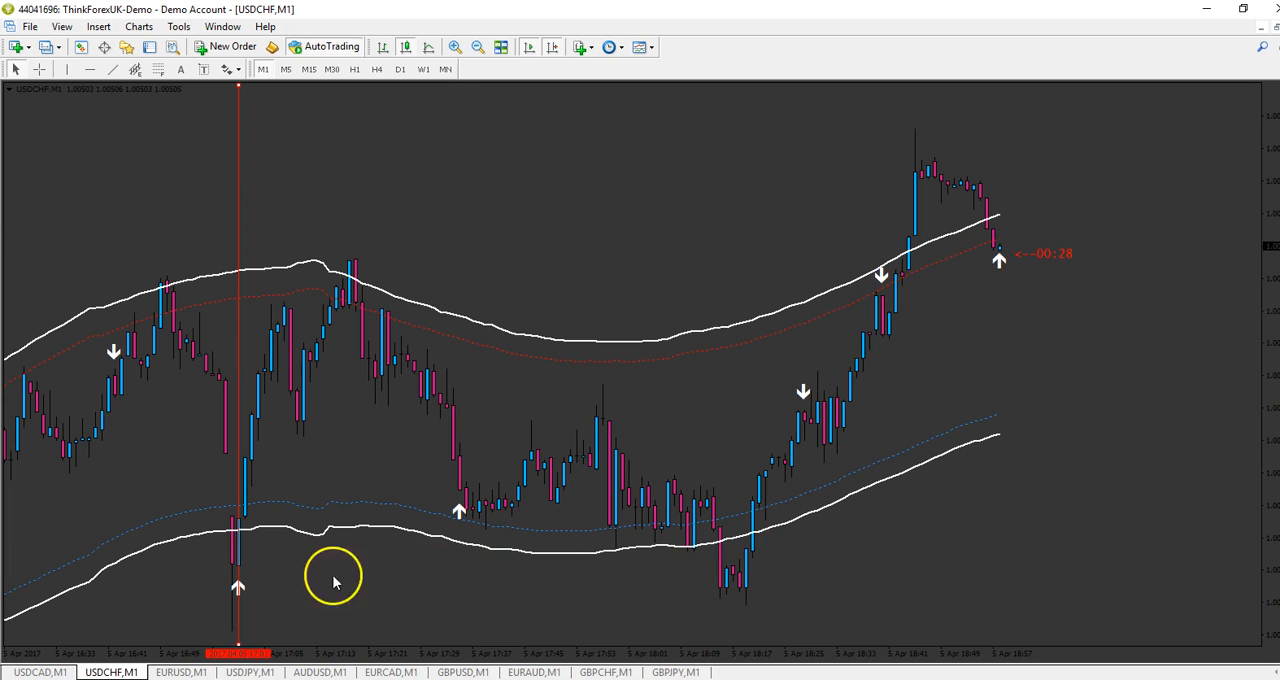
mouse_move(1018, 280)
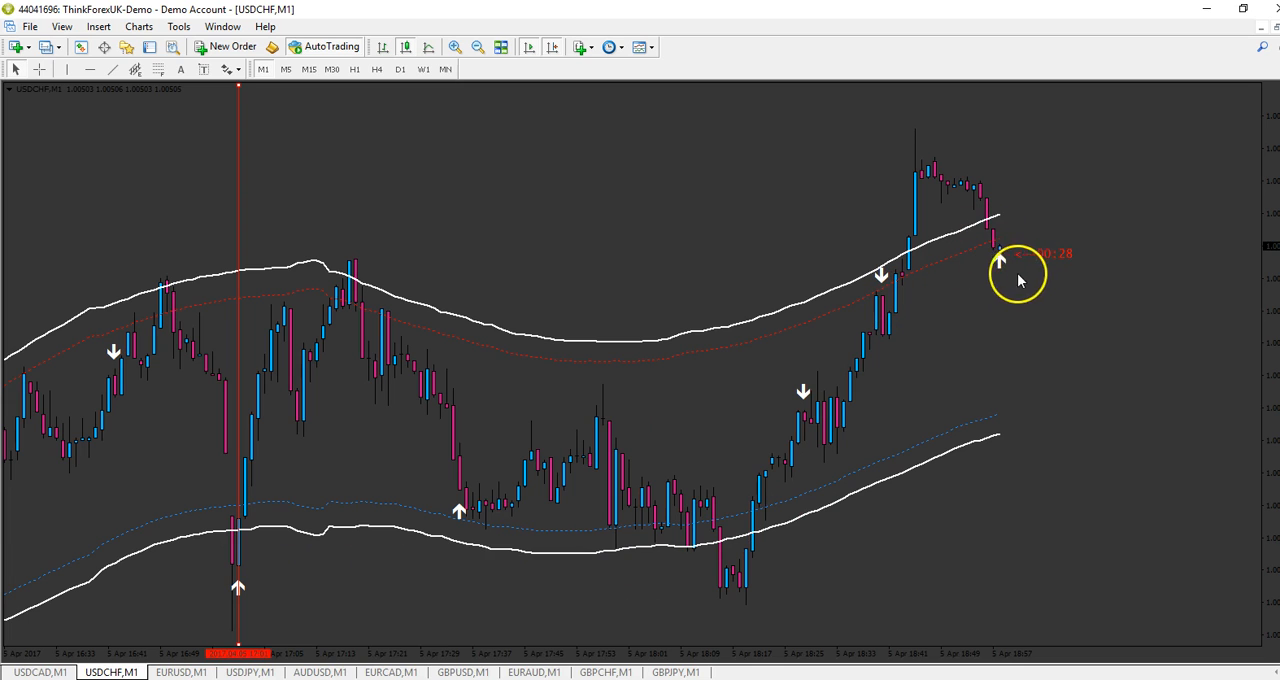
mouse_move(998, 262)
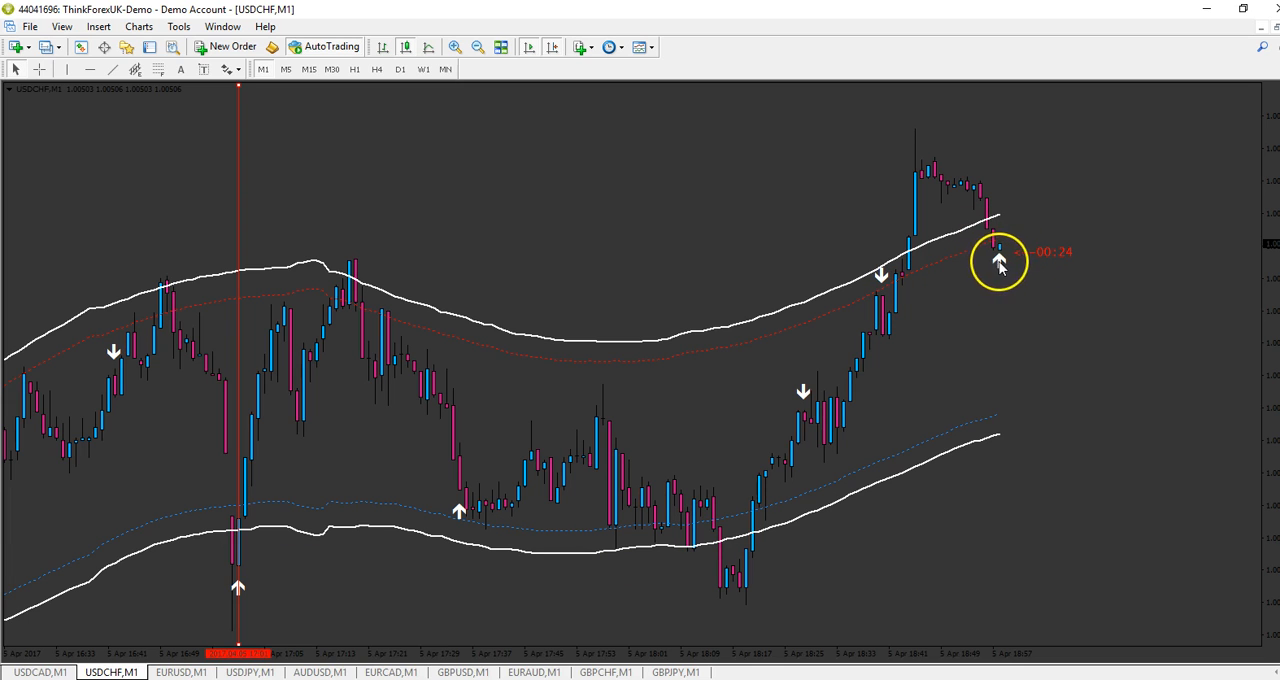
mouse_move(1013, 473)
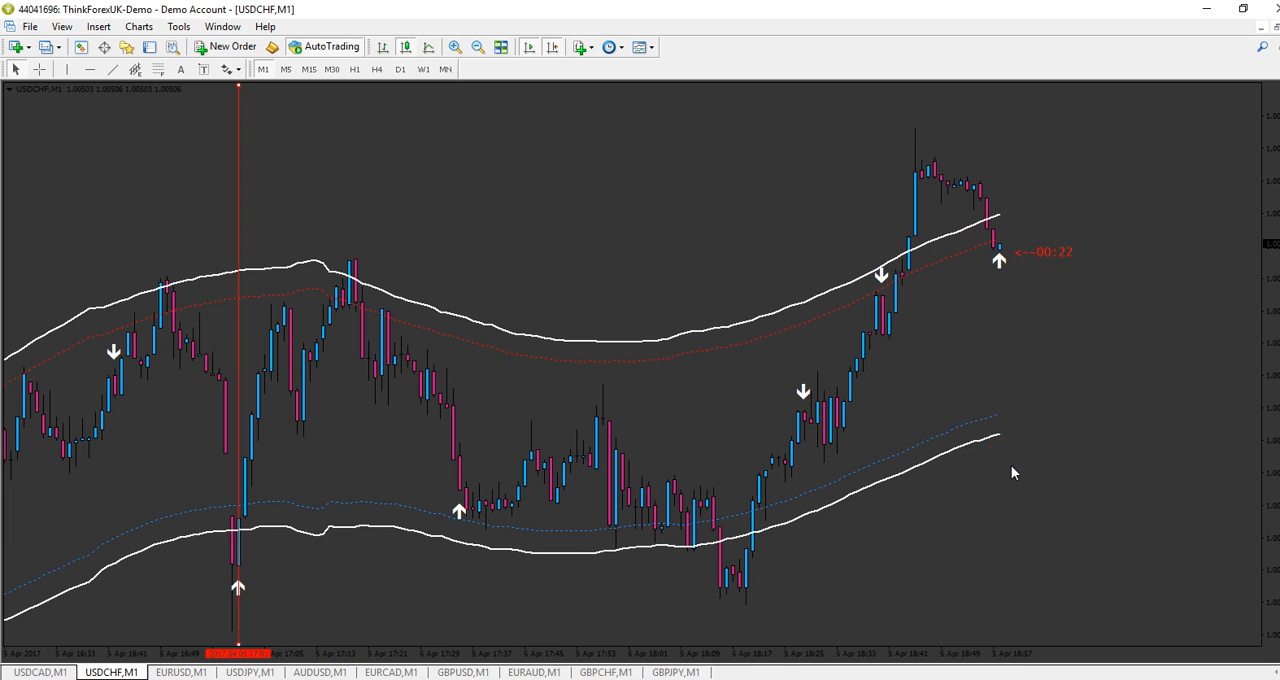
left_click(505, 513)
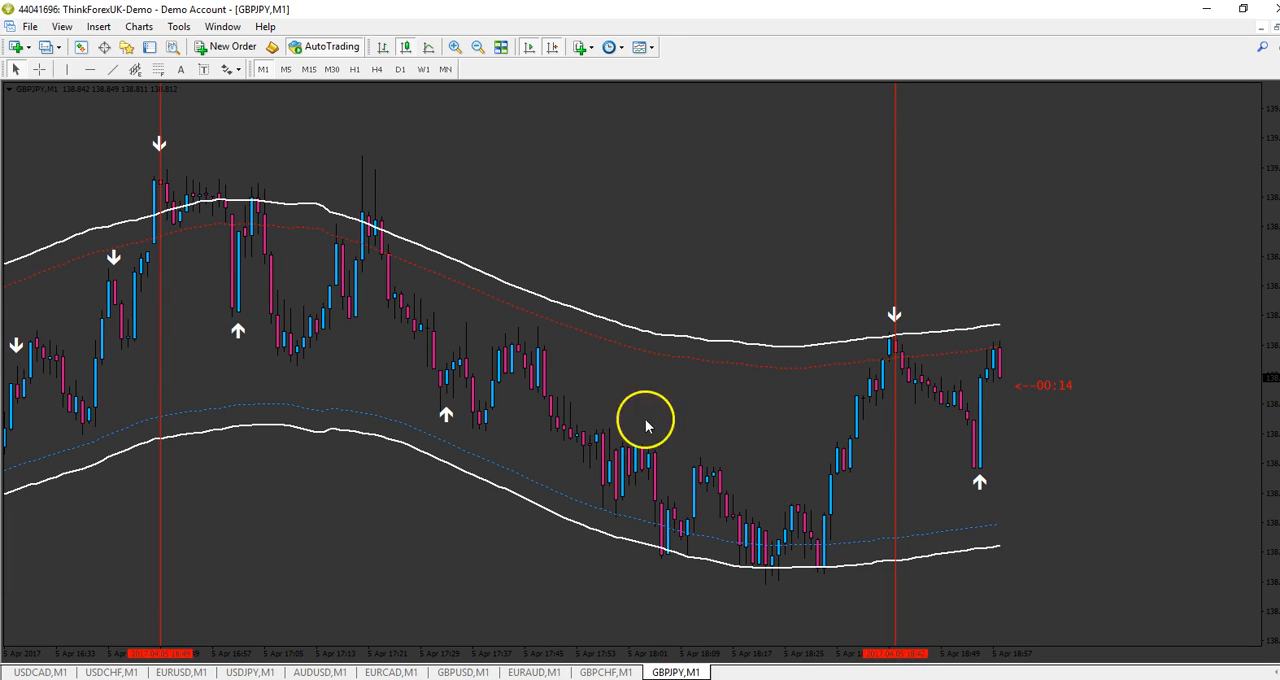
mouse_move(1058, 447)
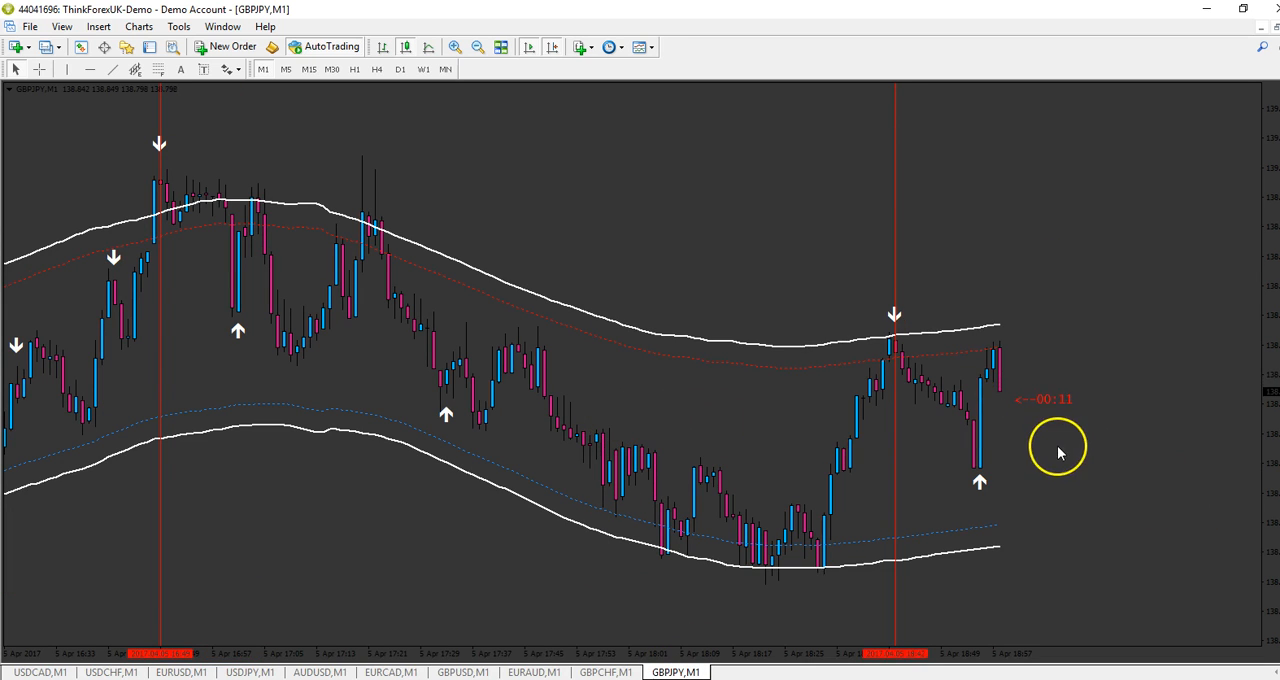
mouse_move(975, 402)
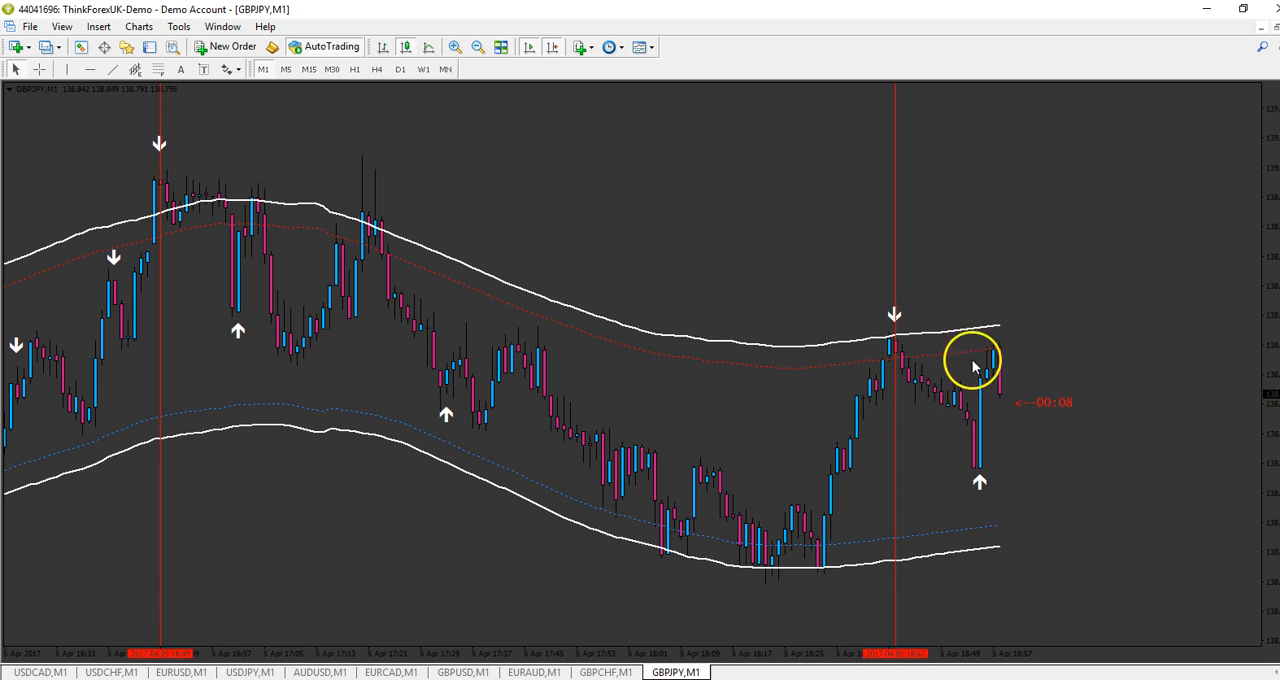
mouse_move(1114, 538)
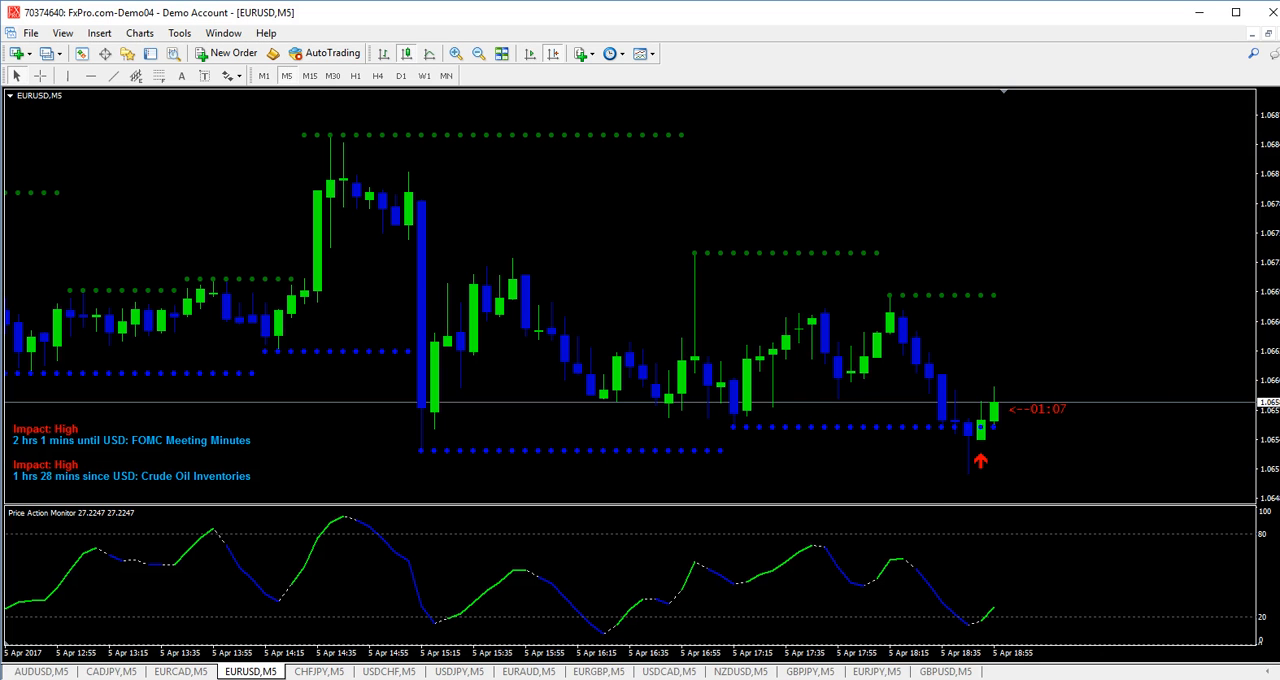
mouse_move(1087, 469)
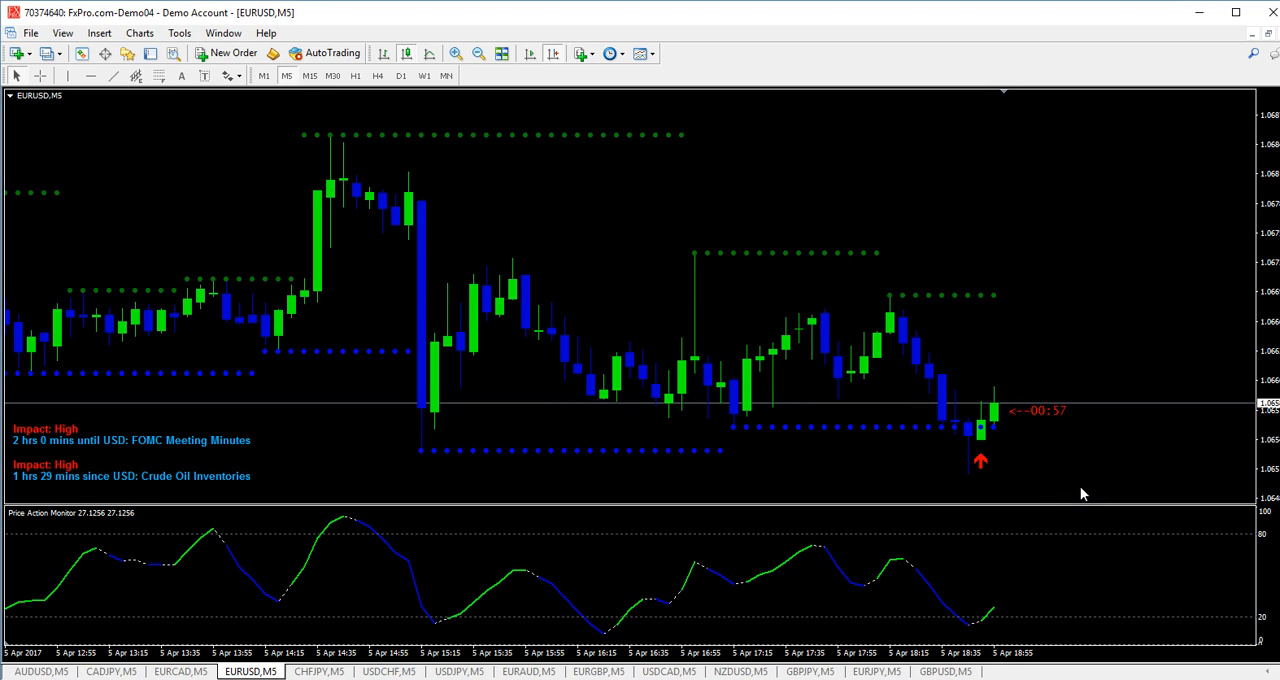
mouse_move(583, 271)
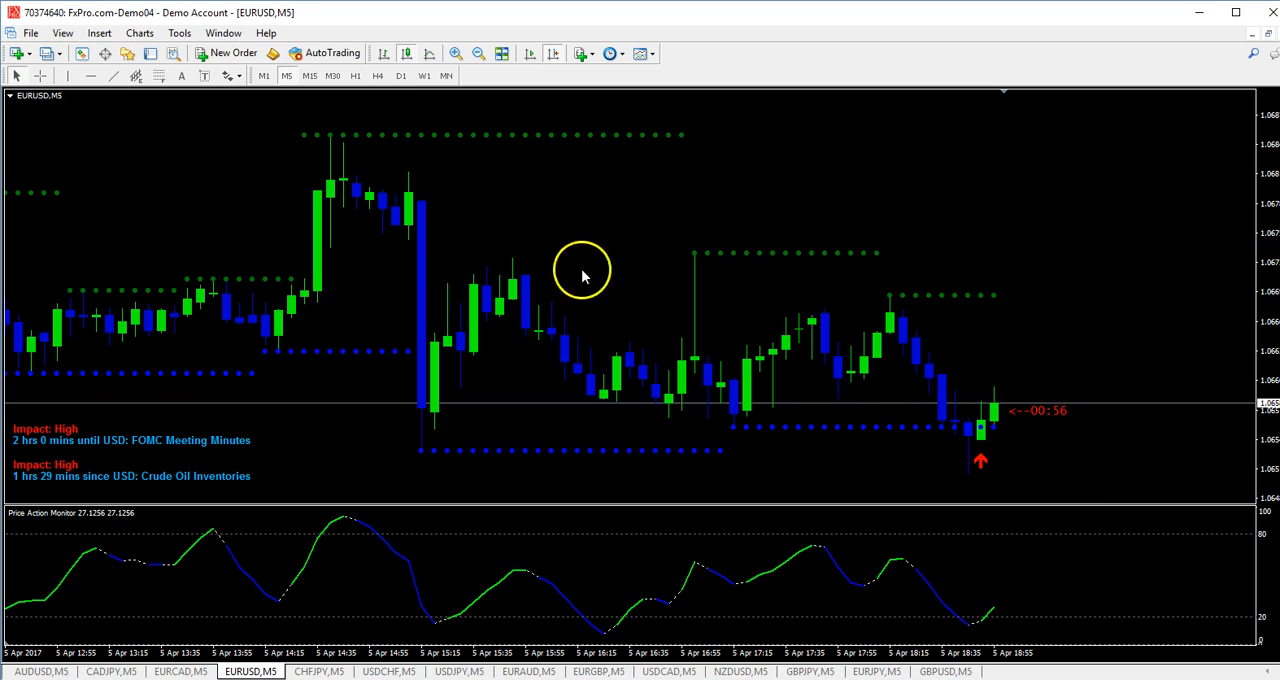
mouse_move(993, 465)
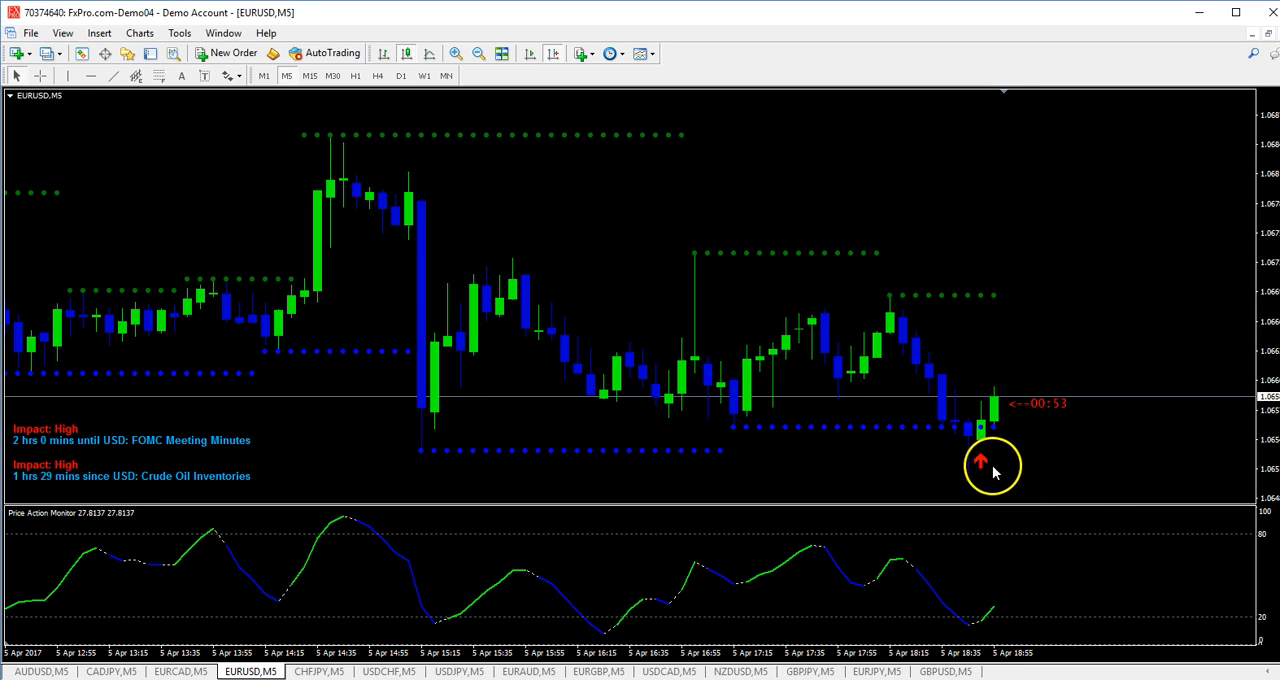
mouse_move(1031, 475)
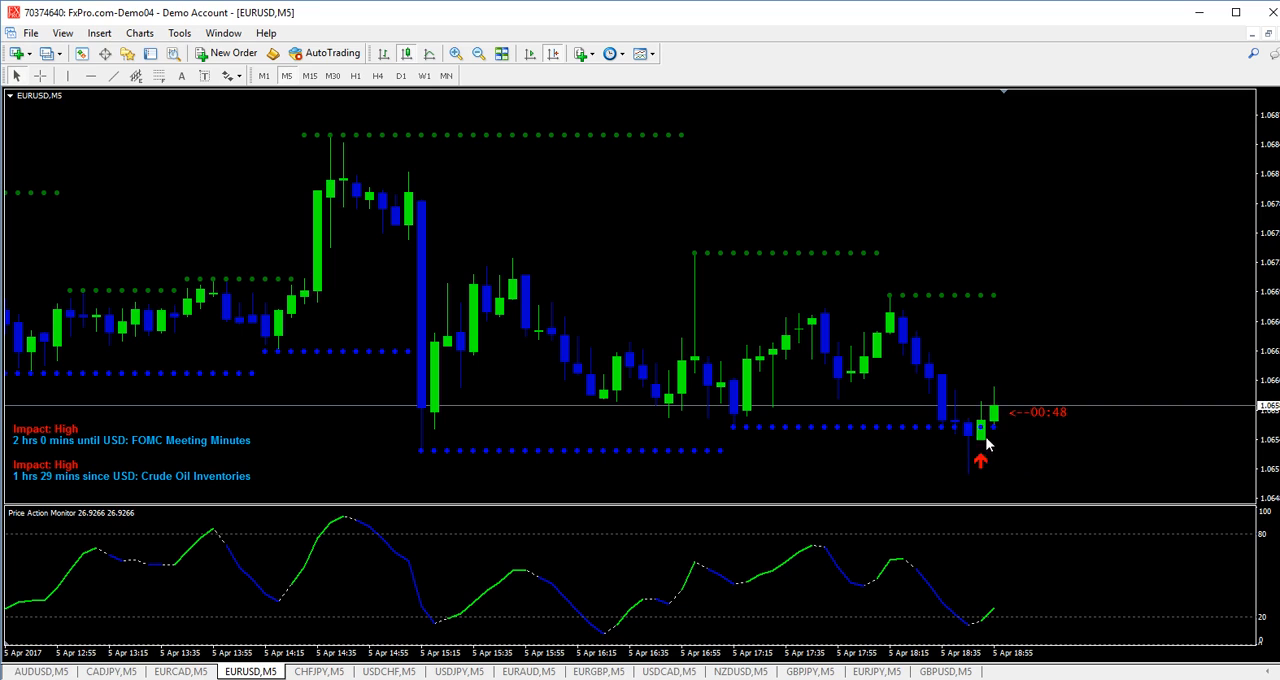
mouse_move(1094, 461)
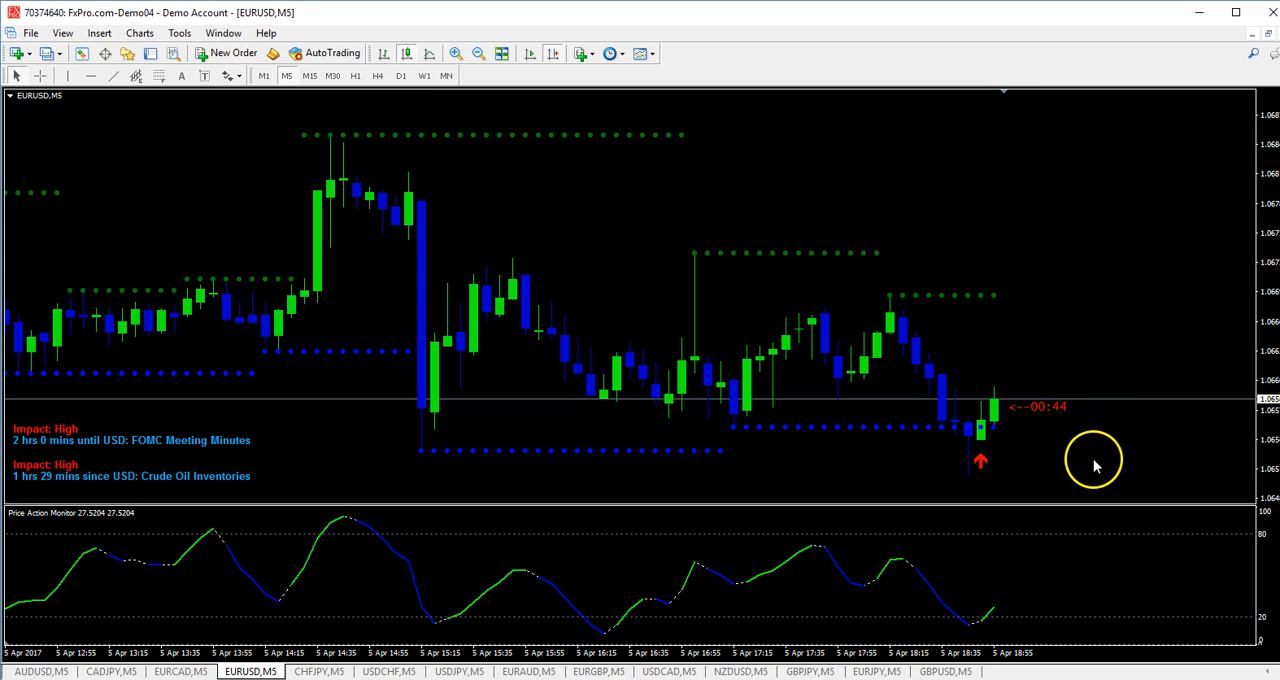
mouse_move(1099, 466)
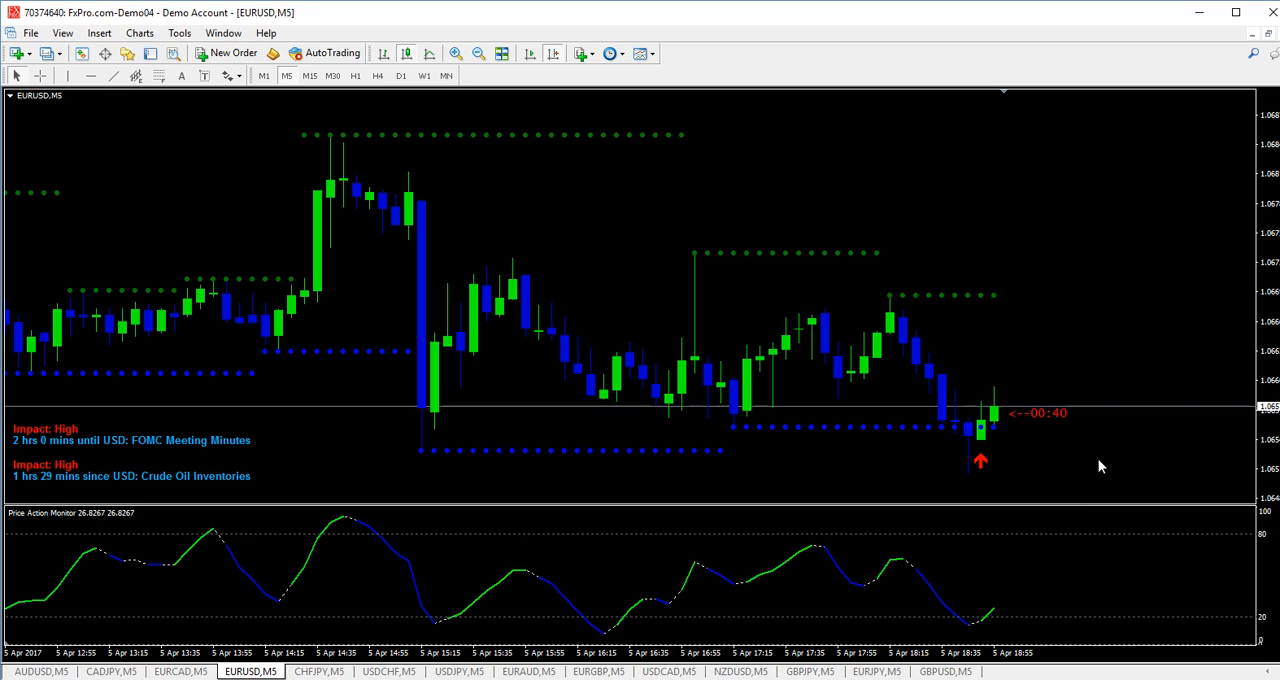
mouse_move(1099, 470)
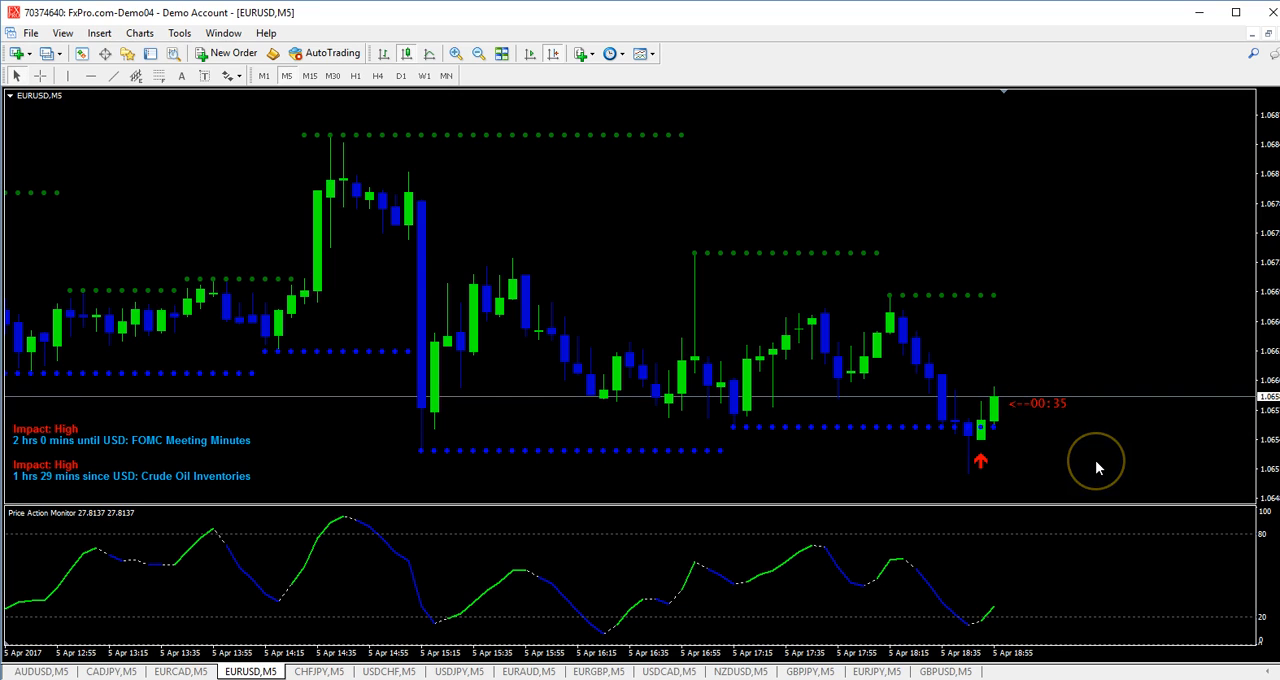
mouse_move(967, 633)
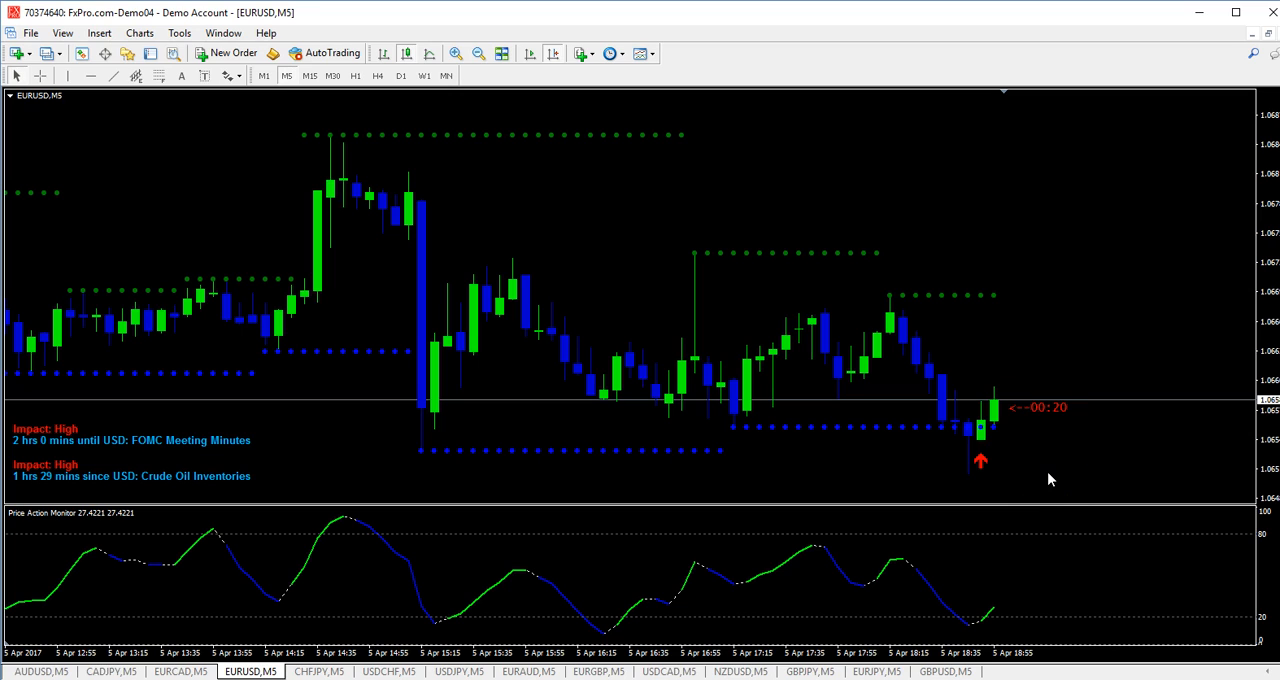
mouse_move(1014, 444)
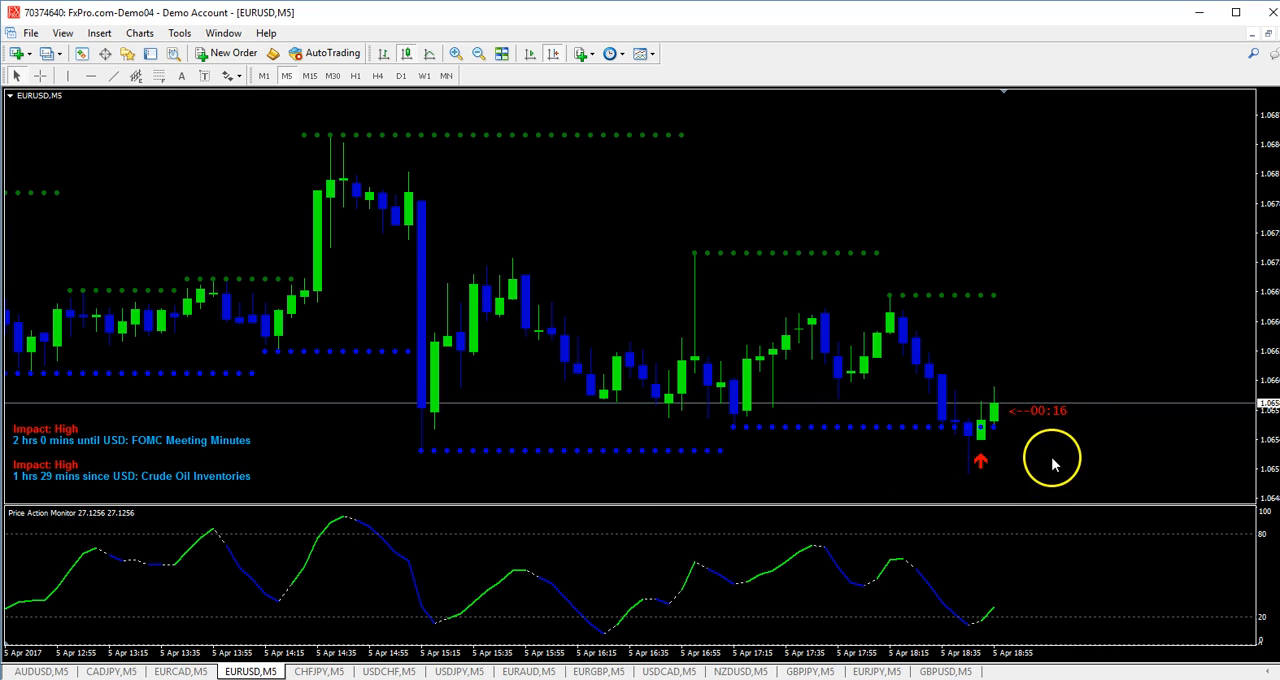
mouse_move(800, 505)
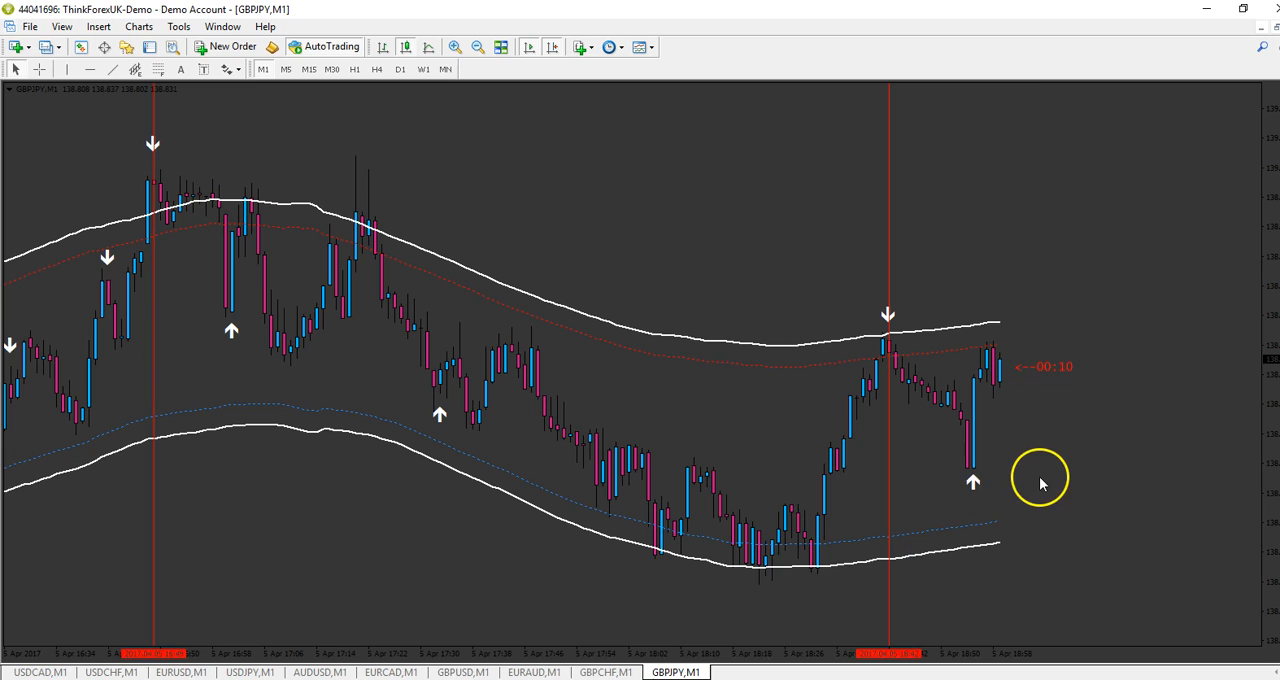
mouse_move(367, 533)
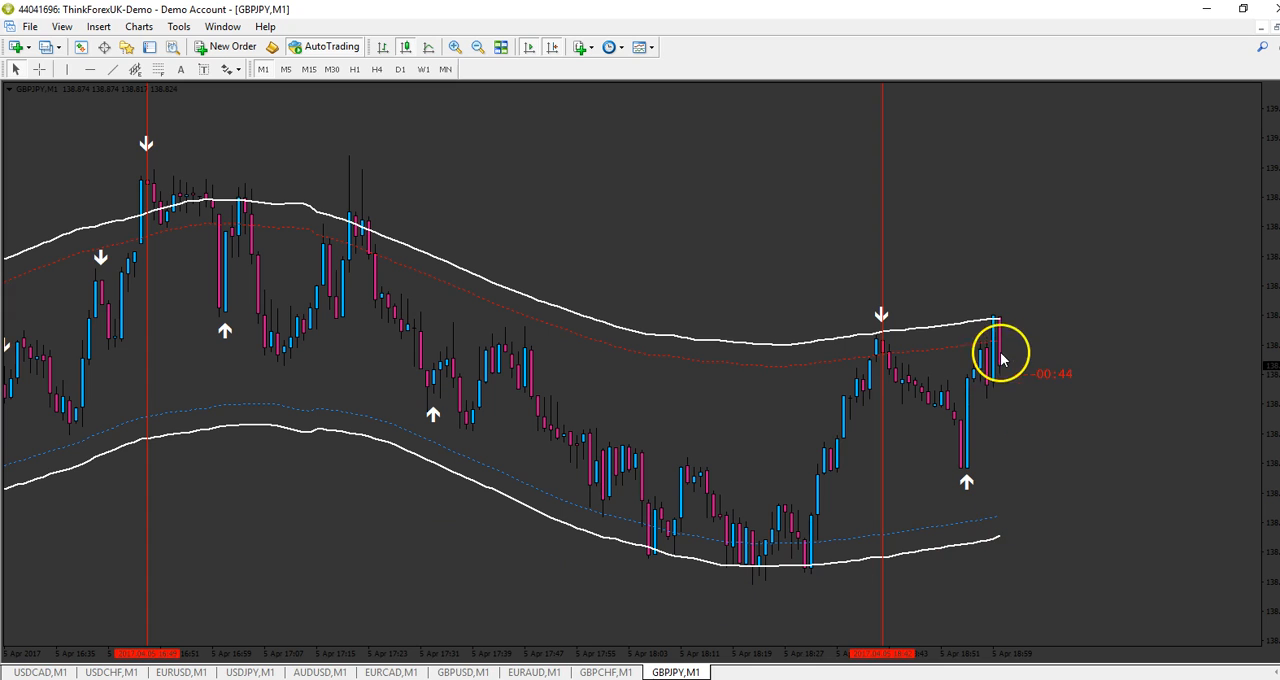
mouse_move(925, 328)
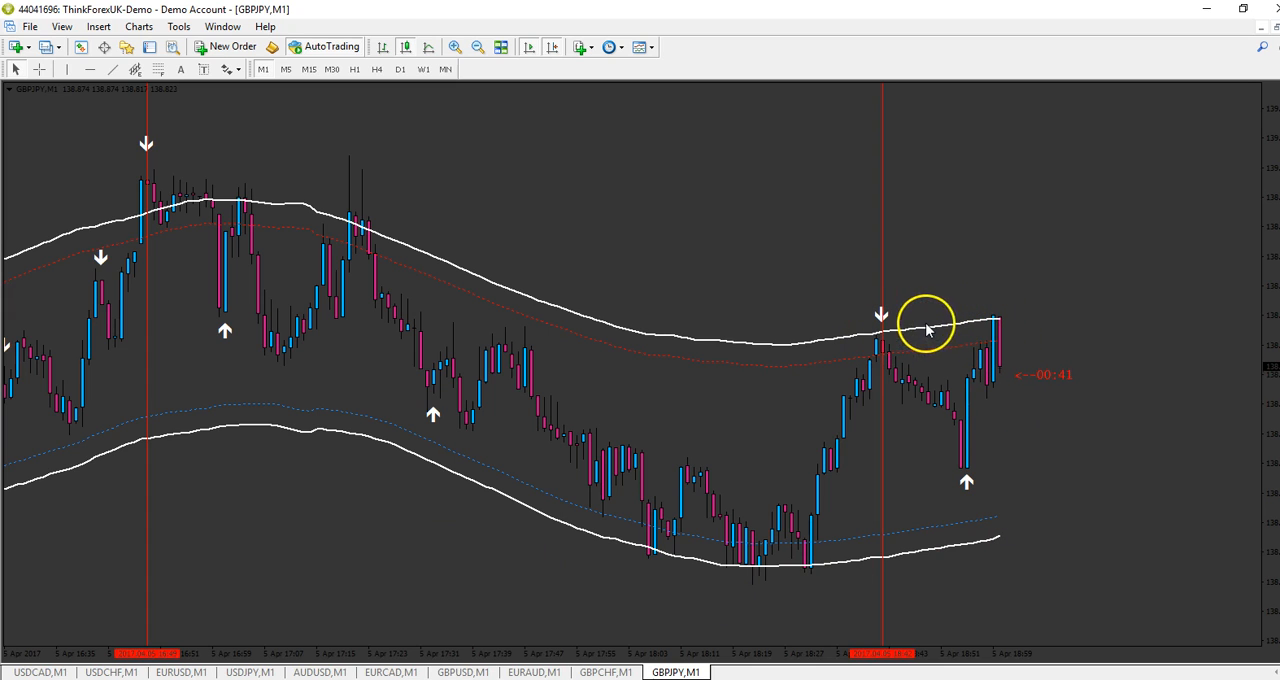
mouse_move(995, 345)
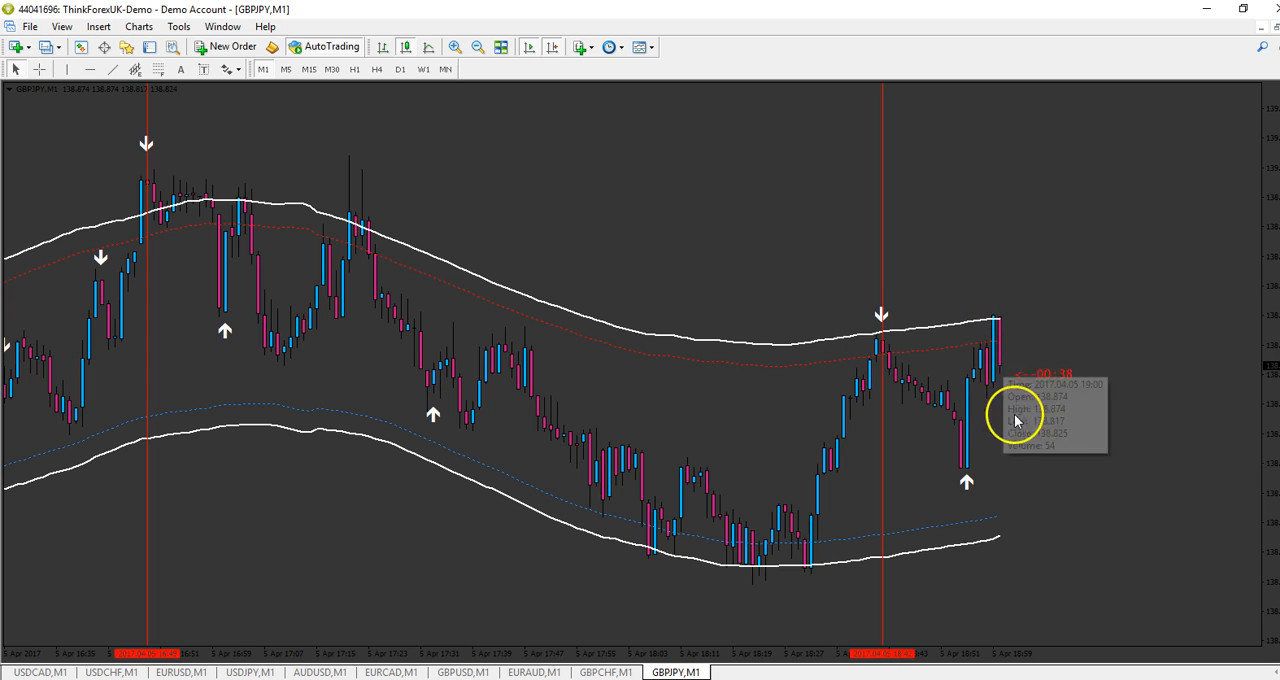
mouse_move(1065, 475)
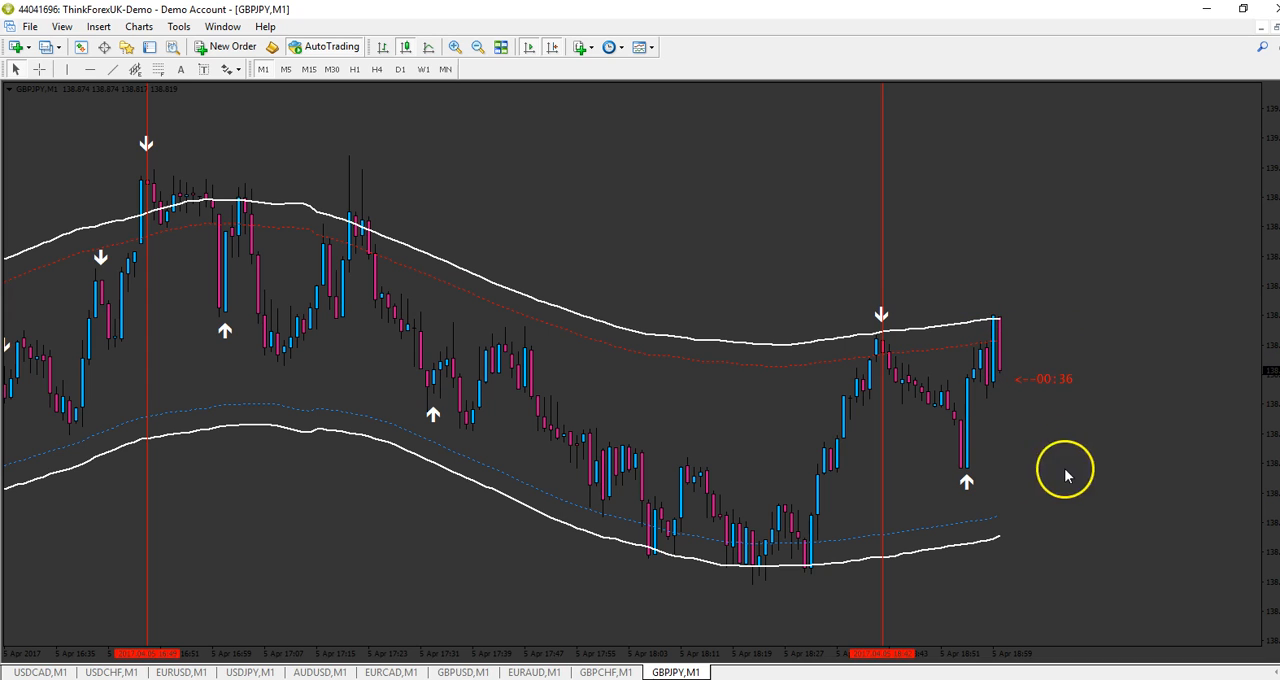
mouse_move(330, 235)
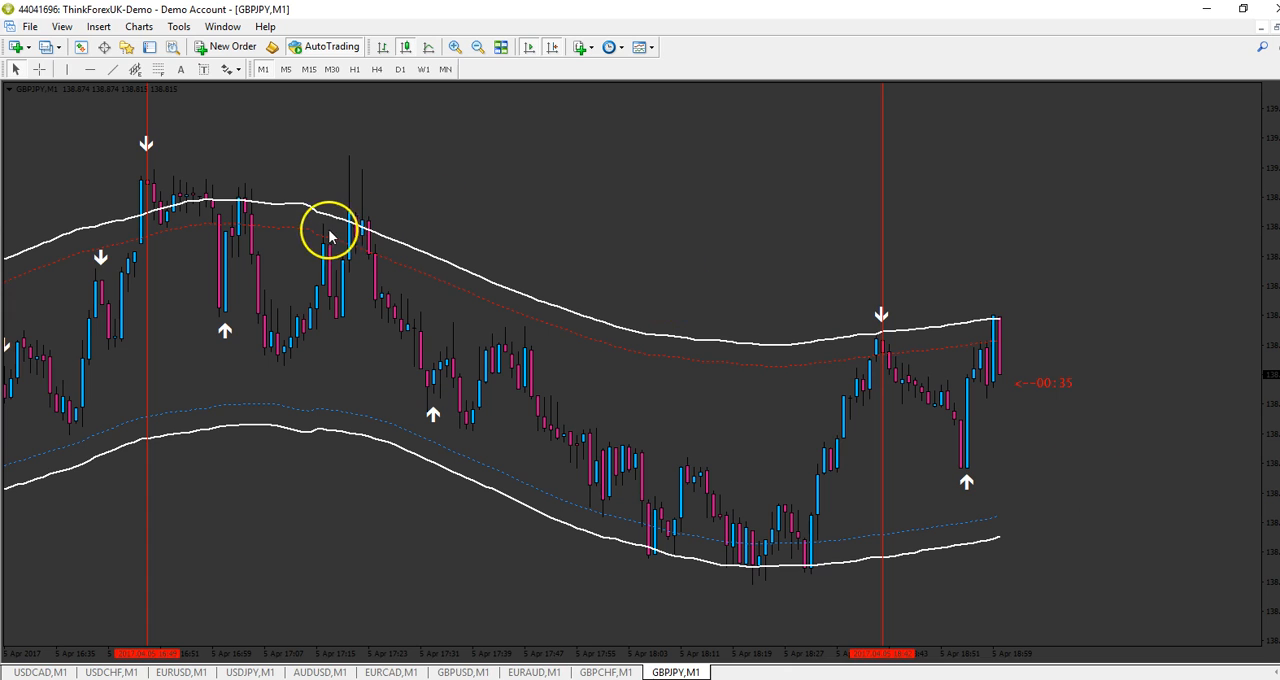
mouse_move(340, 225)
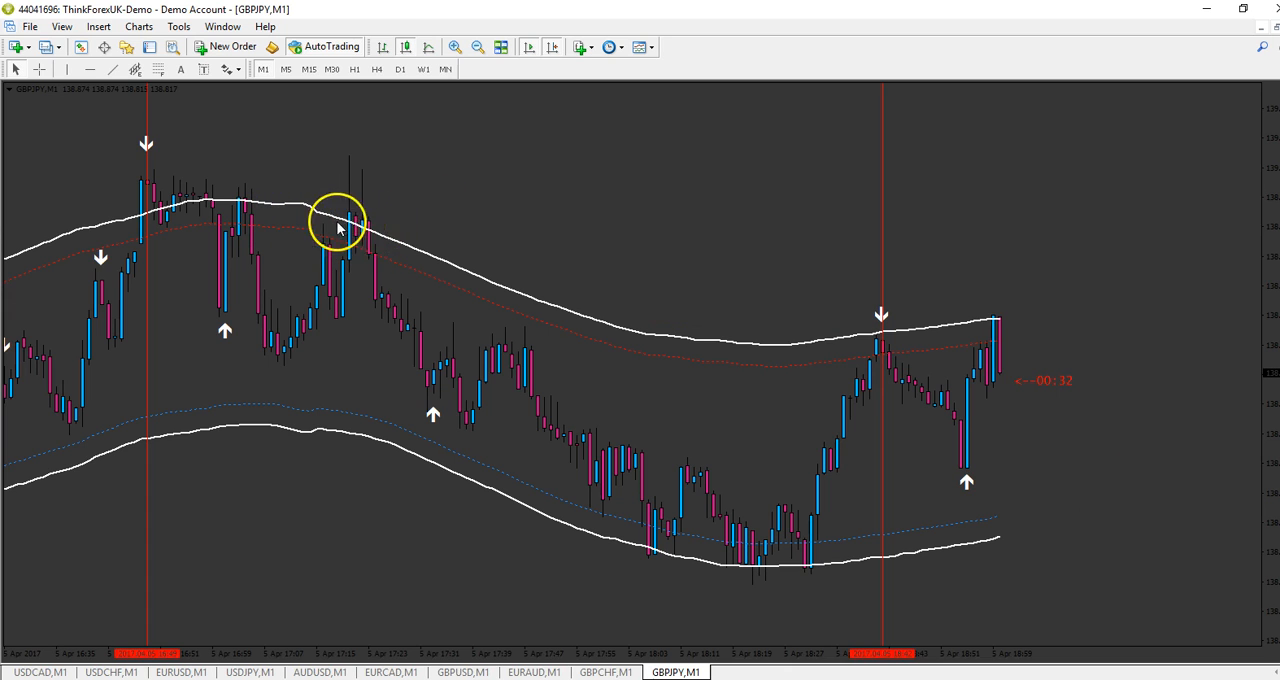
mouse_move(350, 224)
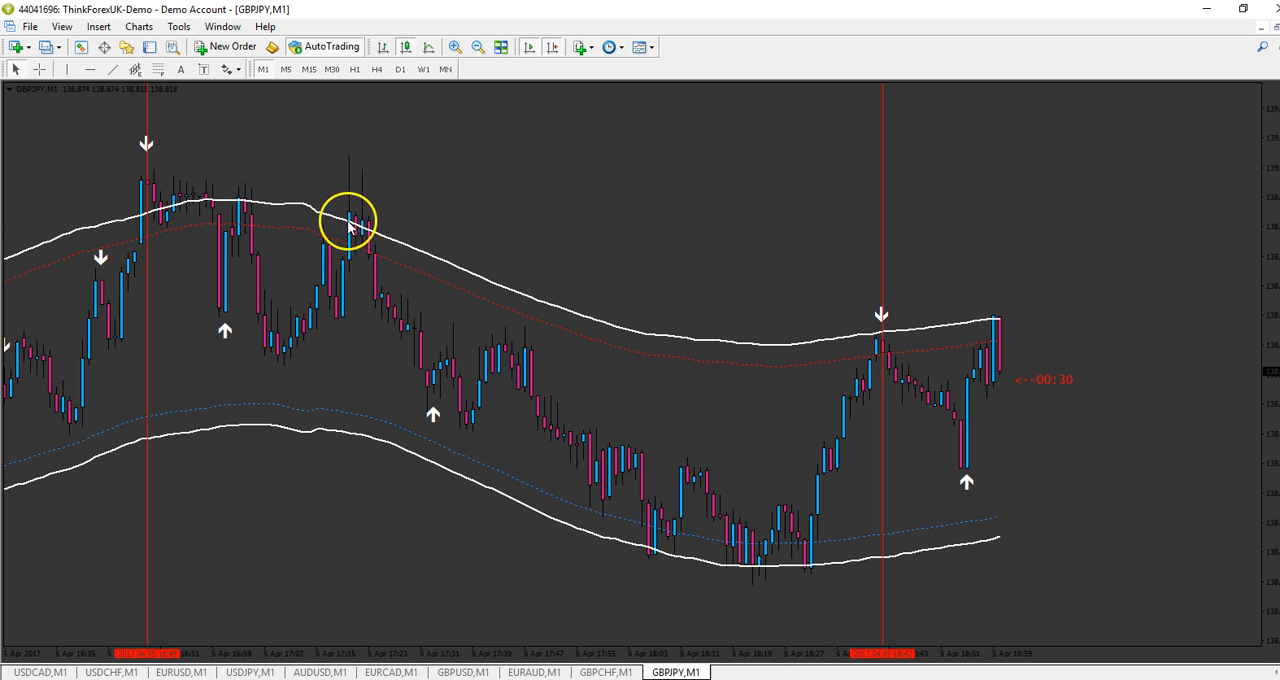
mouse_move(778, 565)
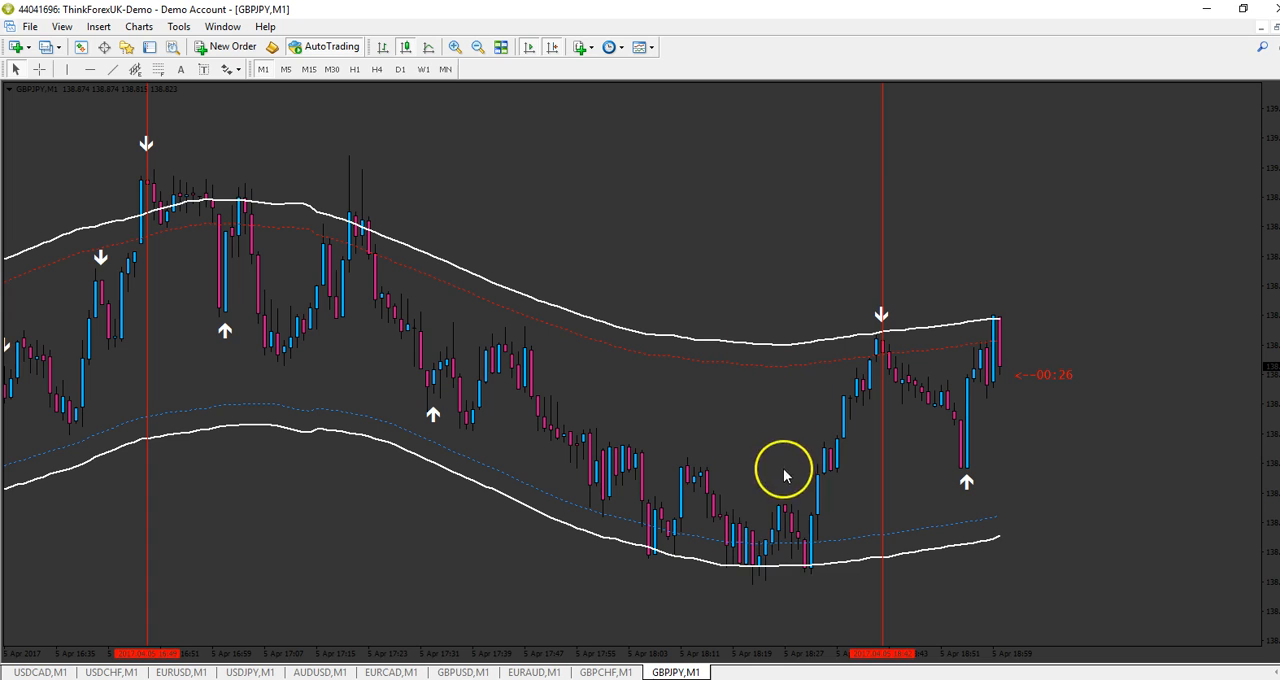
mouse_move(1115, 505)
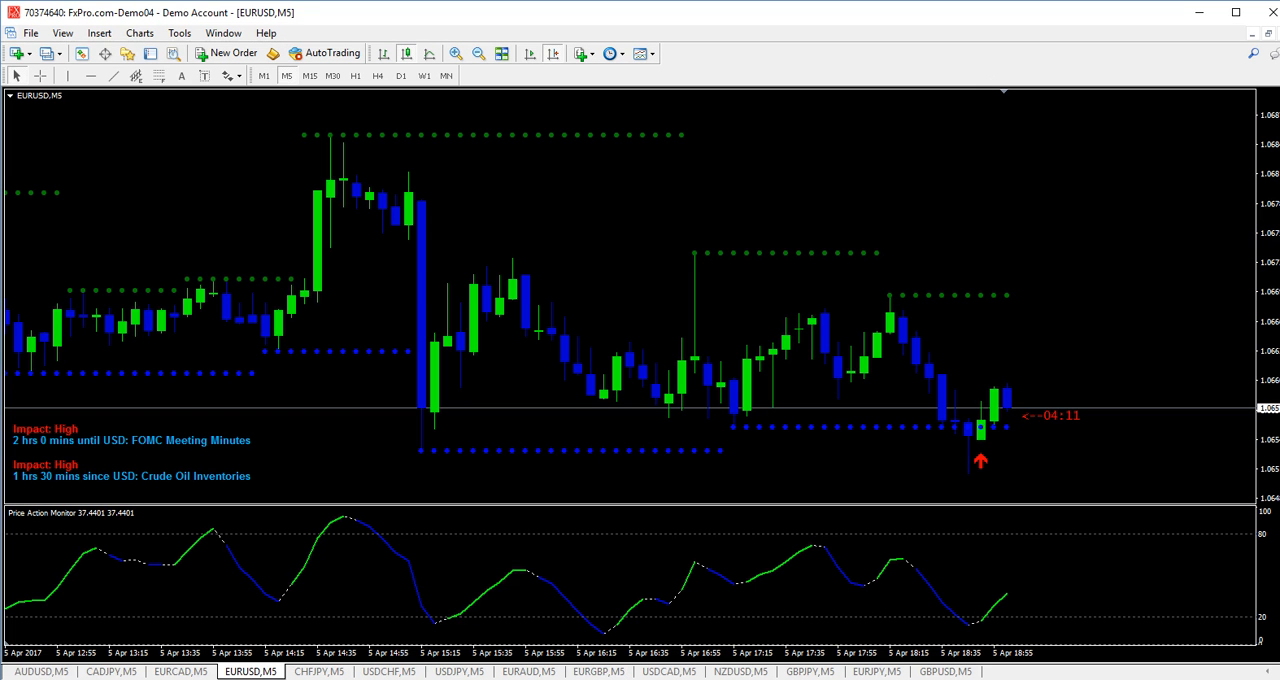
mouse_move(539, 553)
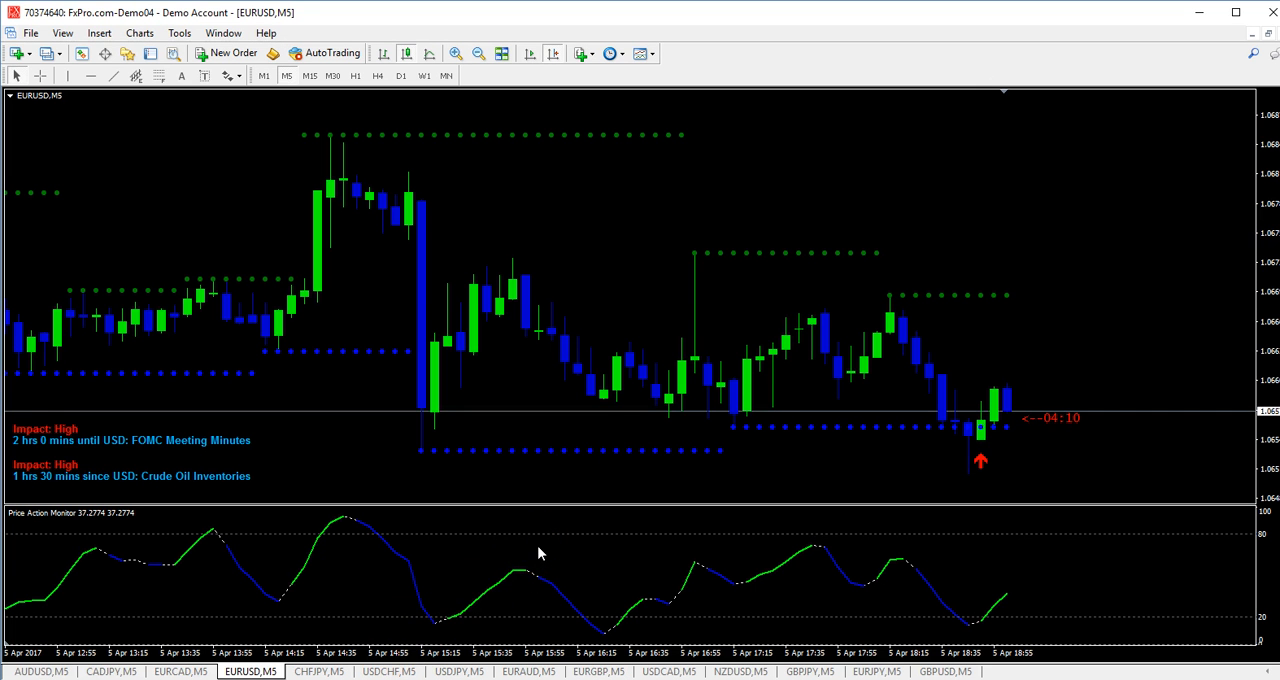